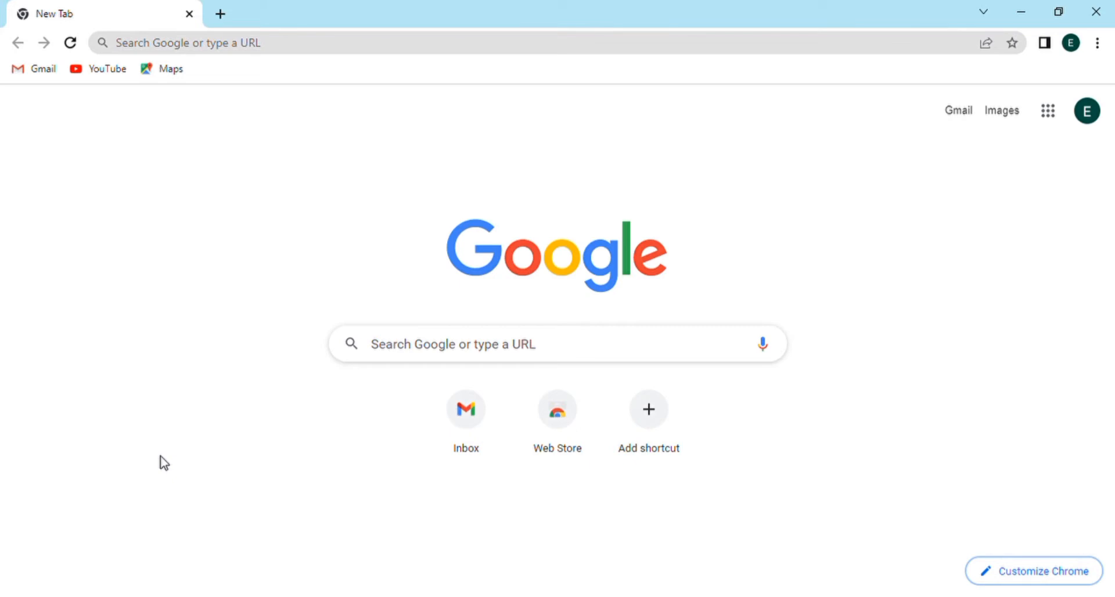
pyautogui.moveTo(354, 162)
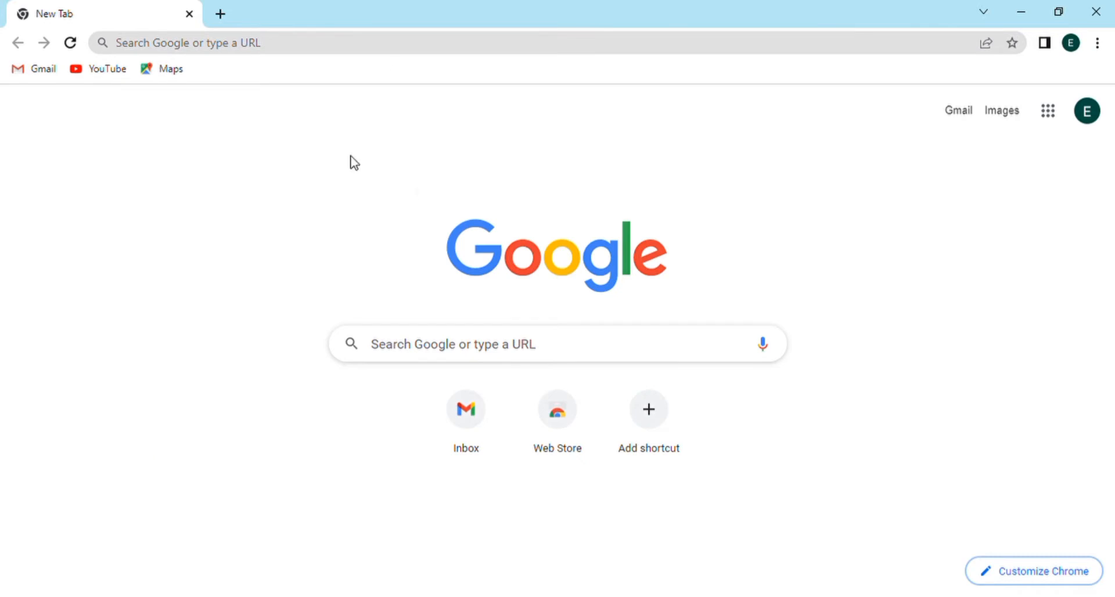
# Navigate the new Chrome tab to groove.cm.
pyautogui.write('groove.cm')
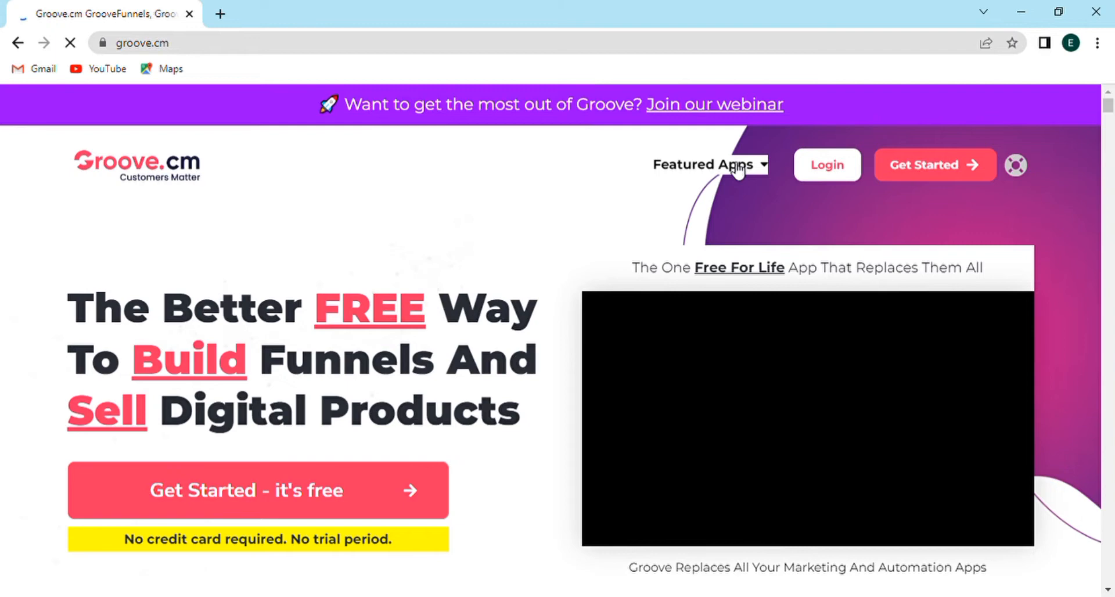
pyautogui.moveTo(762, 177)
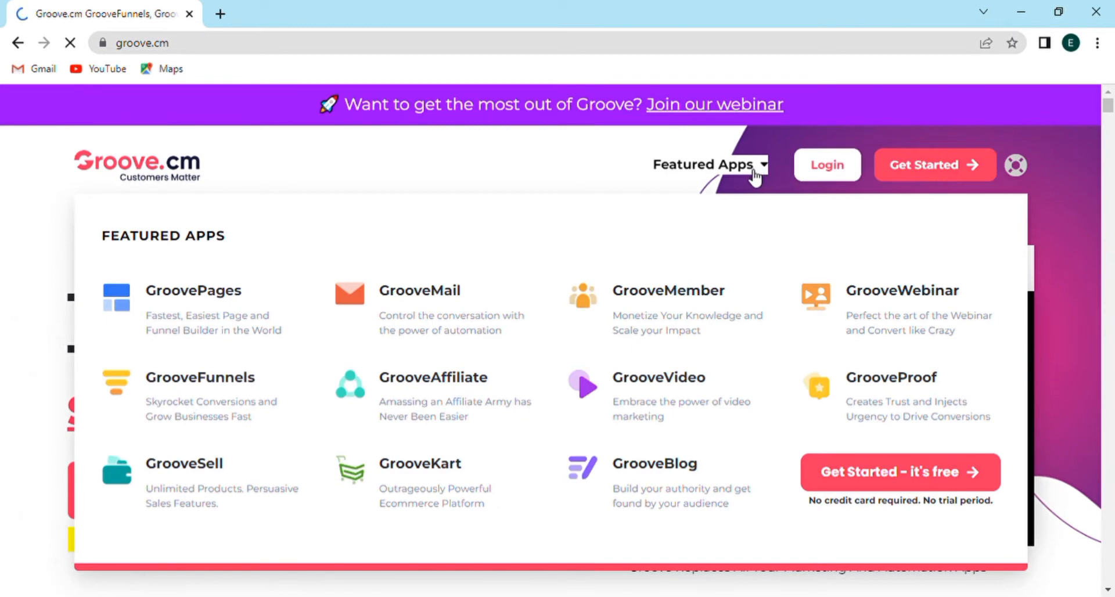
pyautogui.moveTo(227, 409)
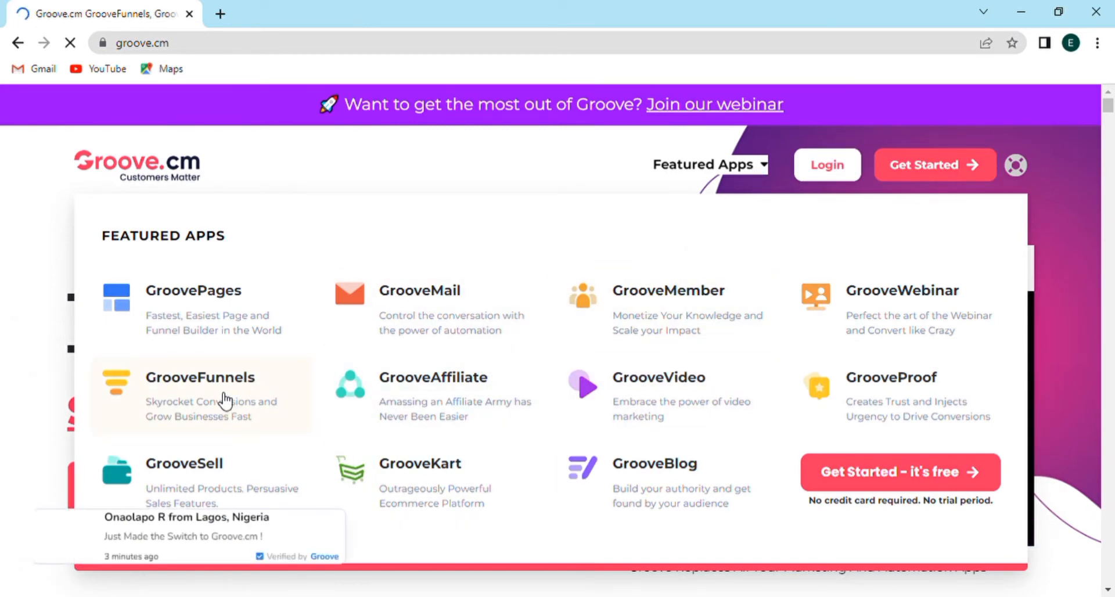
# Go through the GrooveFunnels app page to the free Startup account sign-up section.
pyautogui.click(200, 378)
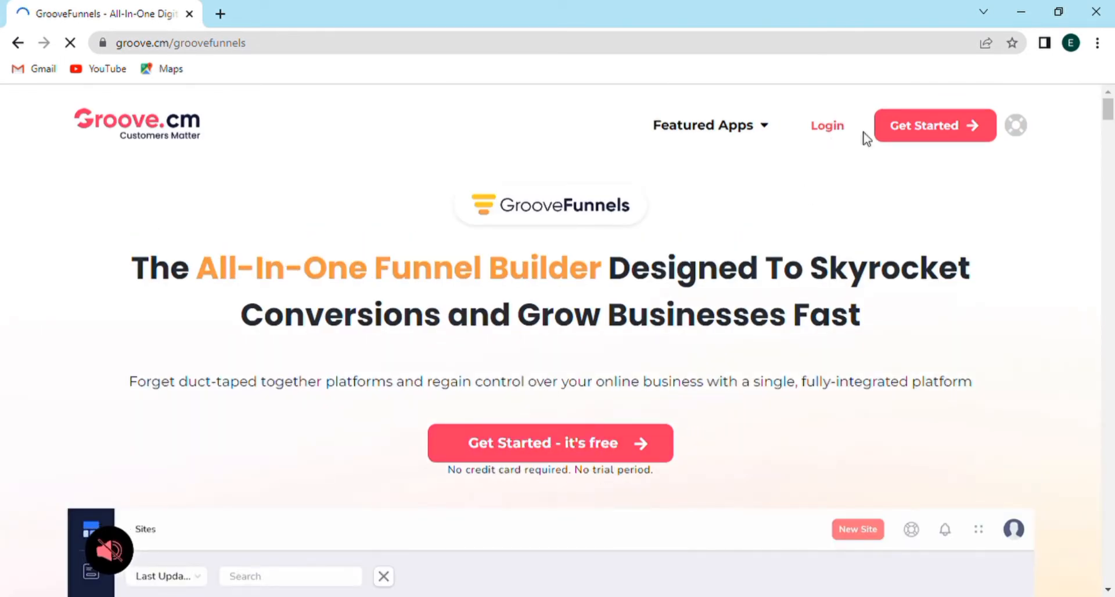
pyautogui.click(549, 442)
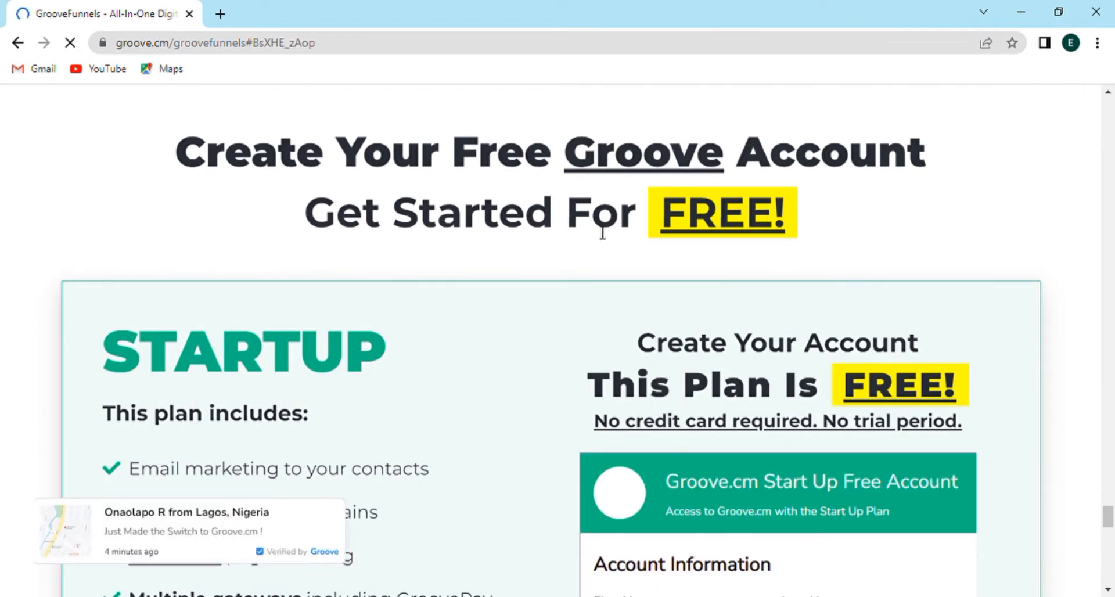
# Fill in the sign-up details (name, email, username 'editer', password) and submit via Get Free Access.
pyautogui.scroll(-3)
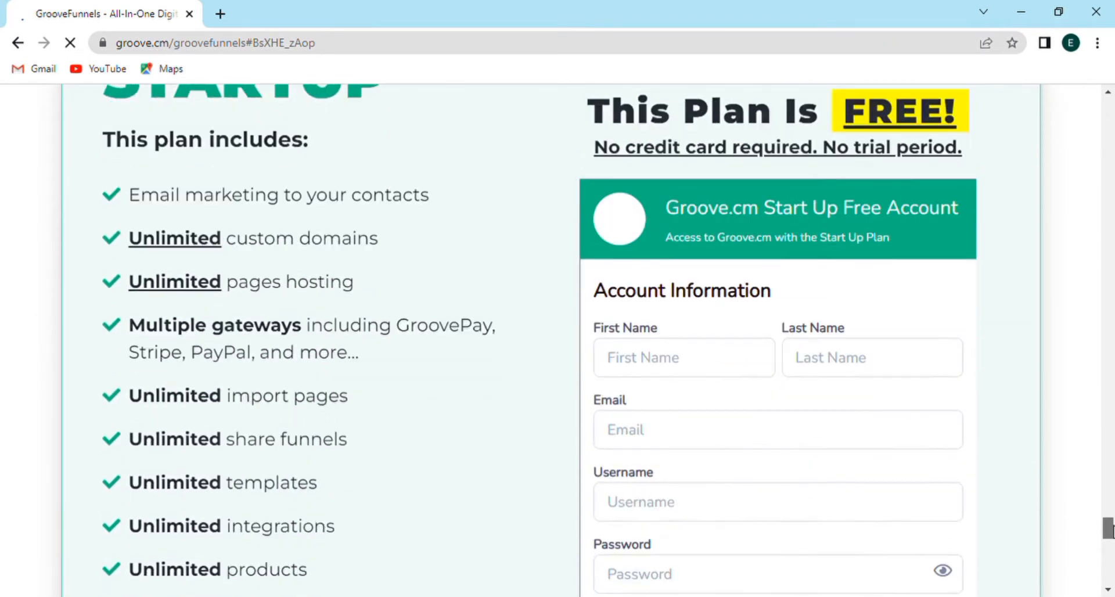
pyautogui.write('Eid')
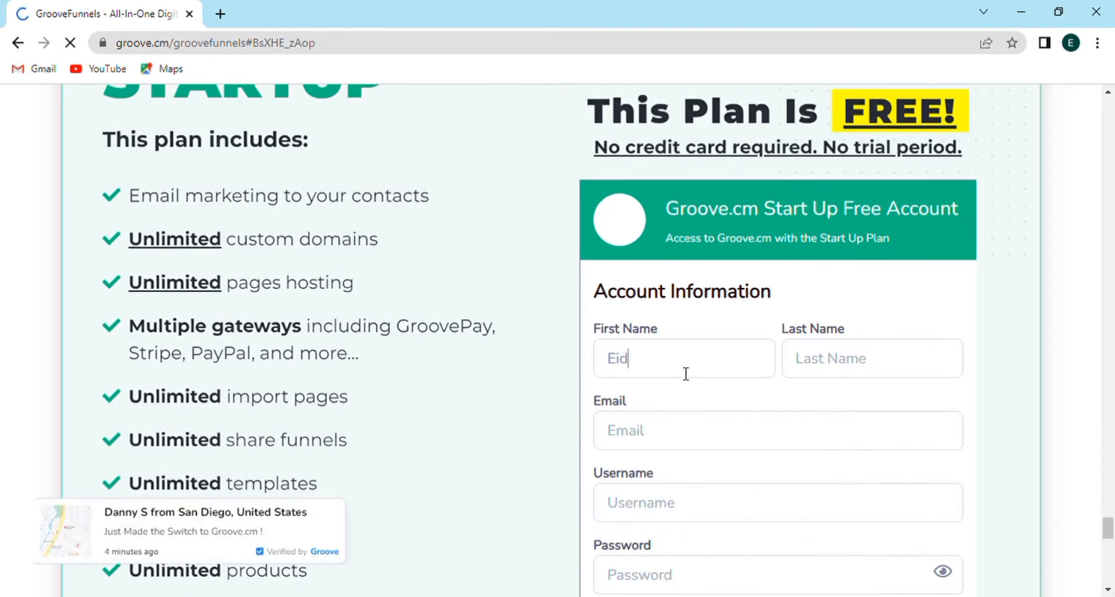
pyautogui.write('editer')
pyautogui.click(778, 503)
pyautogui.write('Saiqa')
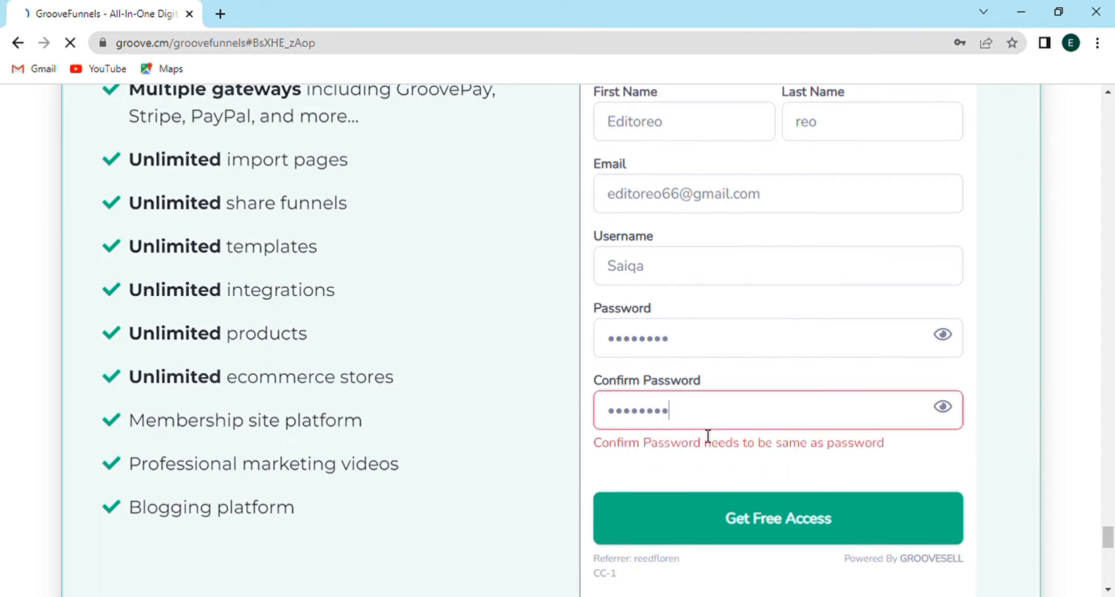
pyautogui.click(777, 517)
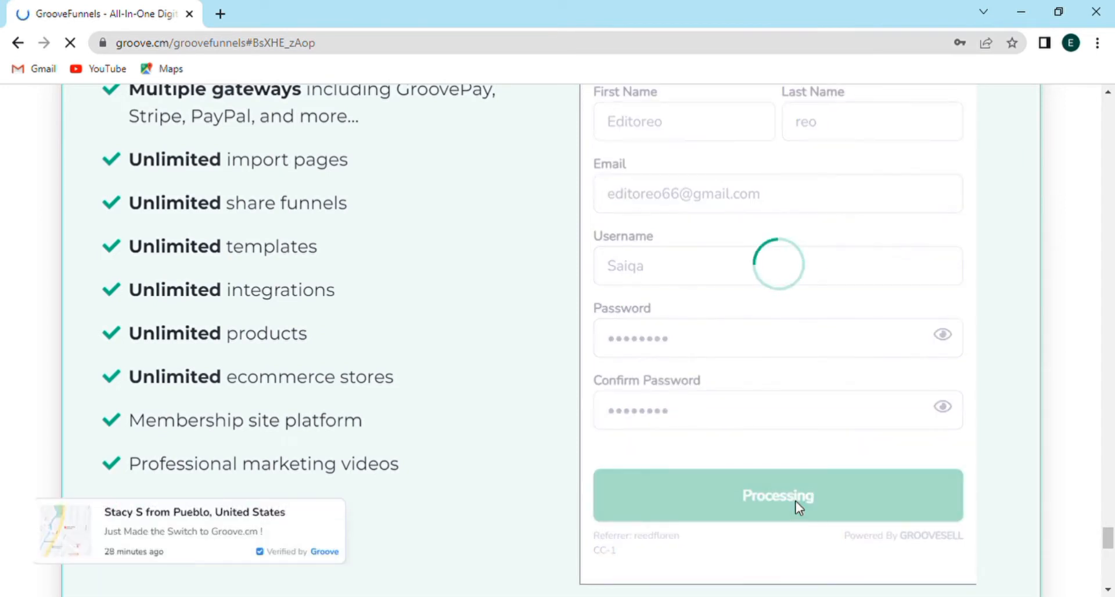
pyautogui.click(777, 495)
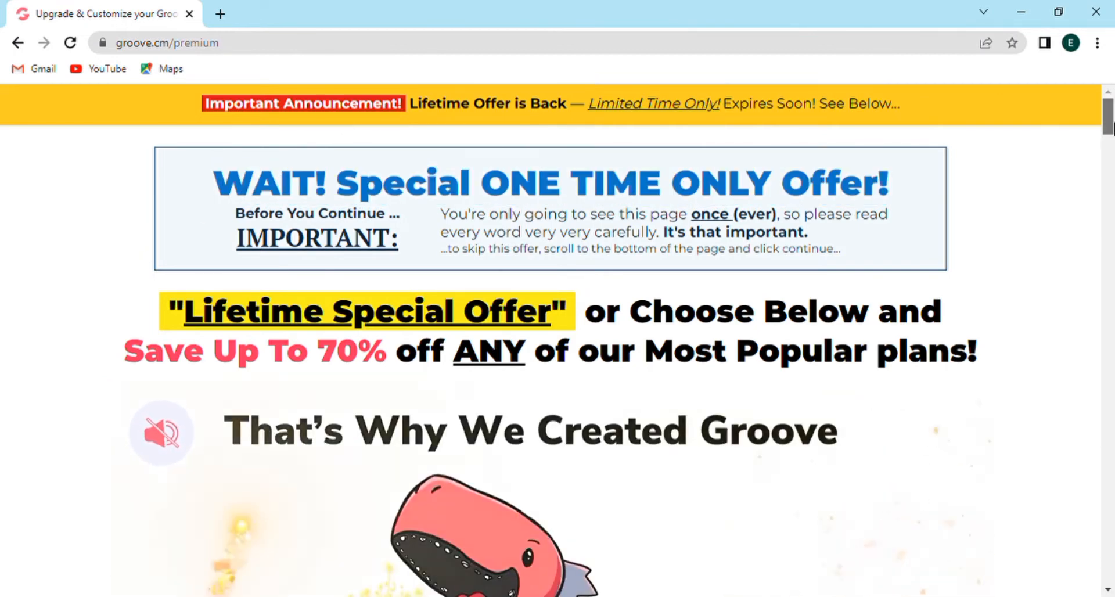
# Decline the premium upgrade via Take Me To The Members Area and confirm Skip Offer.
pyautogui.scroll(-3)
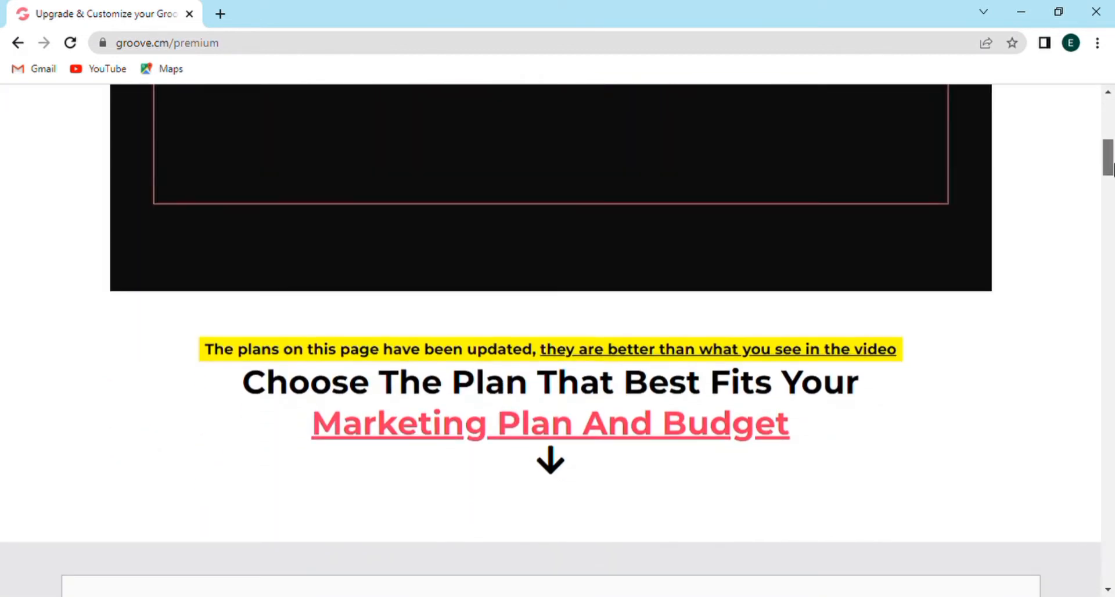
pyautogui.scroll(-3)
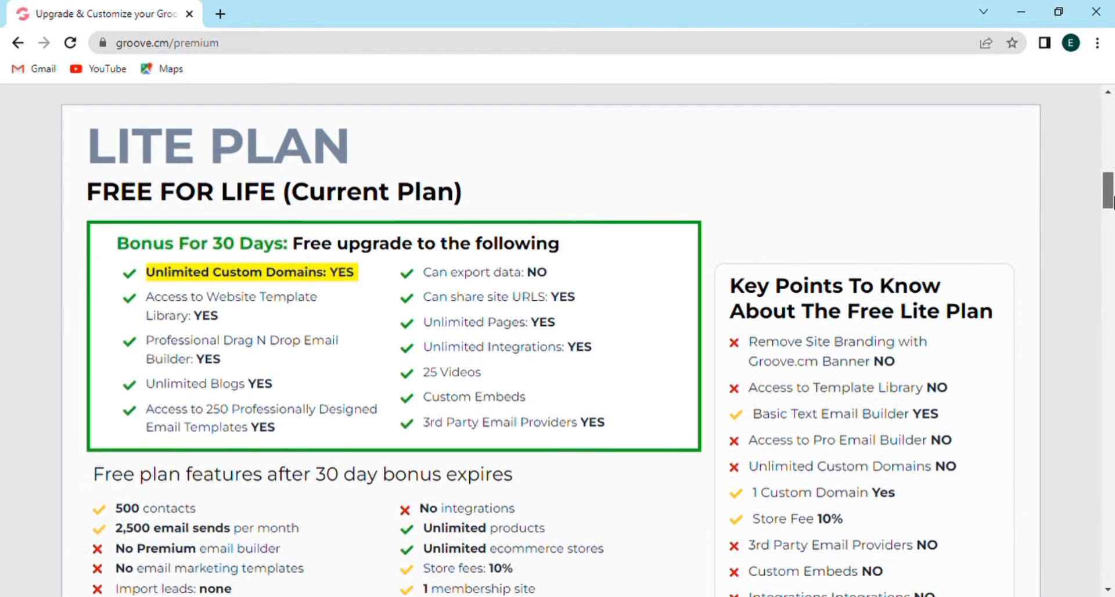
pyautogui.moveTo(956, 265)
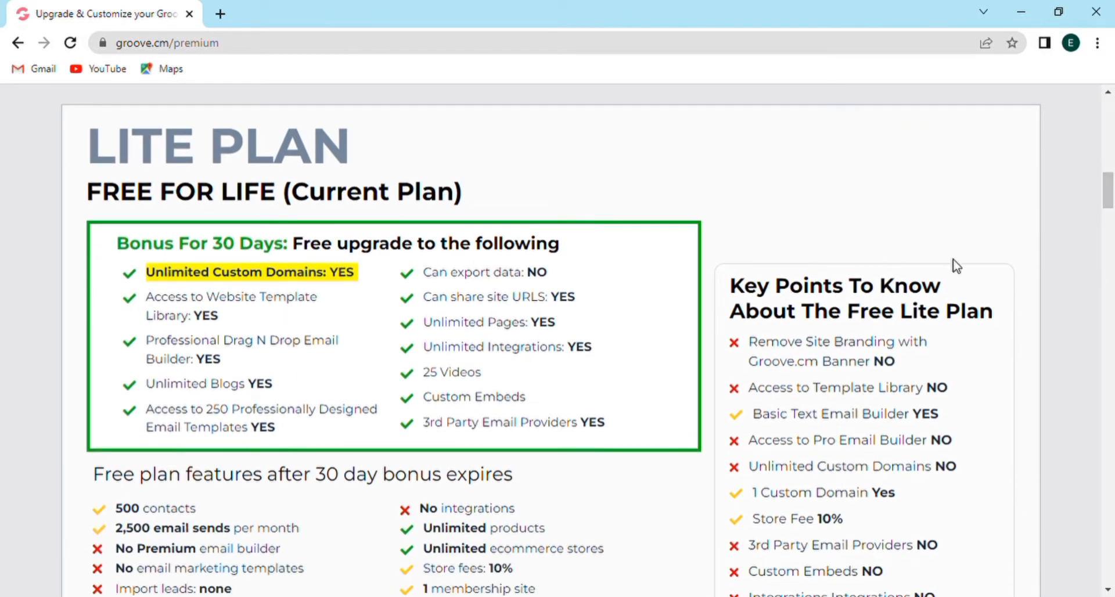
pyautogui.scroll(-3)
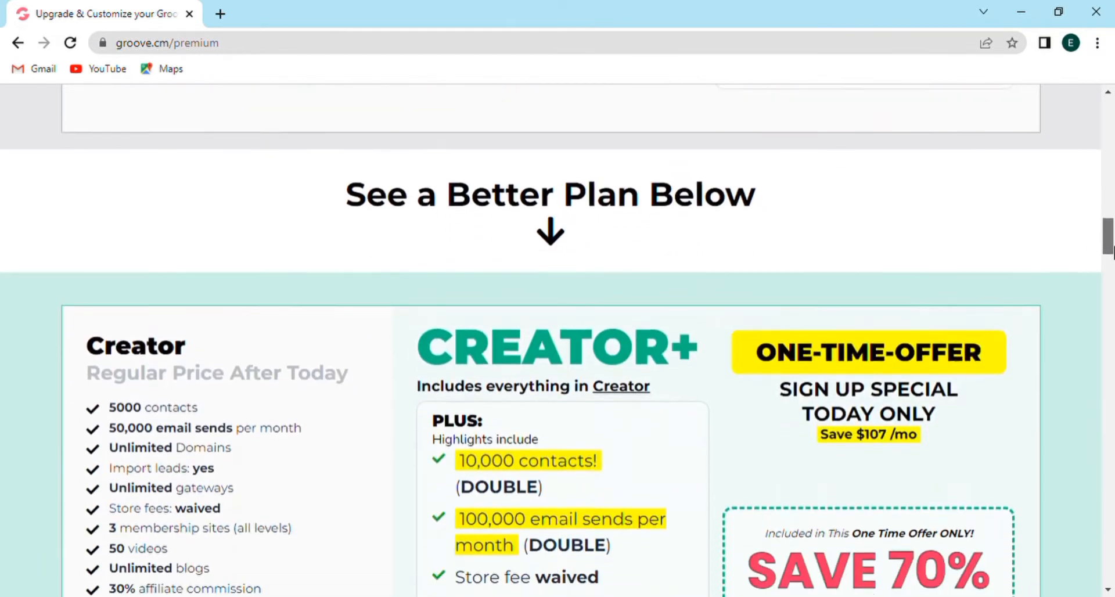
pyautogui.scroll(-3)
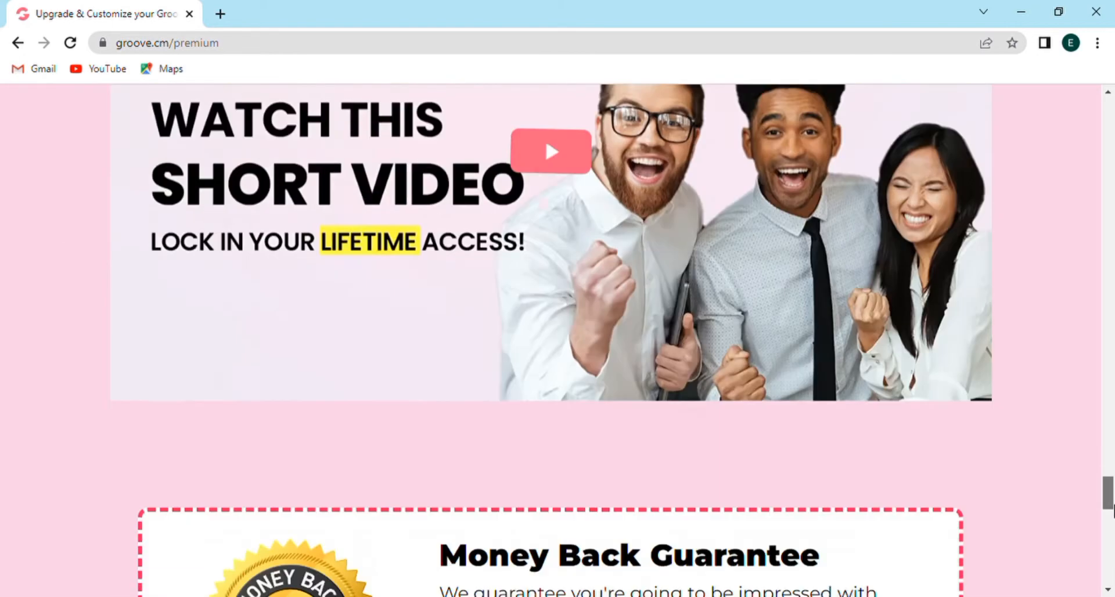
pyautogui.scroll(-3)
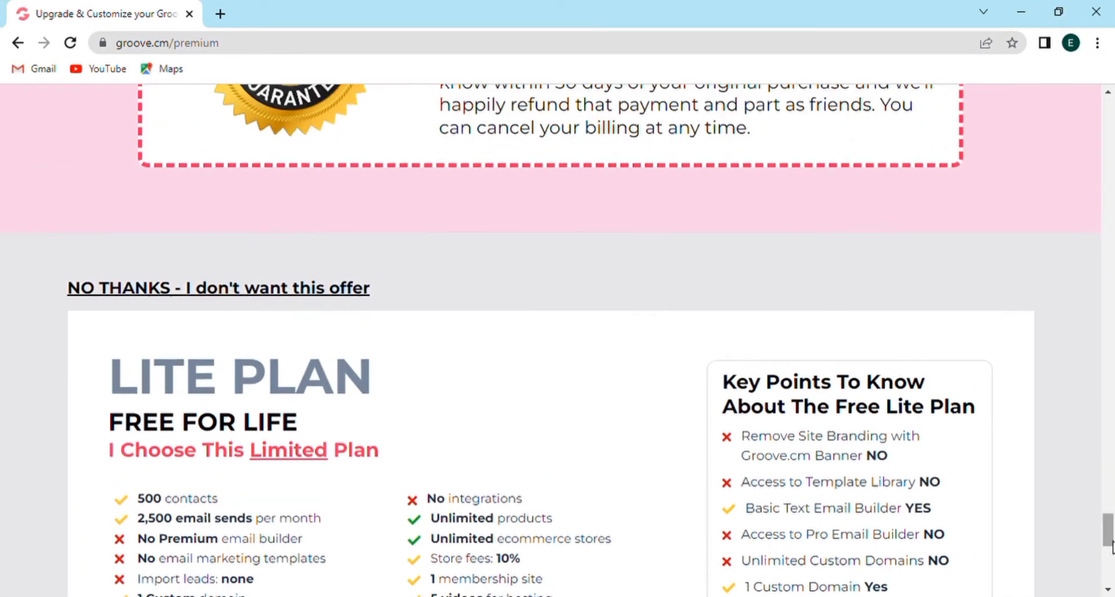
pyautogui.scroll(-3)
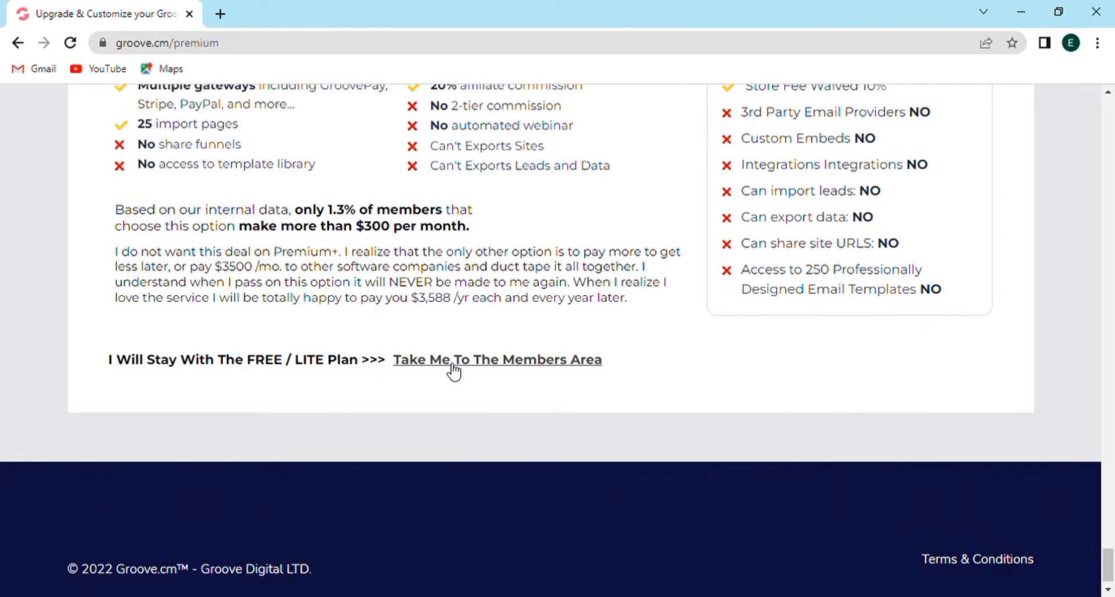
pyautogui.click(496, 359)
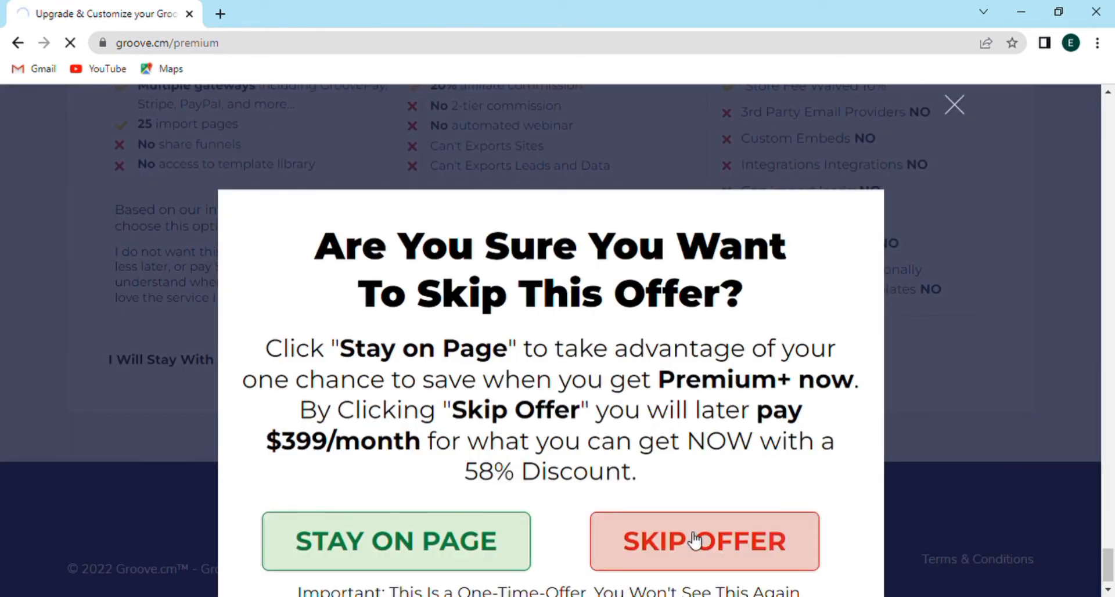
pyautogui.click(704, 540)
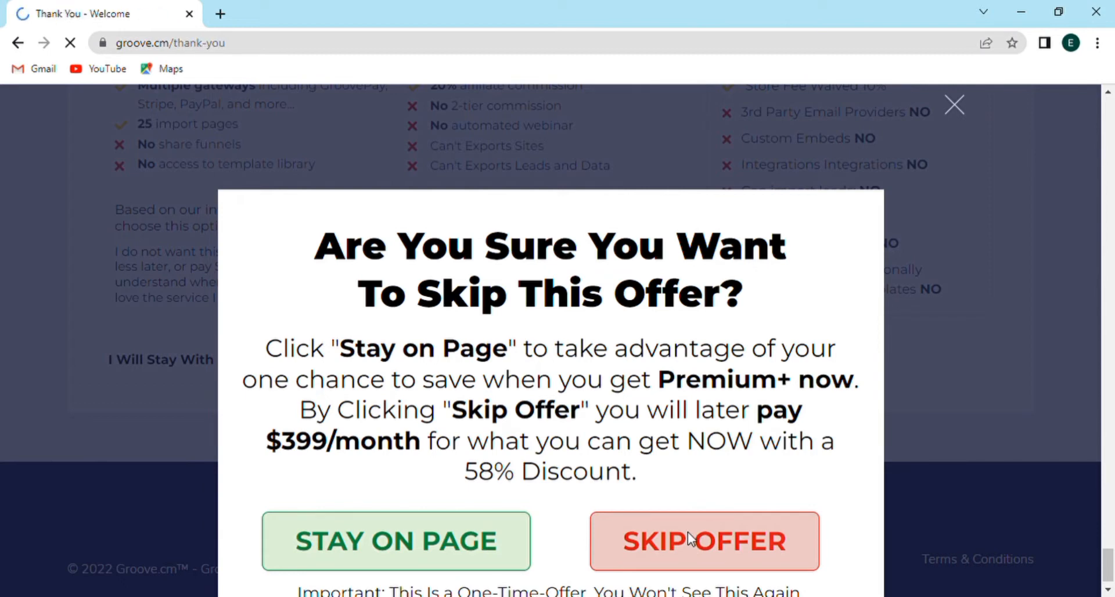
pyautogui.click(703, 540)
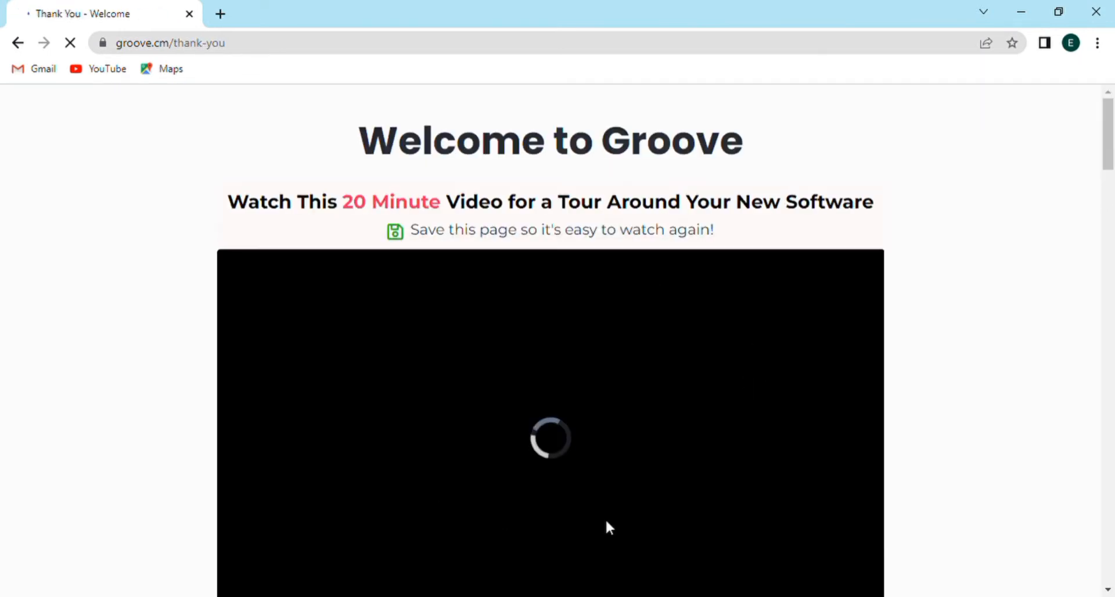
# Pause the welcome tour video and use Login To Groove.cm to open the login page.
pyautogui.scroll(-3)
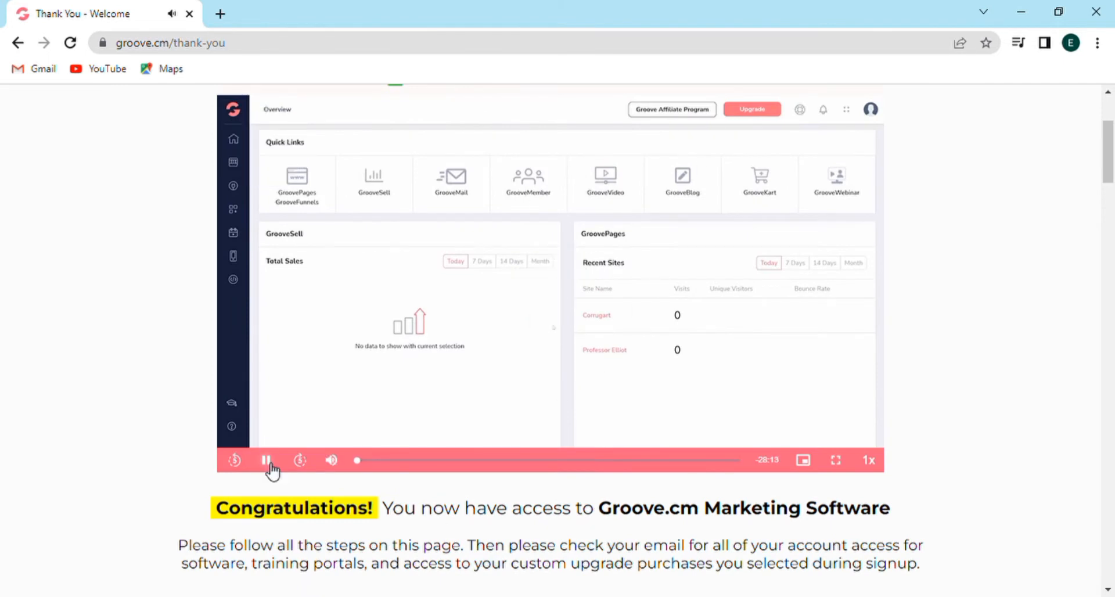
pyautogui.click(267, 460)
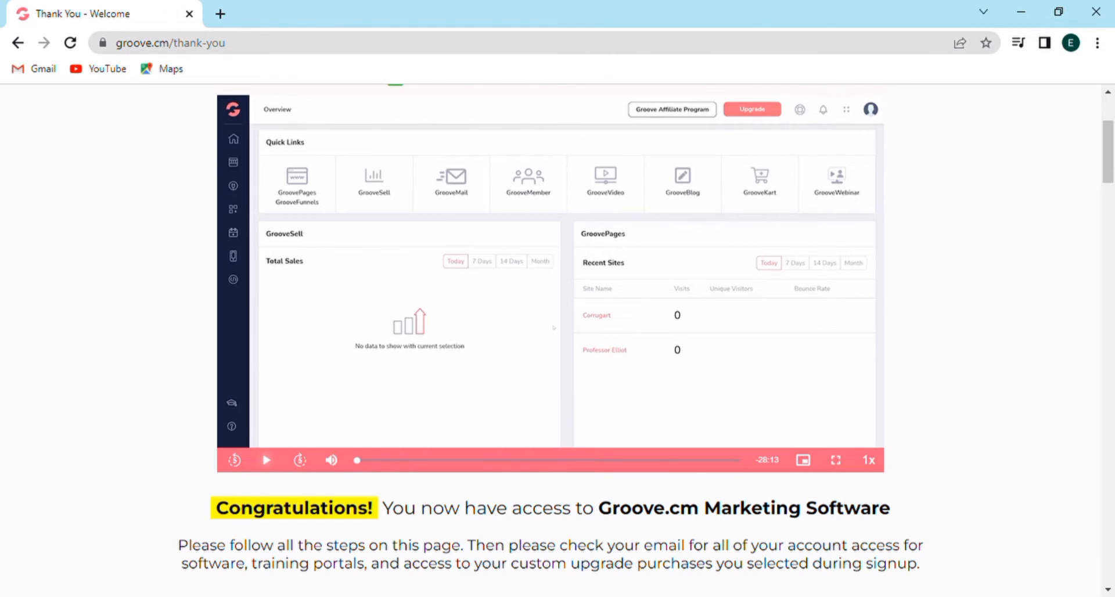
pyautogui.scroll(-3)
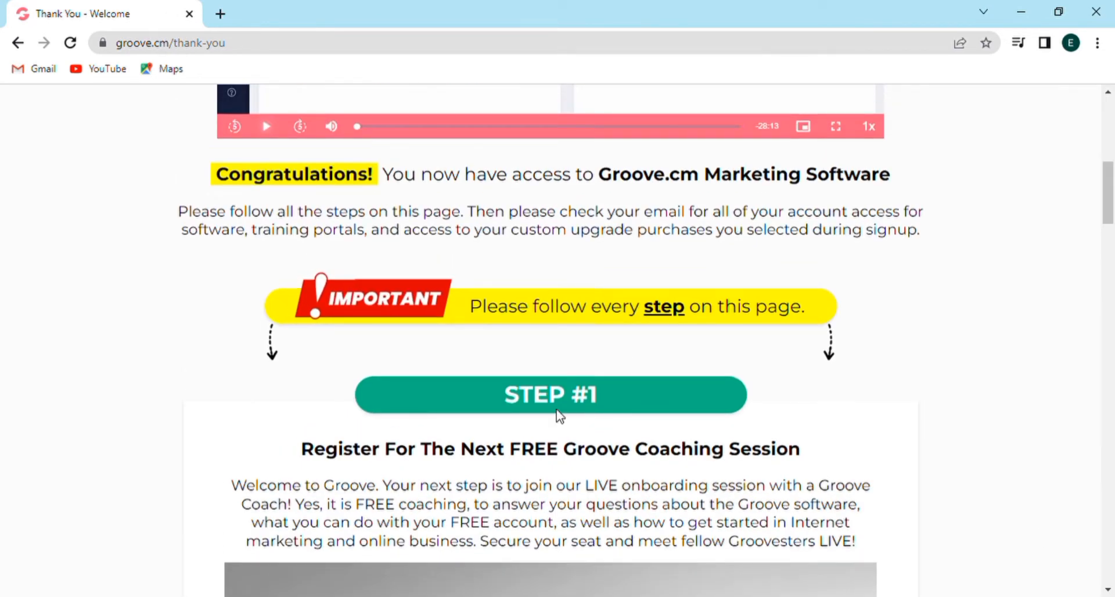
pyautogui.scroll(-3)
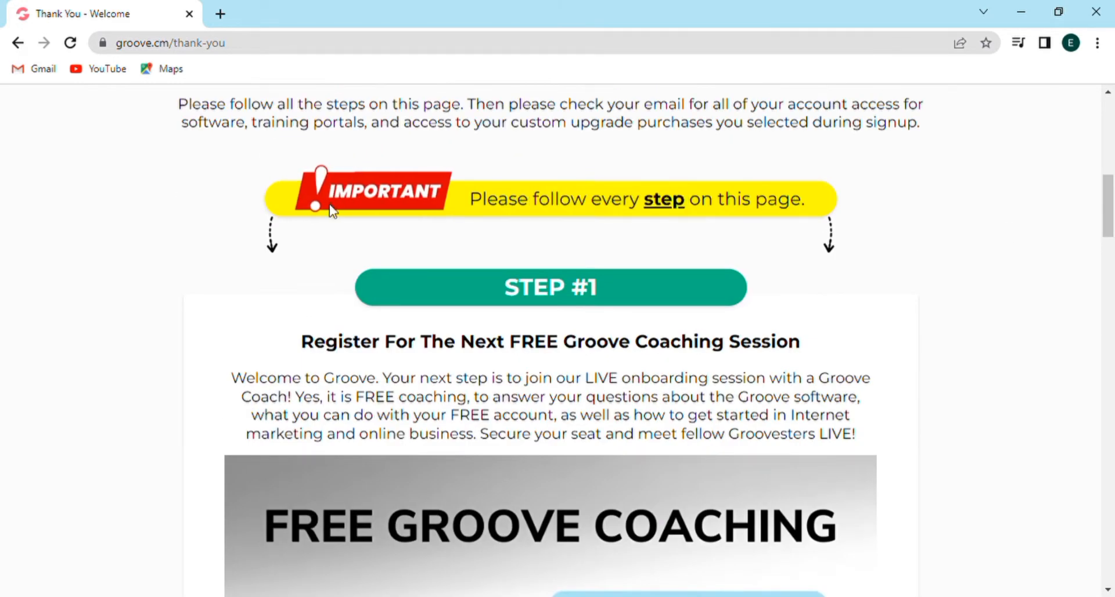
pyautogui.scroll(-3)
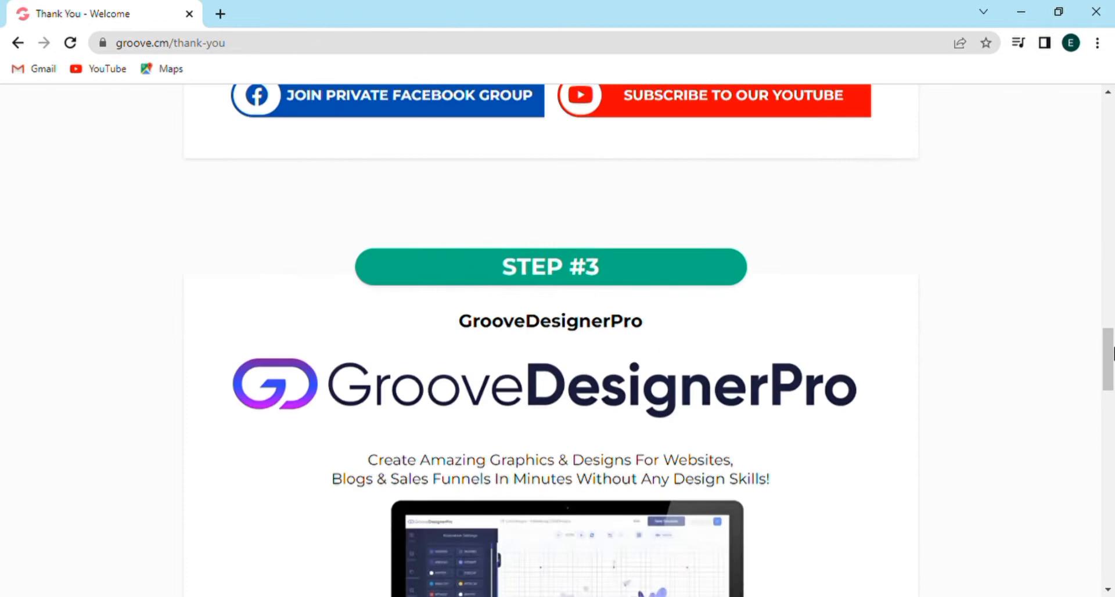
pyautogui.scroll(-3)
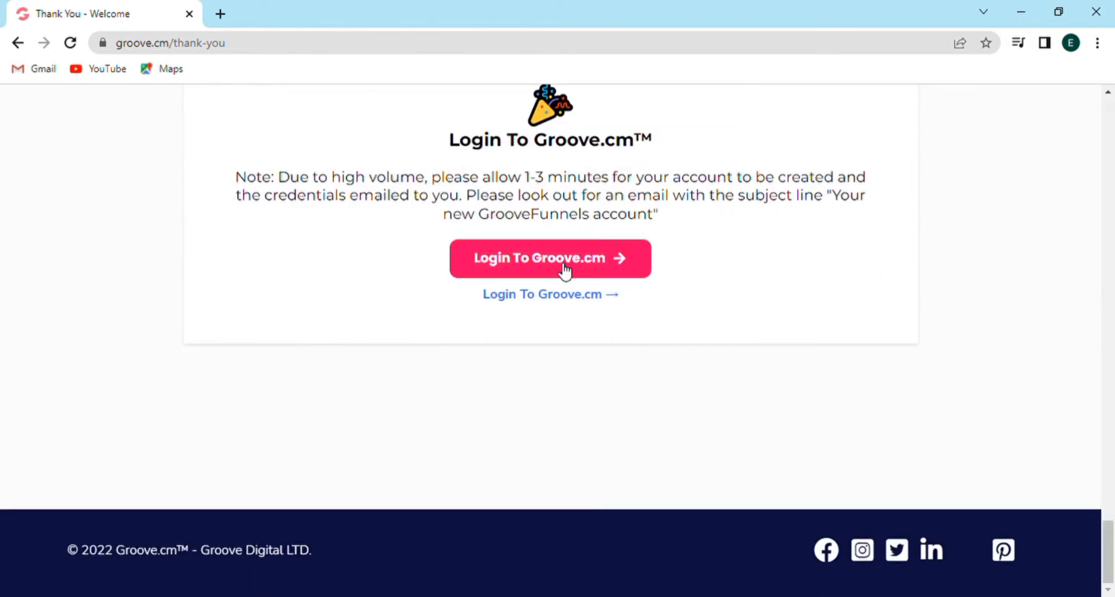
pyautogui.click(550, 258)
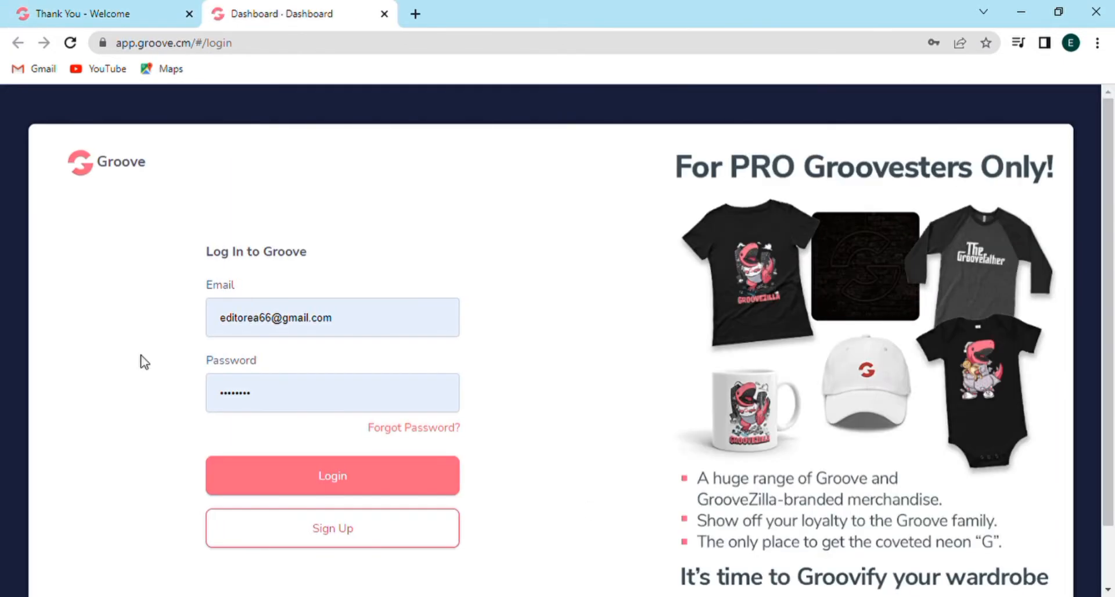
# Log in to the new Groove account with the prefilled email and password.
pyautogui.click(332, 317)
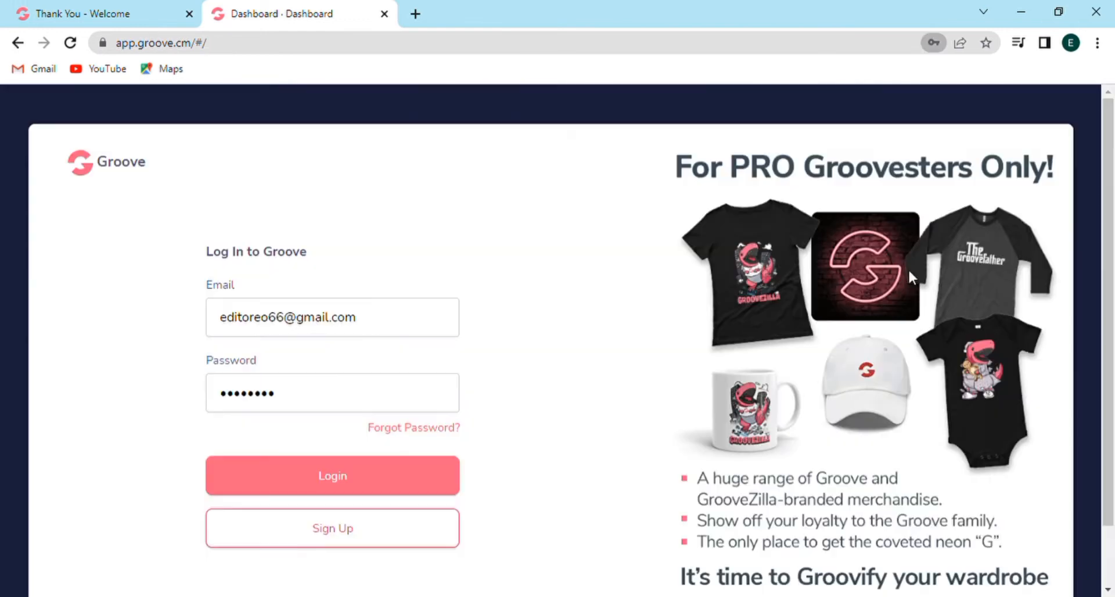
pyautogui.click(331, 475)
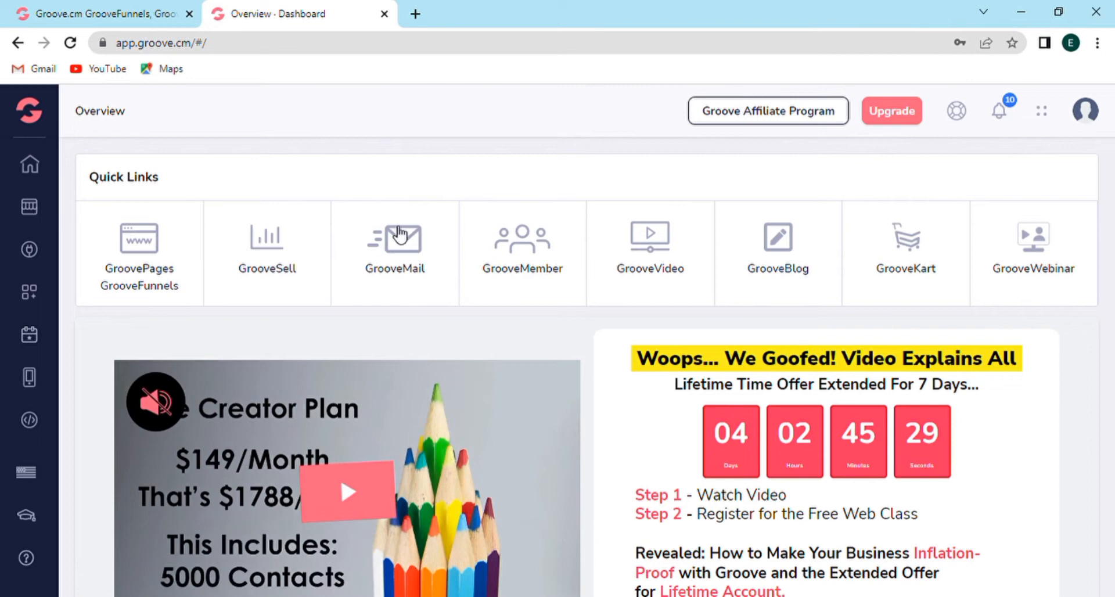
pyautogui.moveTo(649, 291)
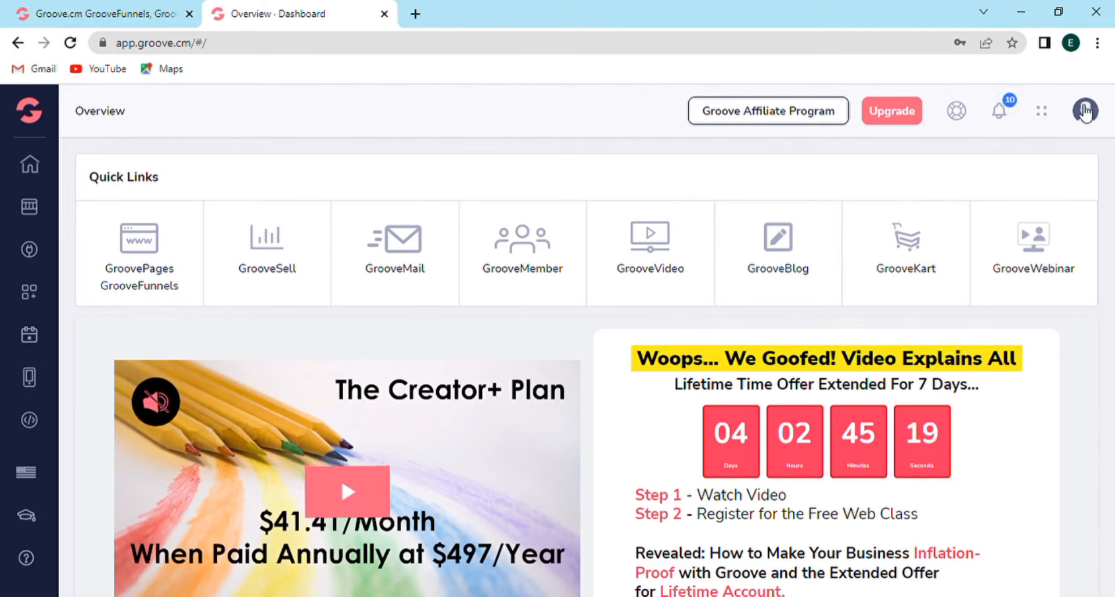
# Choose My Account & Settings from the profile avatar menu.
pyautogui.click(1083, 111)
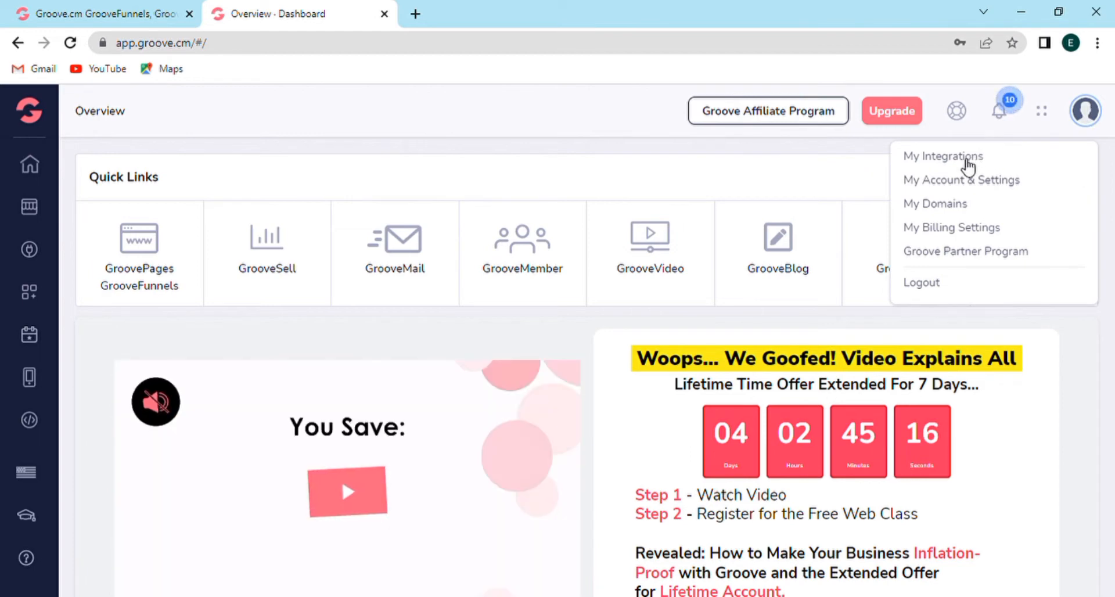
pyautogui.moveTo(961, 190)
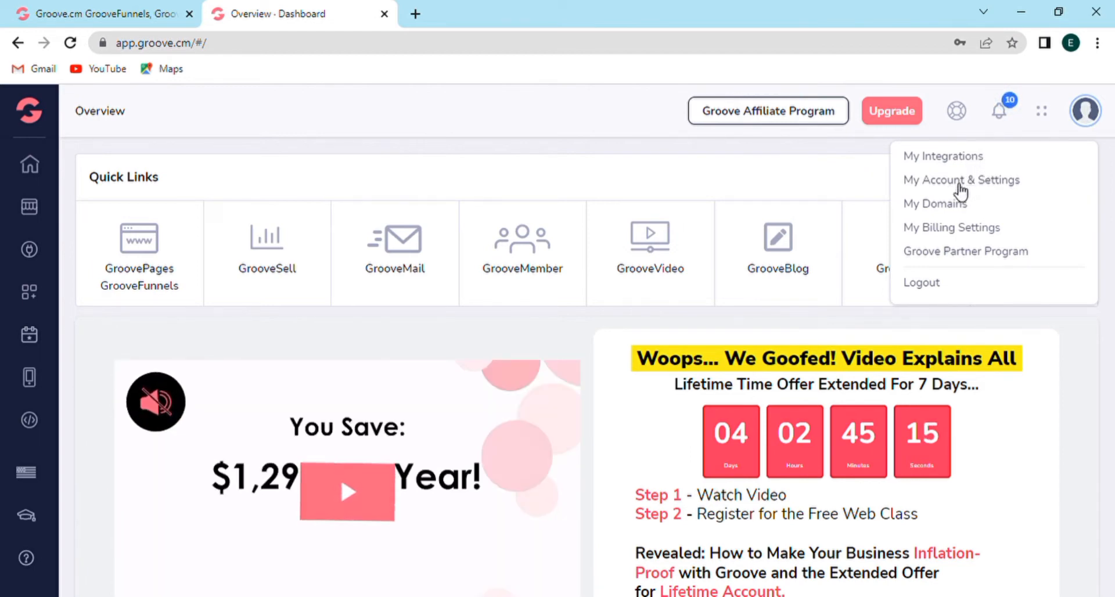
pyautogui.moveTo(979, 186)
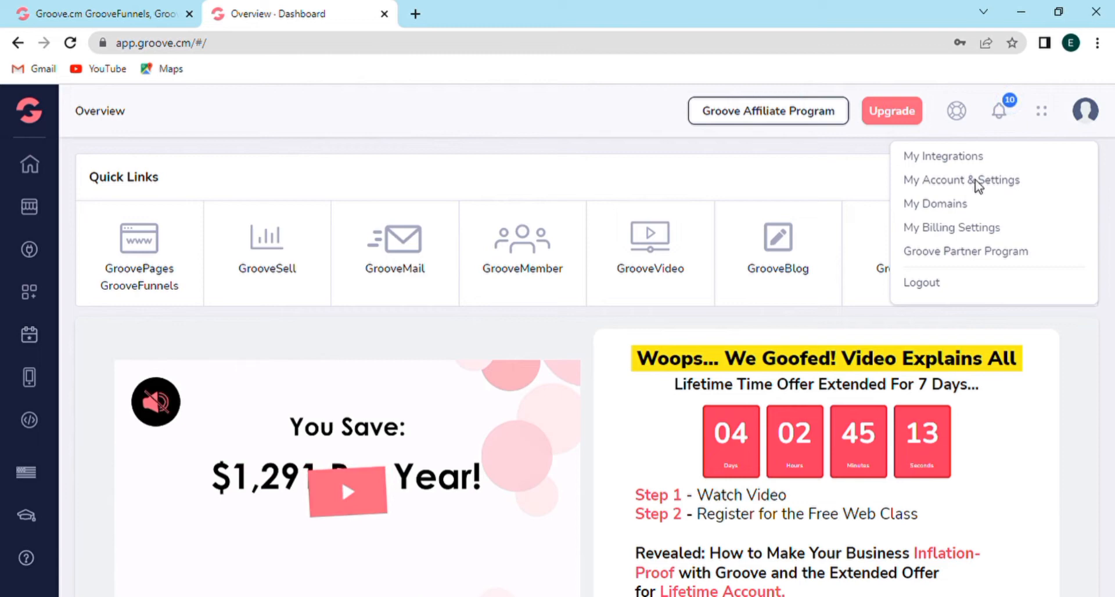
pyautogui.click(960, 180)
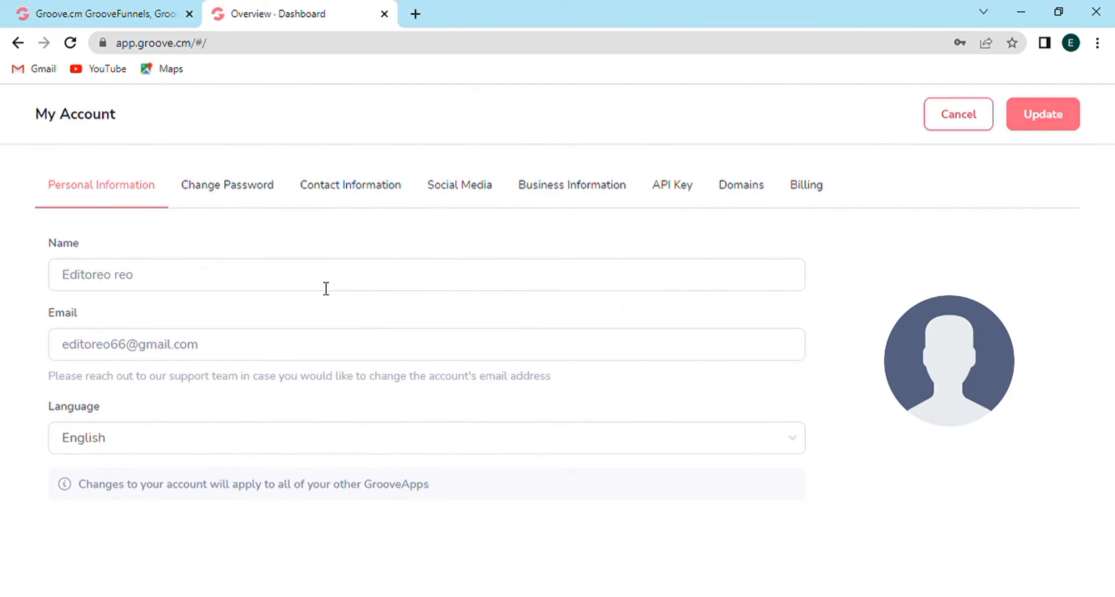
pyautogui.moveTo(178, 285)
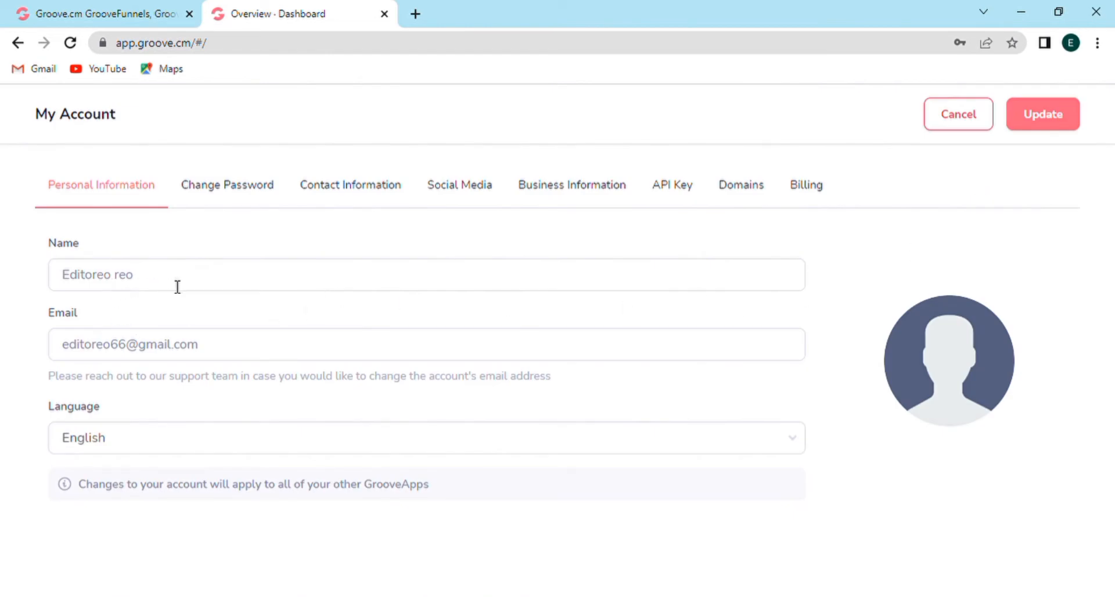
pyautogui.moveTo(741, 184)
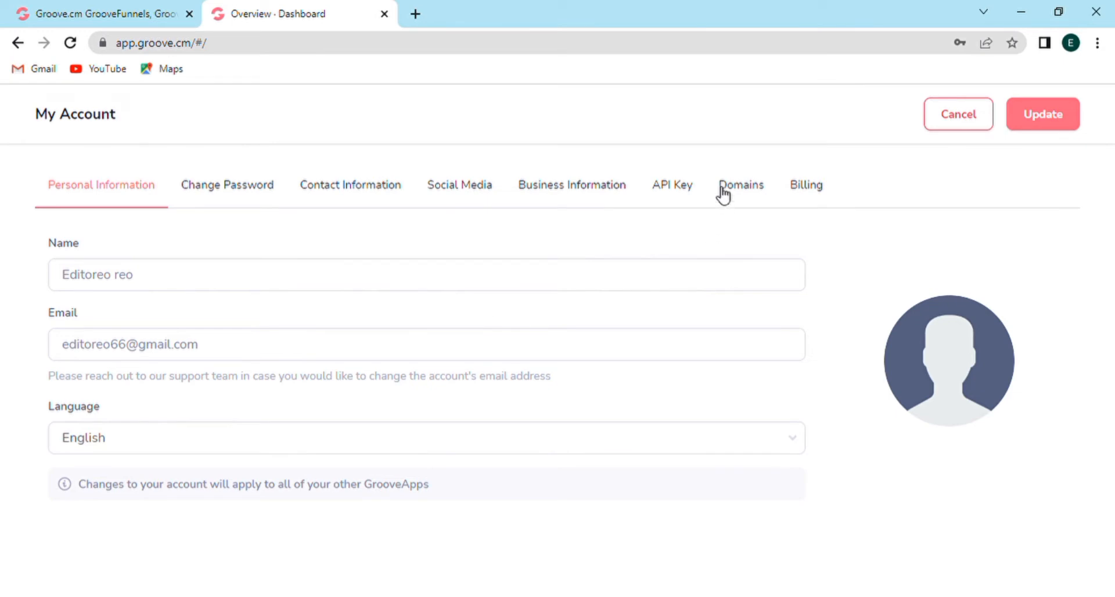
# View the Domains section and its Manage custom domains option.
pyautogui.click(741, 184)
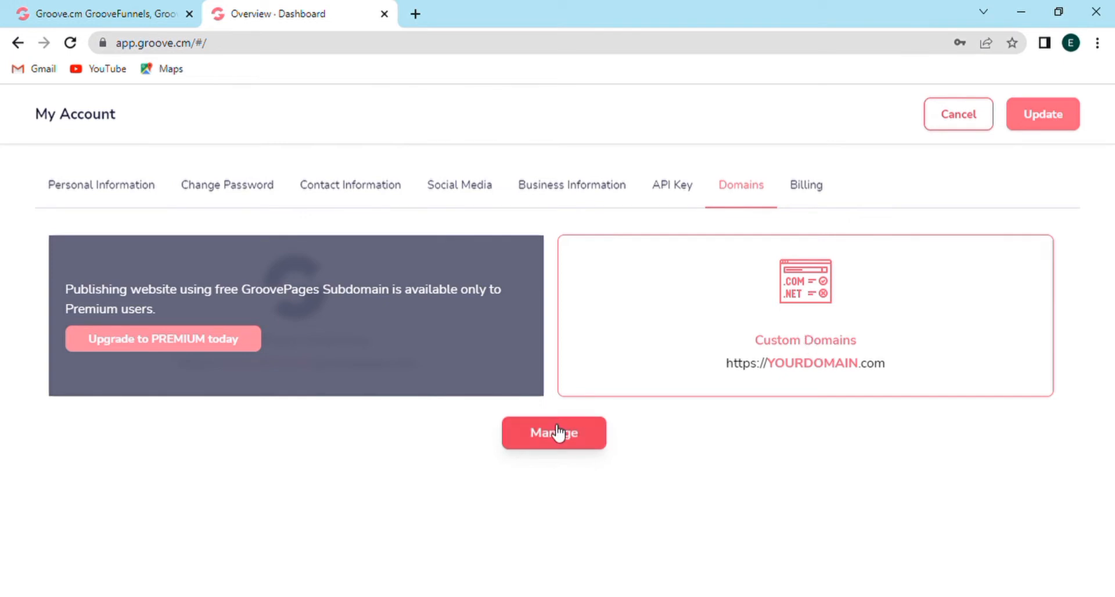
pyautogui.click(553, 432)
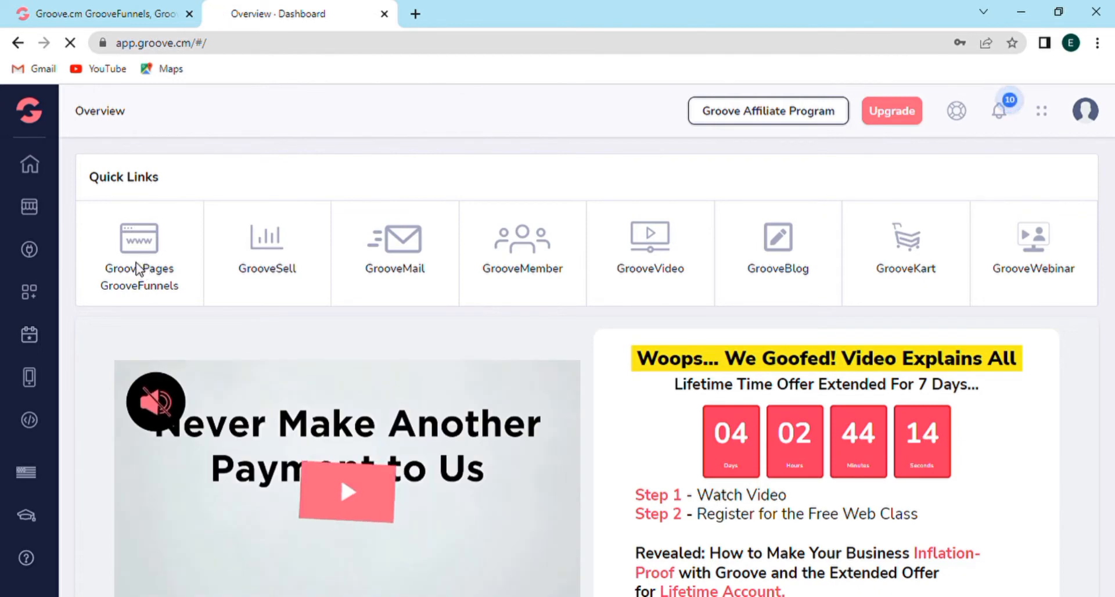
# Launch GroovePages from the dashboard's GrooveFunnels quick link, showing an empty sites list.
pyautogui.click(139, 238)
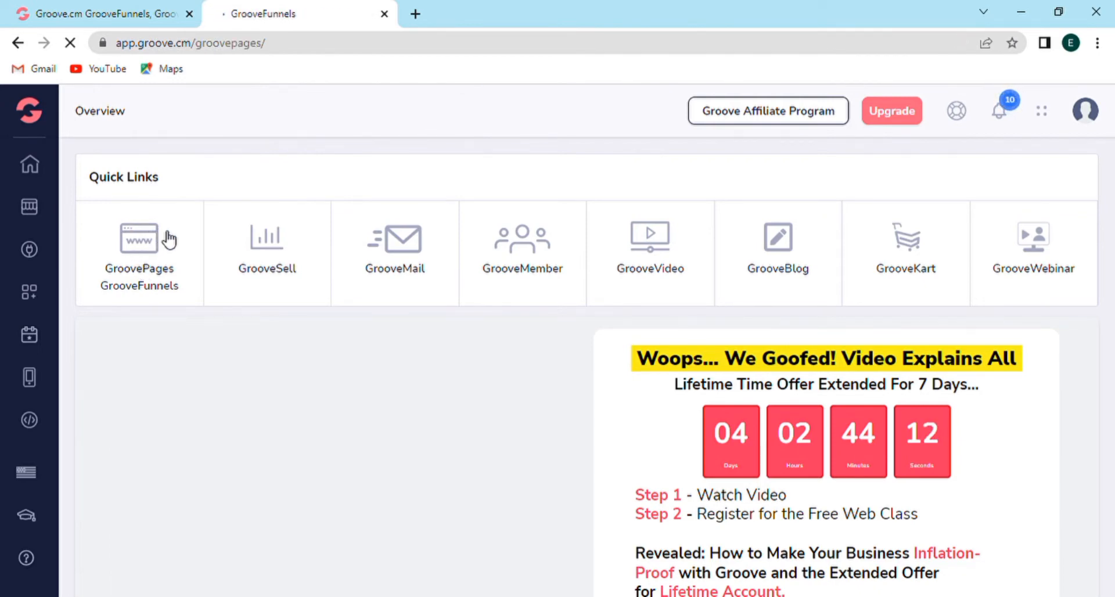
pyautogui.click(139, 238)
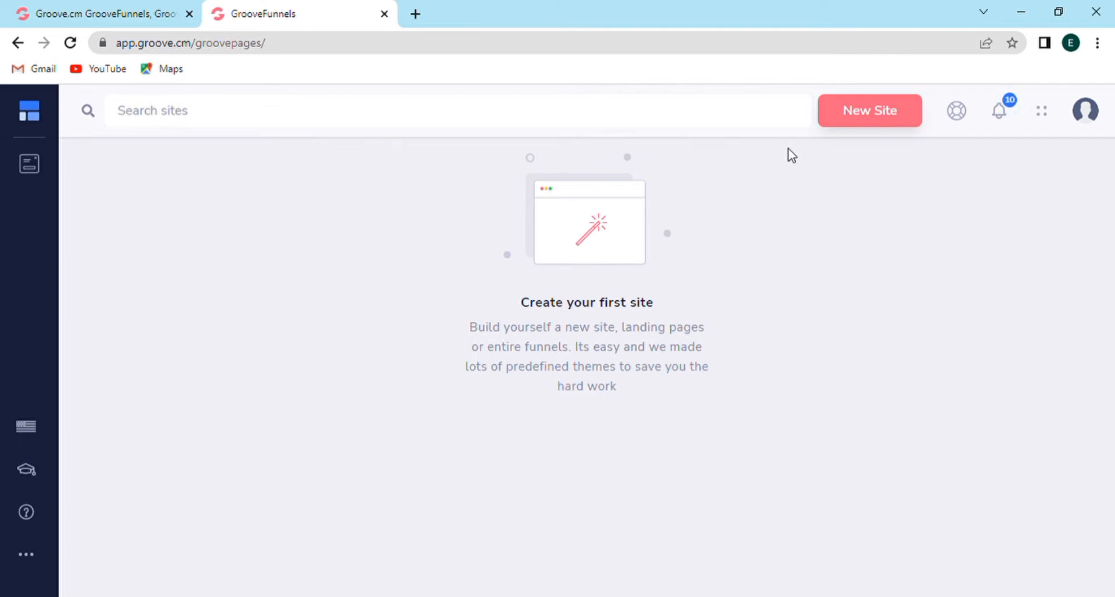
# Create a new site from the GrooveCoach template named 'editoreo' and start building.
pyautogui.click(869, 110)
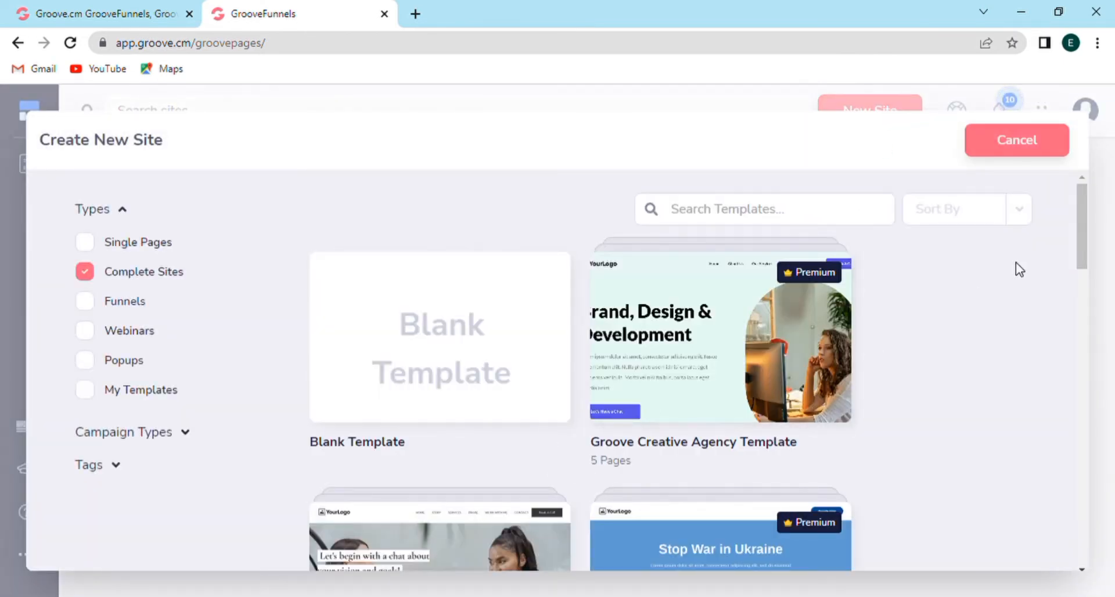
pyautogui.scroll(-3)
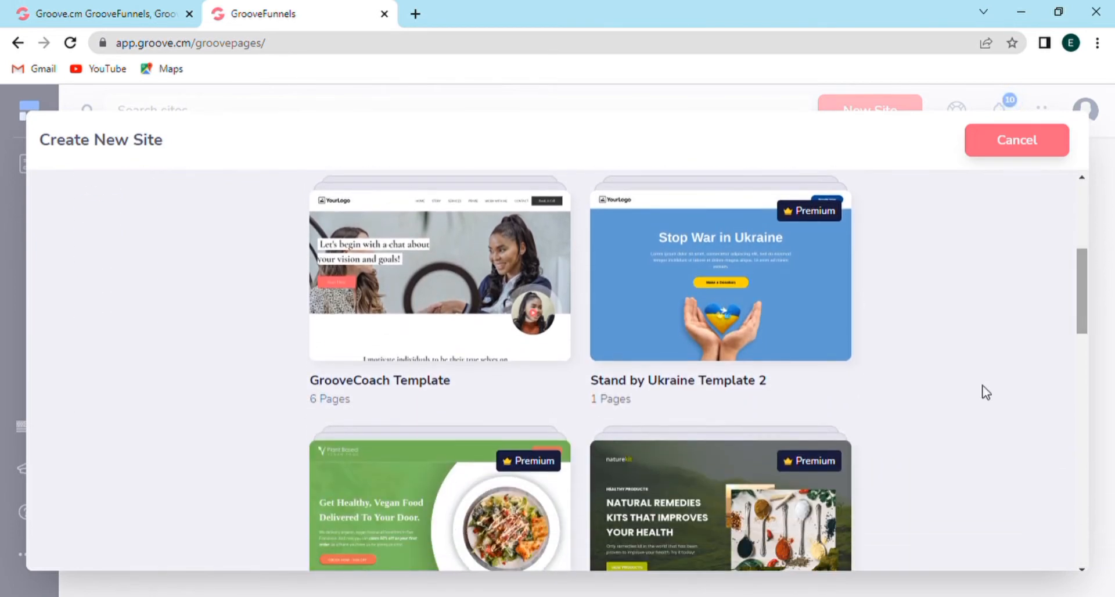
pyautogui.scroll(-3)
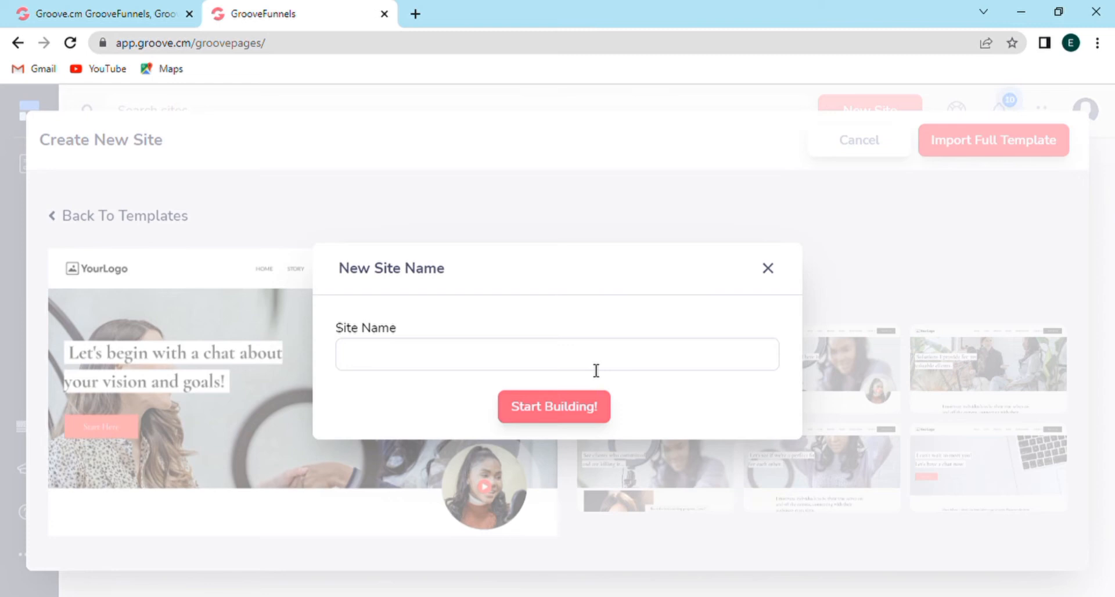
pyautogui.write('editoreo')
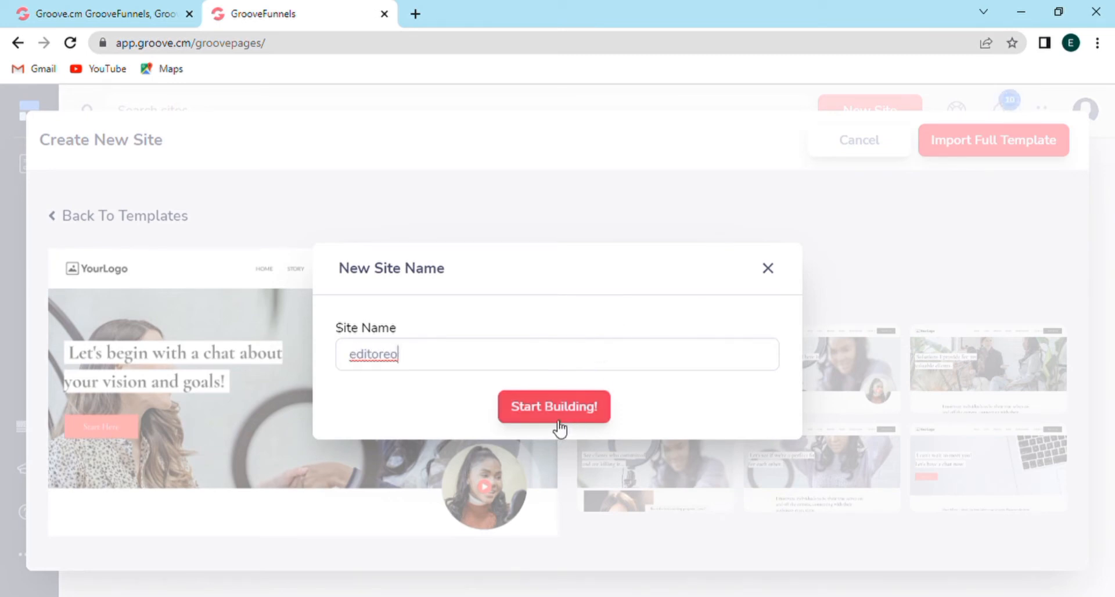
pyautogui.click(553, 406)
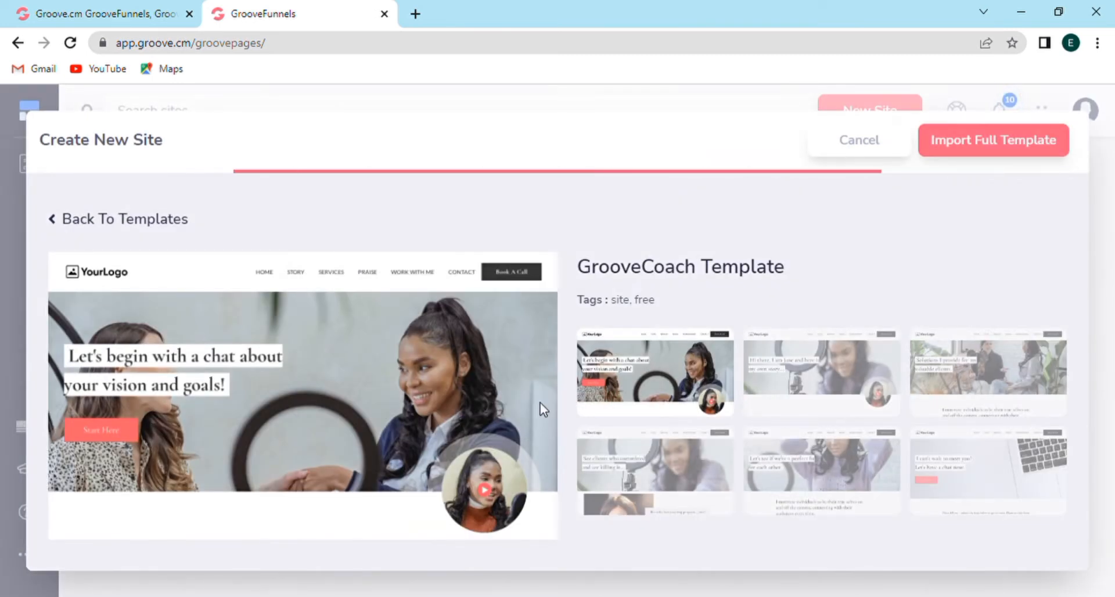
# Import the full GrooveCoach template and set the hero H1 heading's text colour to white.
pyautogui.click(992, 139)
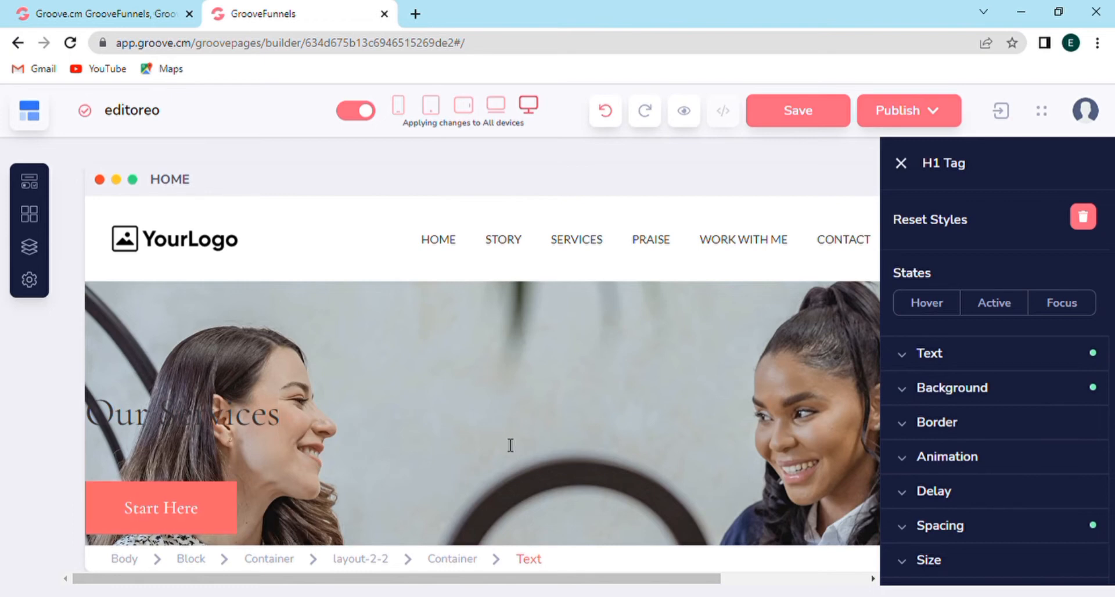
pyautogui.click(927, 353)
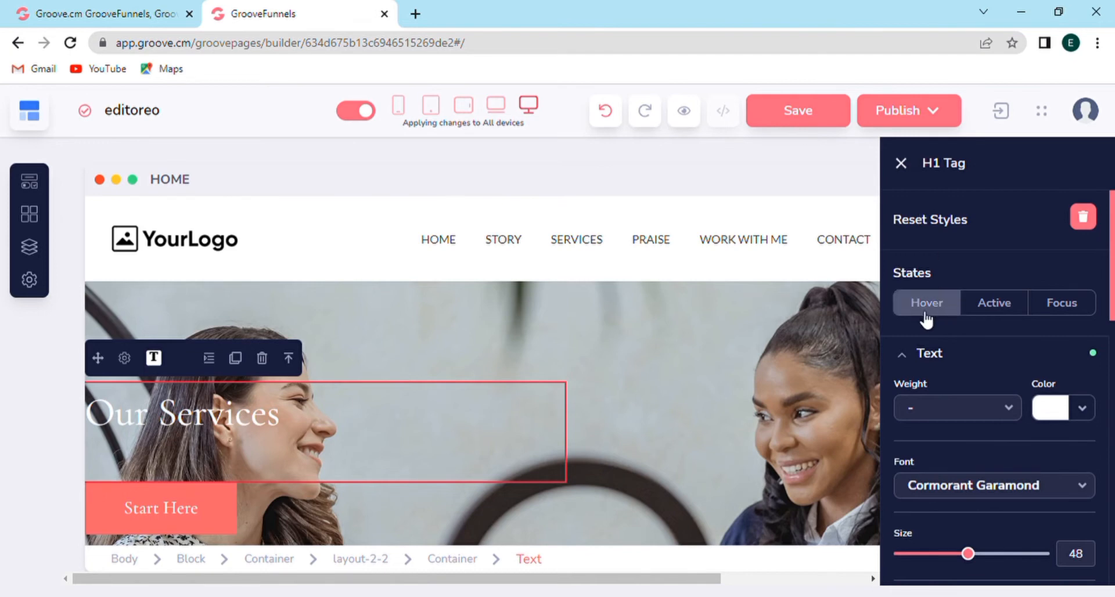
pyautogui.click(925, 302)
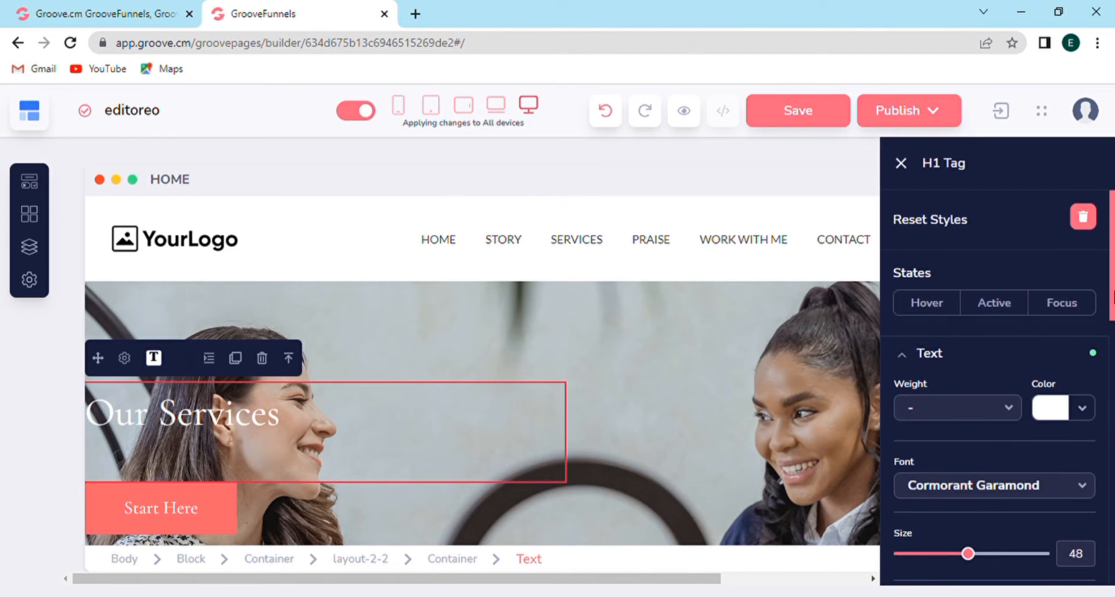
pyautogui.click(1050, 407)
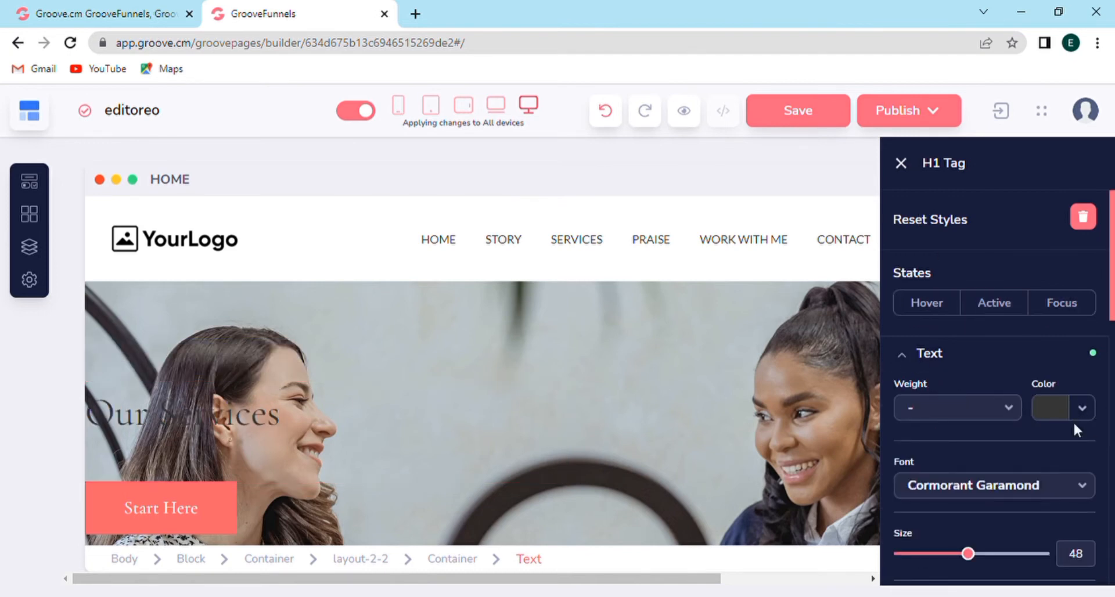
pyautogui.click(1051, 406)
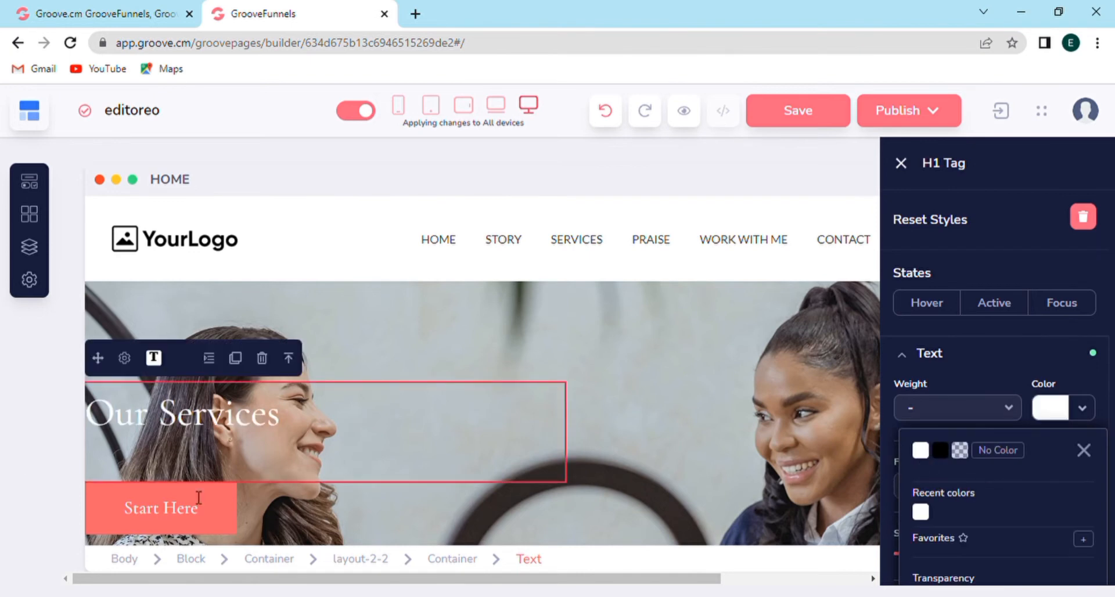
pyautogui.click(1083, 450)
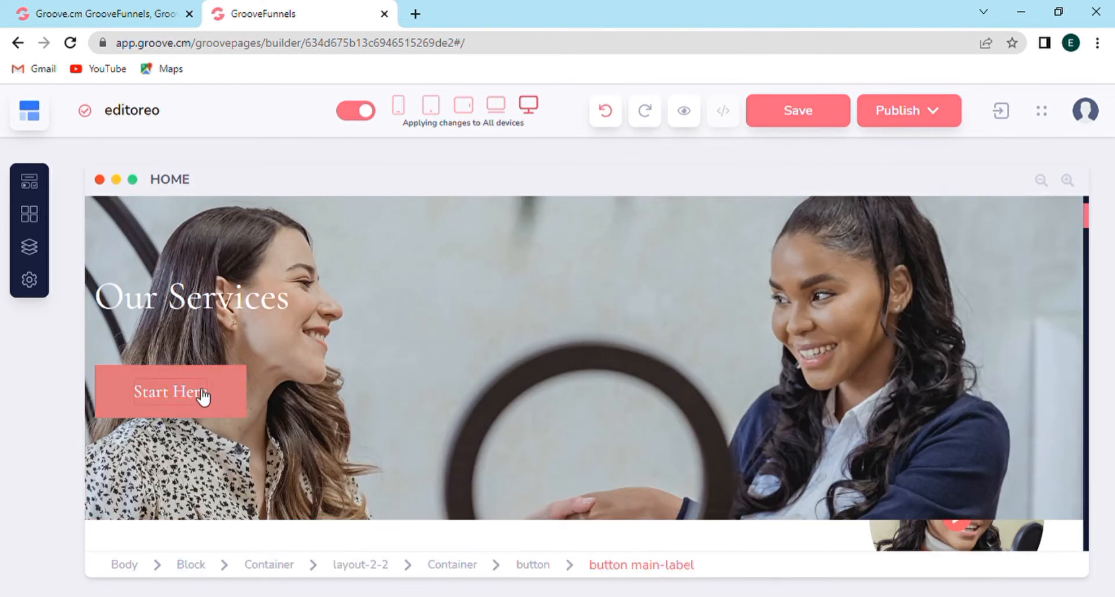
# Set the Start Here button label's text size to 23.
pyautogui.click(169, 391)
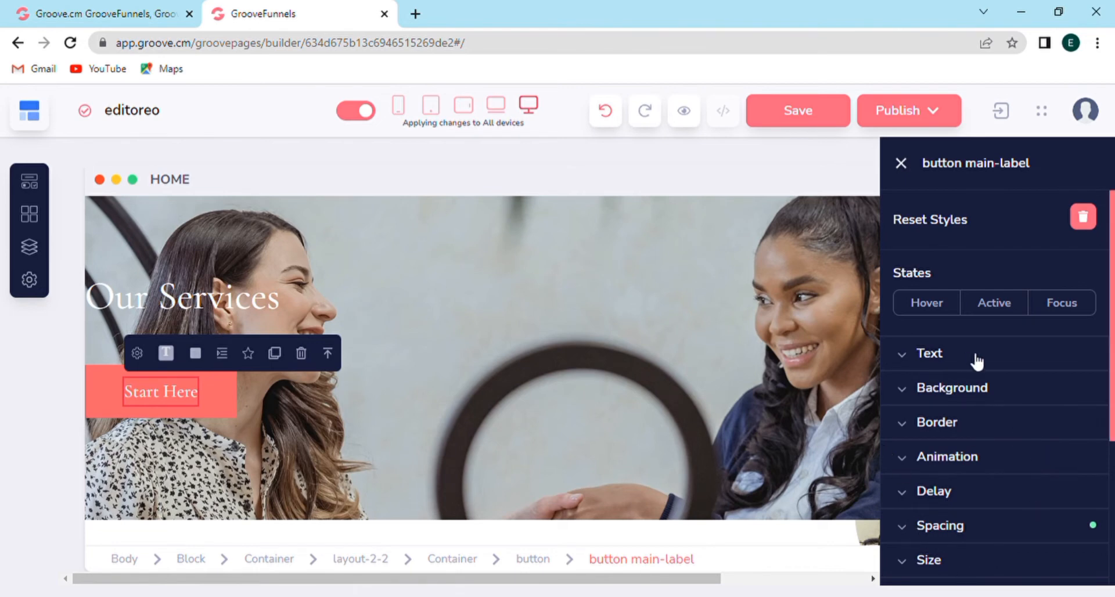
pyautogui.click(928, 353)
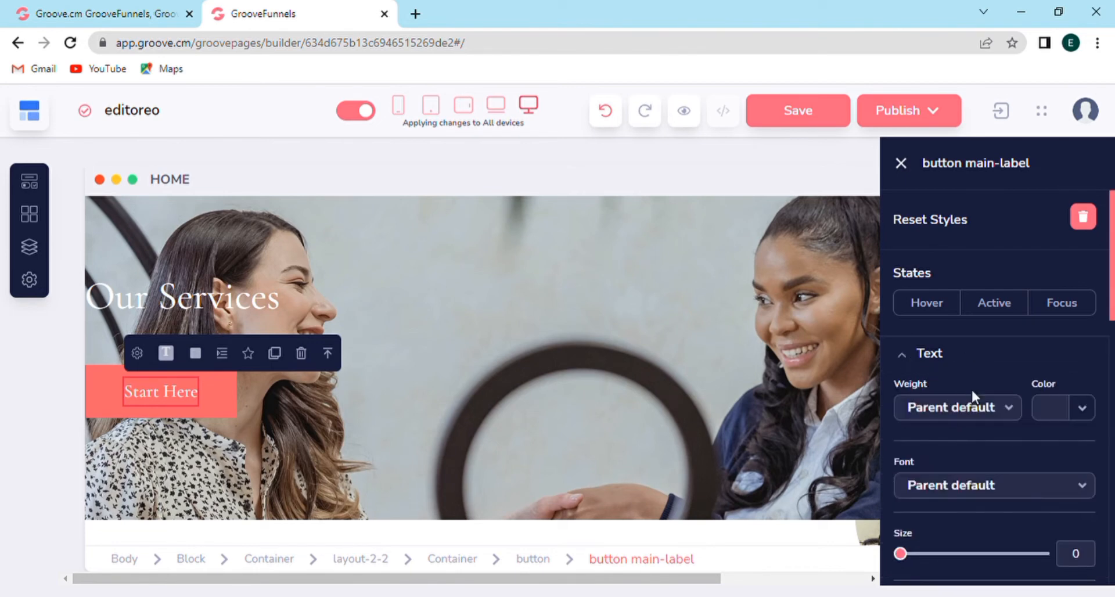
pyautogui.click(956, 407)
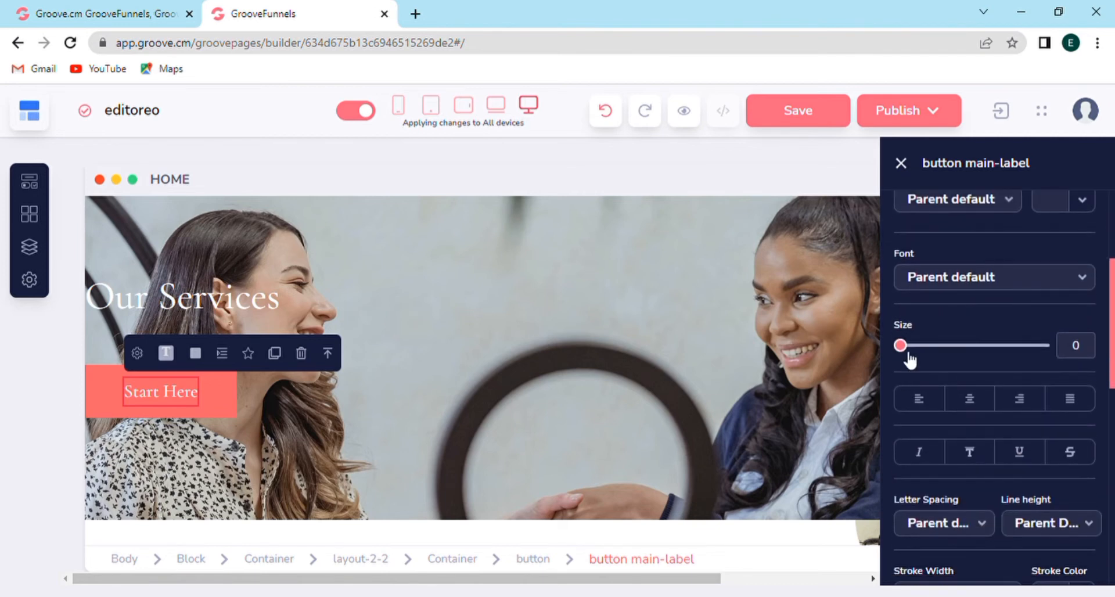
pyautogui.moveTo(901, 346); pyautogui.dragTo(933, 345)
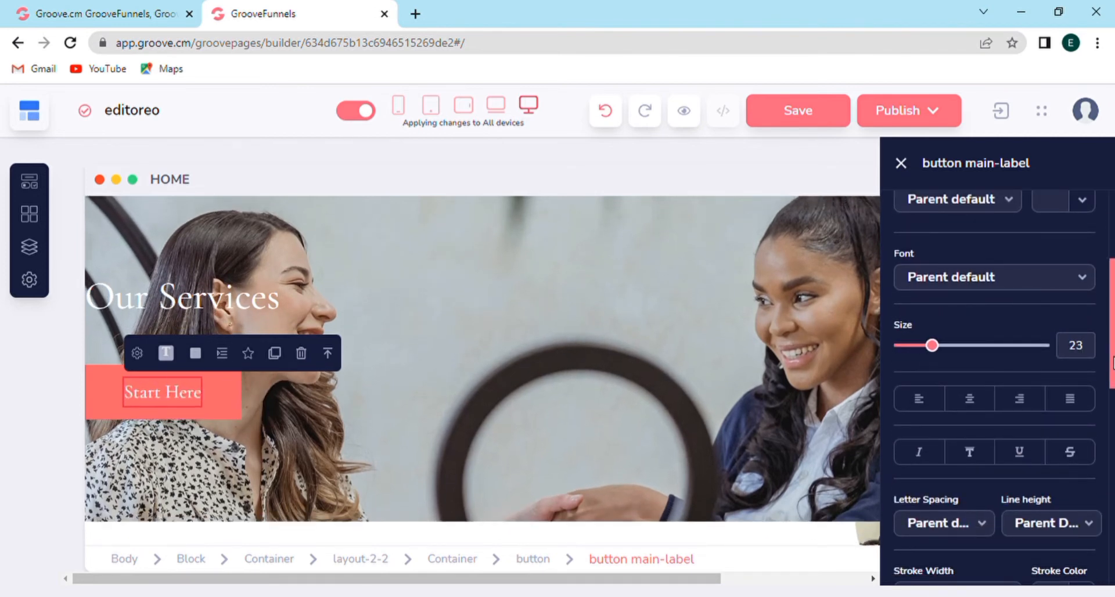
pyautogui.scroll(-3)
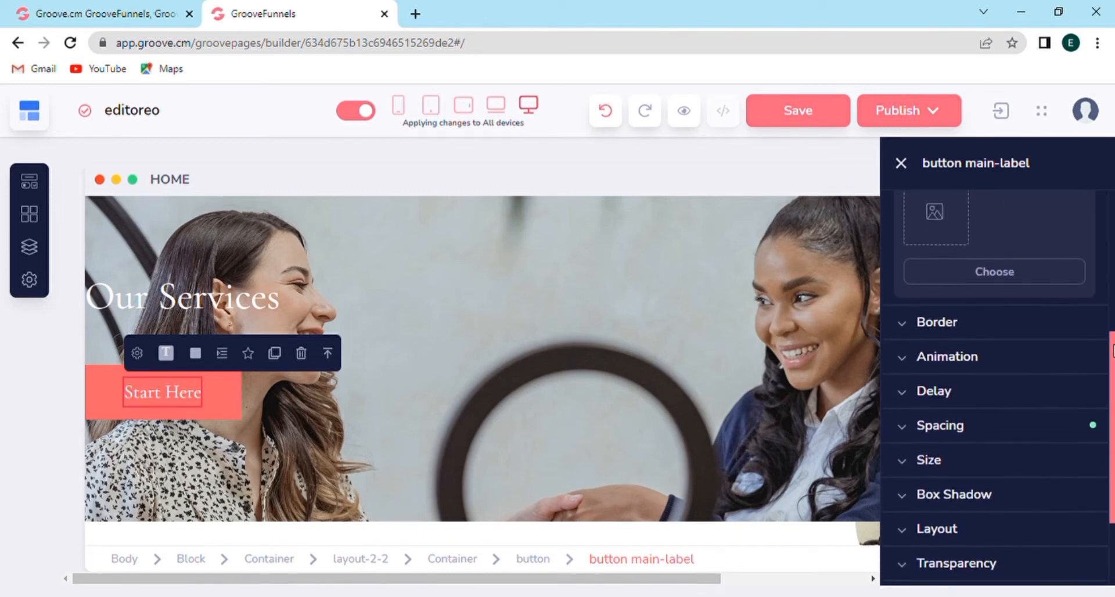
pyautogui.click(899, 162)
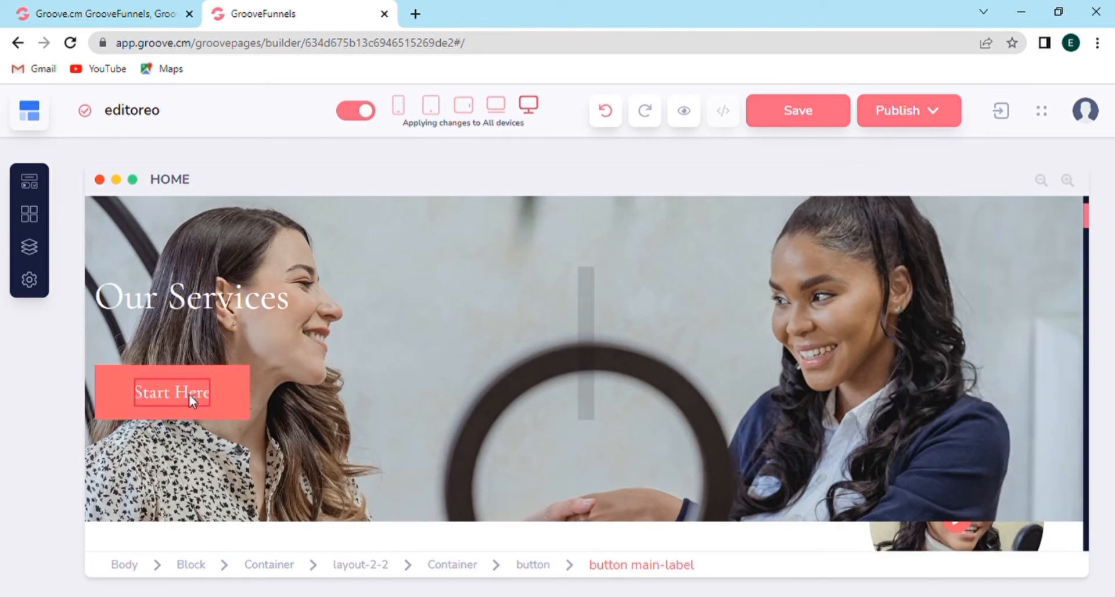
# Select the Start Here button now sitting above the Our Services heading for editing.
pyautogui.click(162, 391)
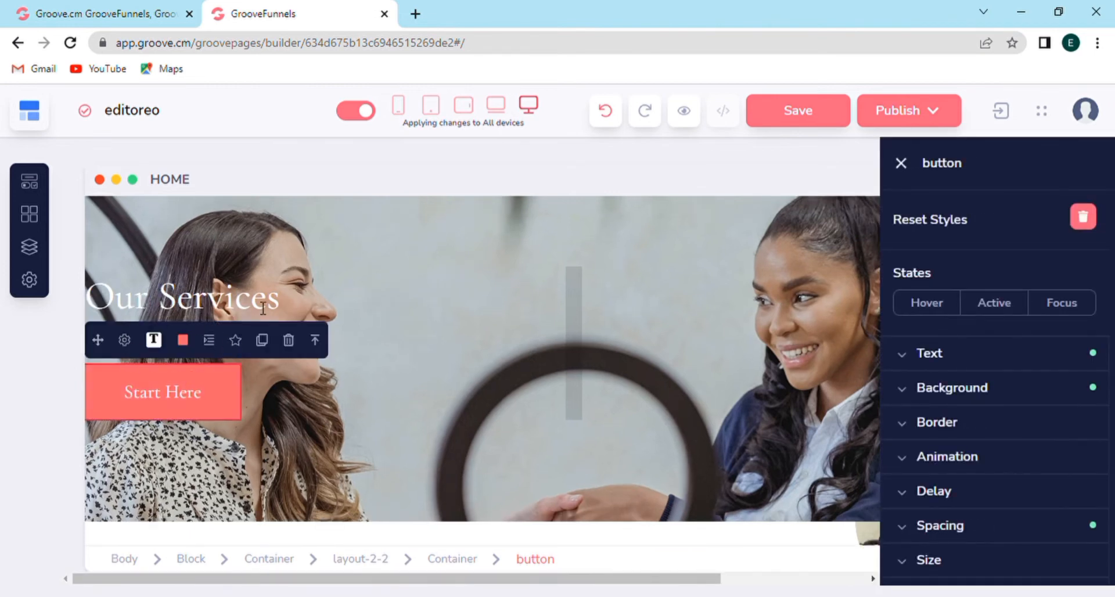
pyautogui.moveTo(99, 340)
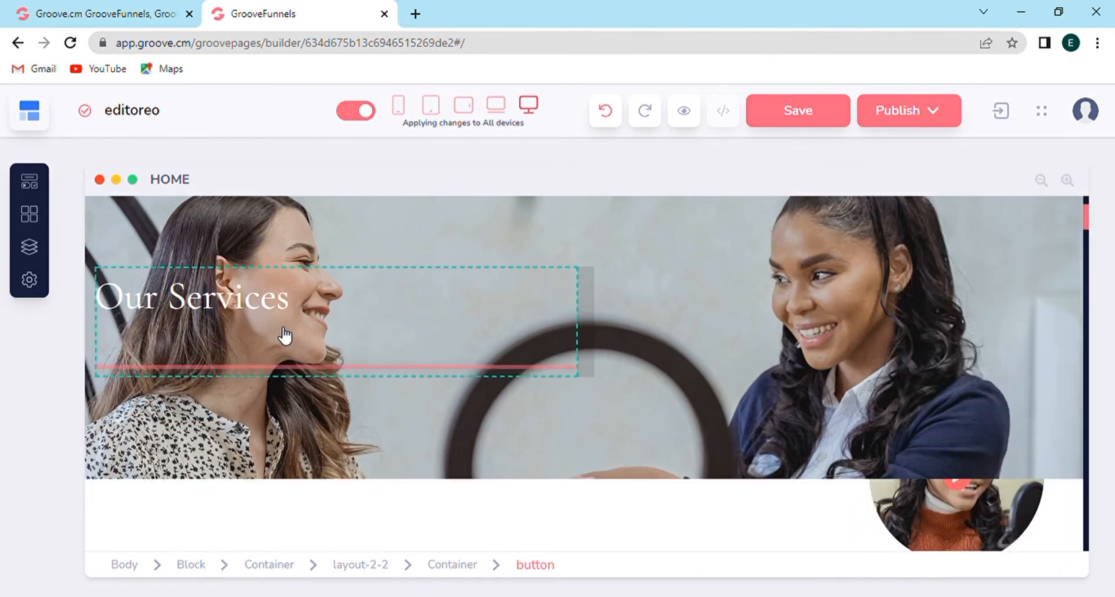
pyautogui.click(171, 298)
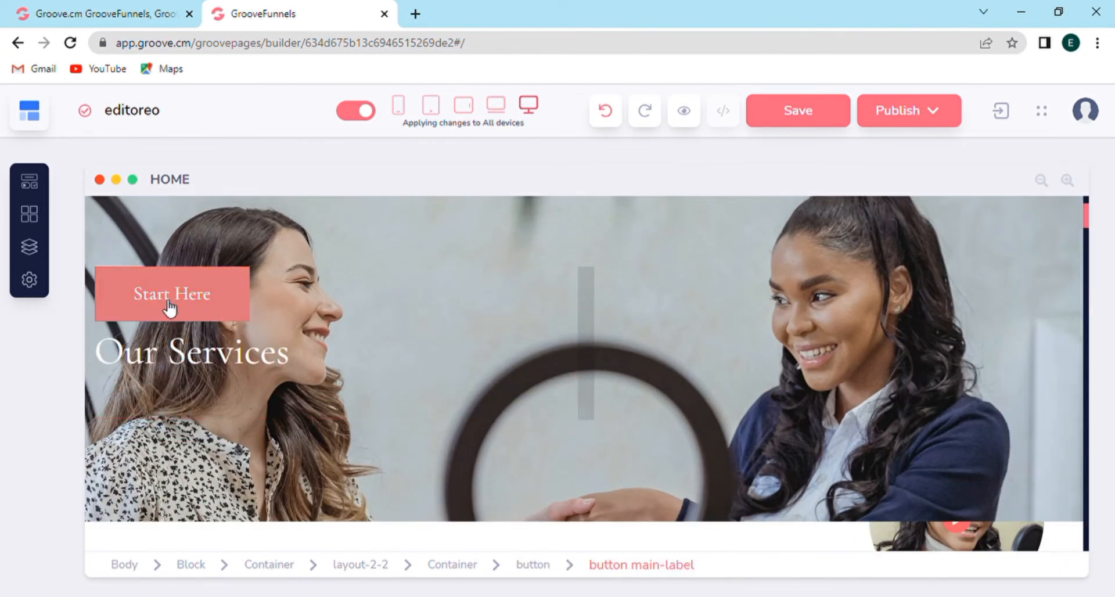
# Relabel the hero button 'Click me' with Link To left as none, and update it.
pyautogui.click(171, 293)
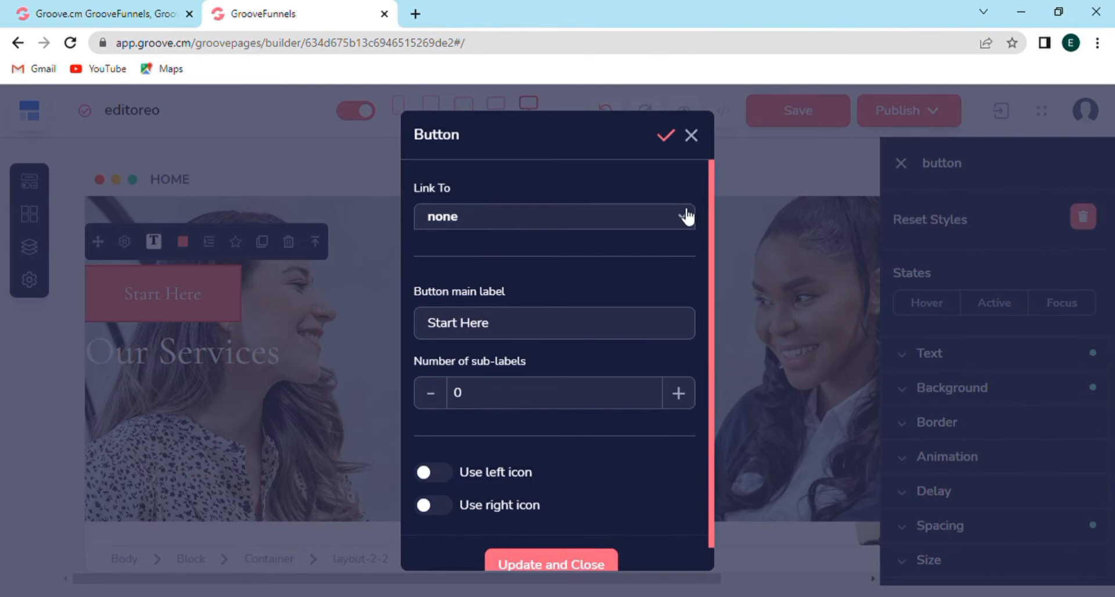
pyautogui.click(554, 216)
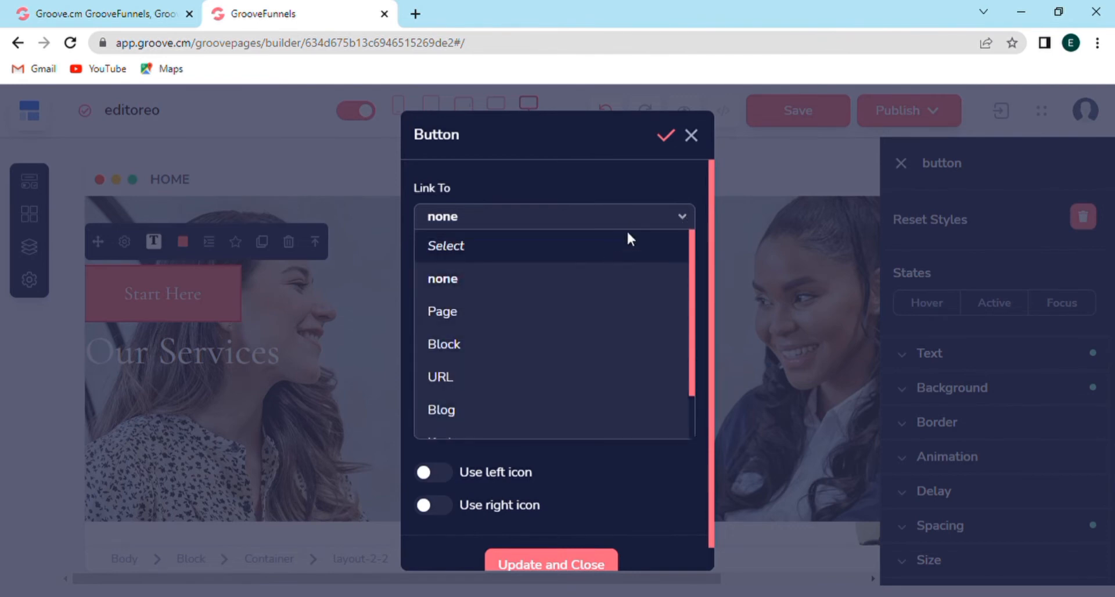
pyautogui.click(442, 279)
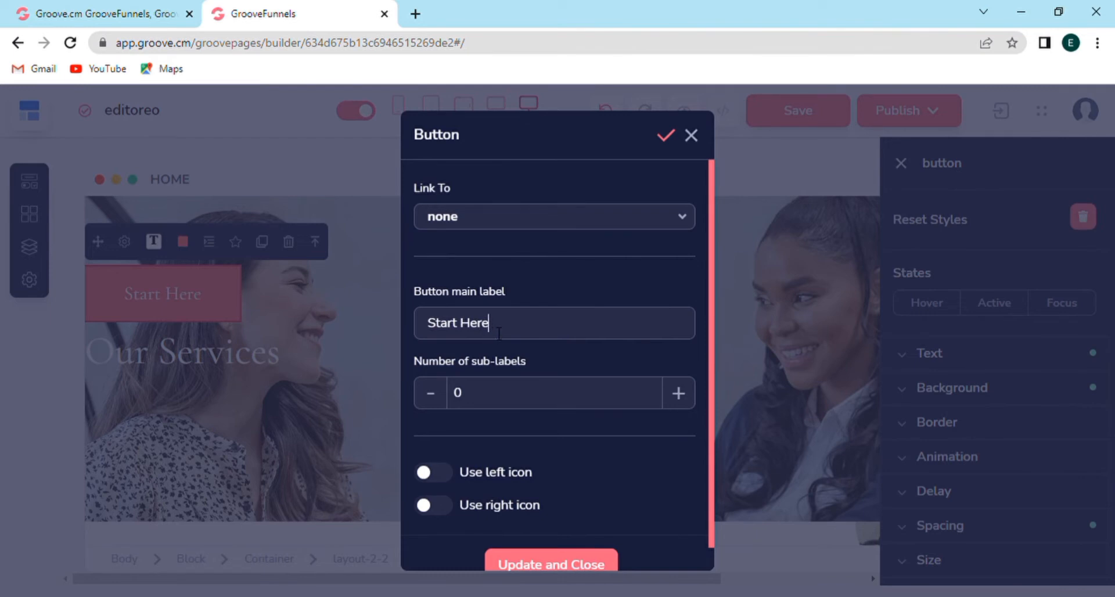
pyautogui.write('Click me')
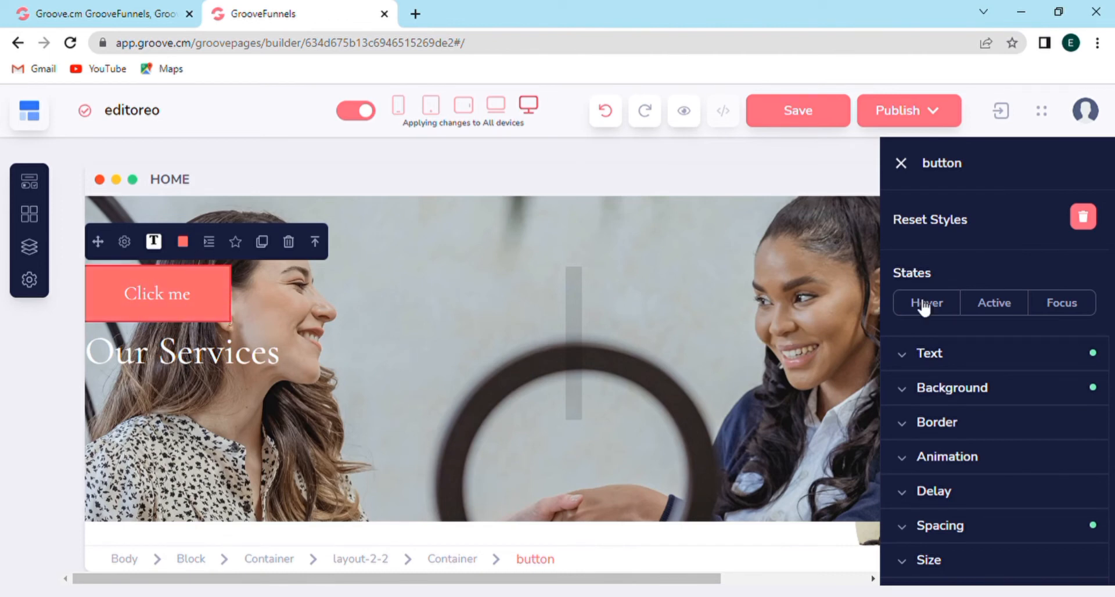
pyautogui.click(951, 387)
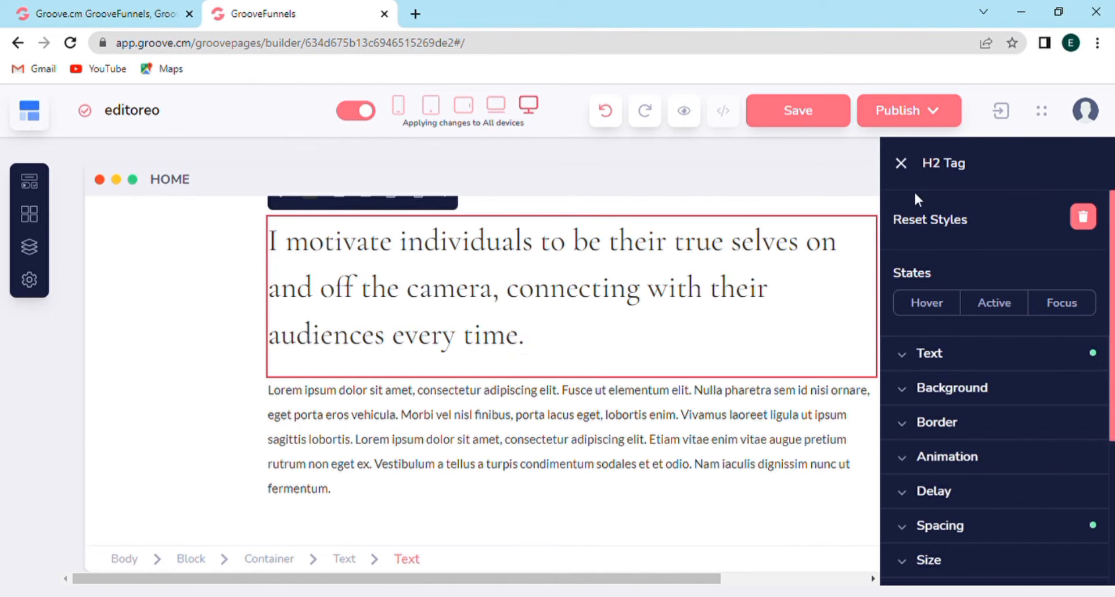
# Apply the geometric pattern from the image library behind the H2 heading and make its text white.
pyautogui.click(951, 387)
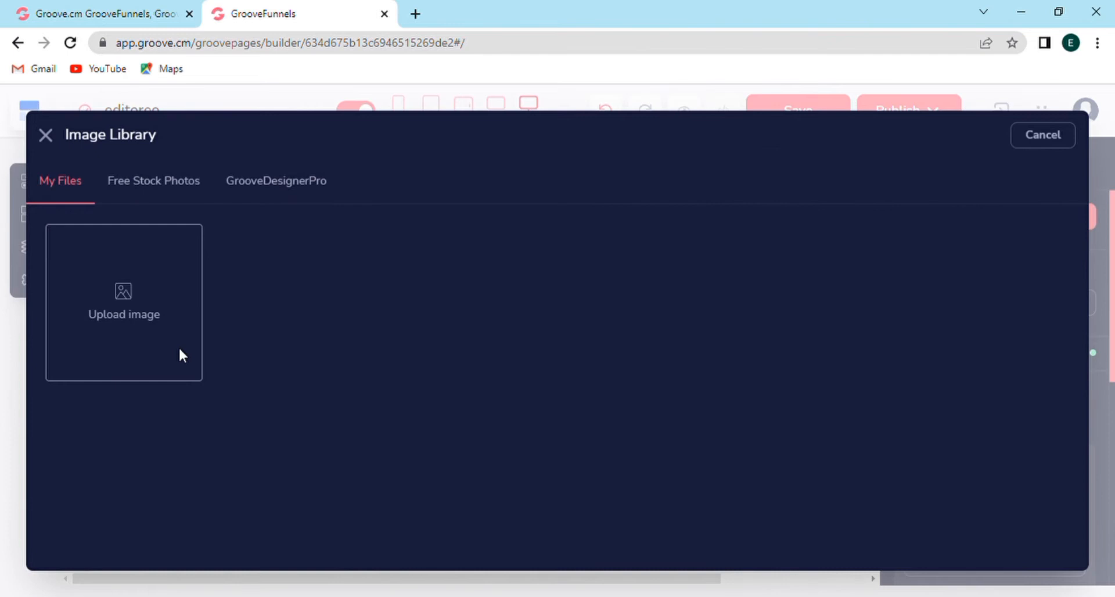
pyautogui.click(293, 302)
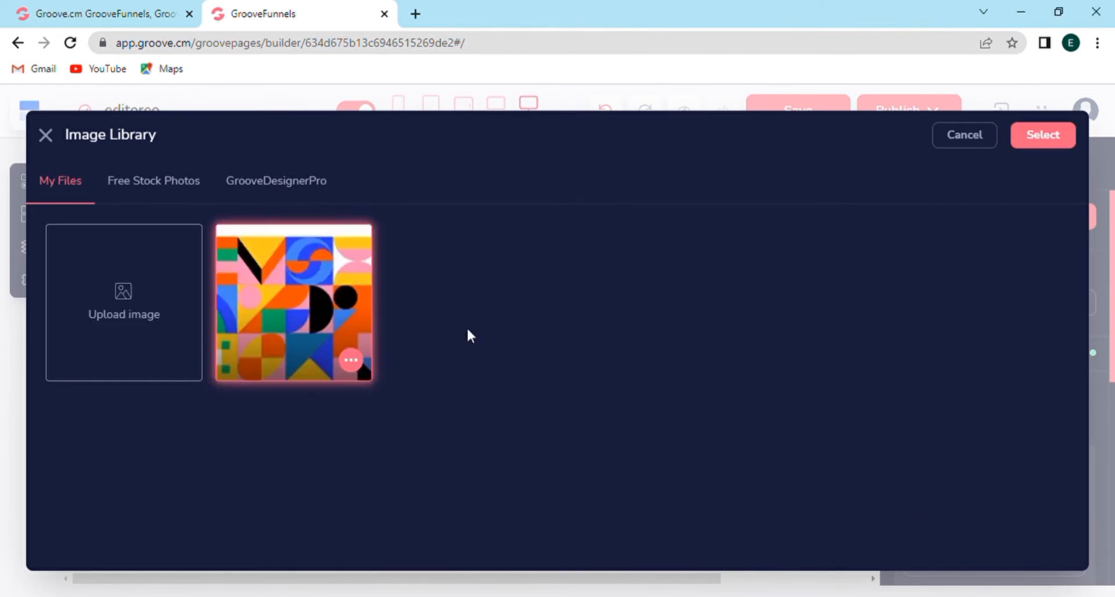
pyautogui.click(1042, 135)
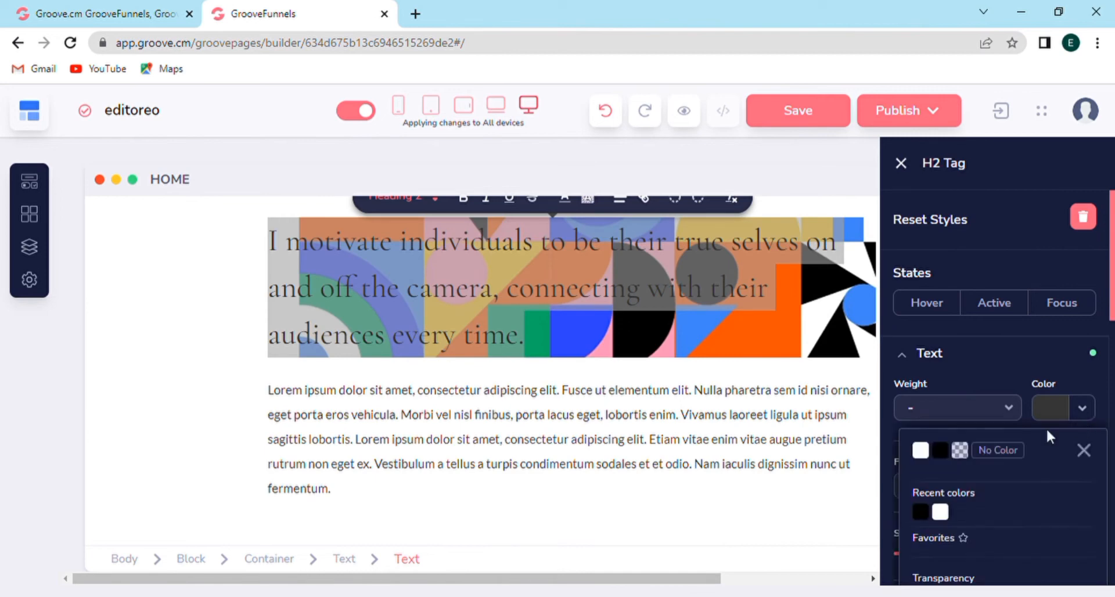
pyautogui.click(920, 449)
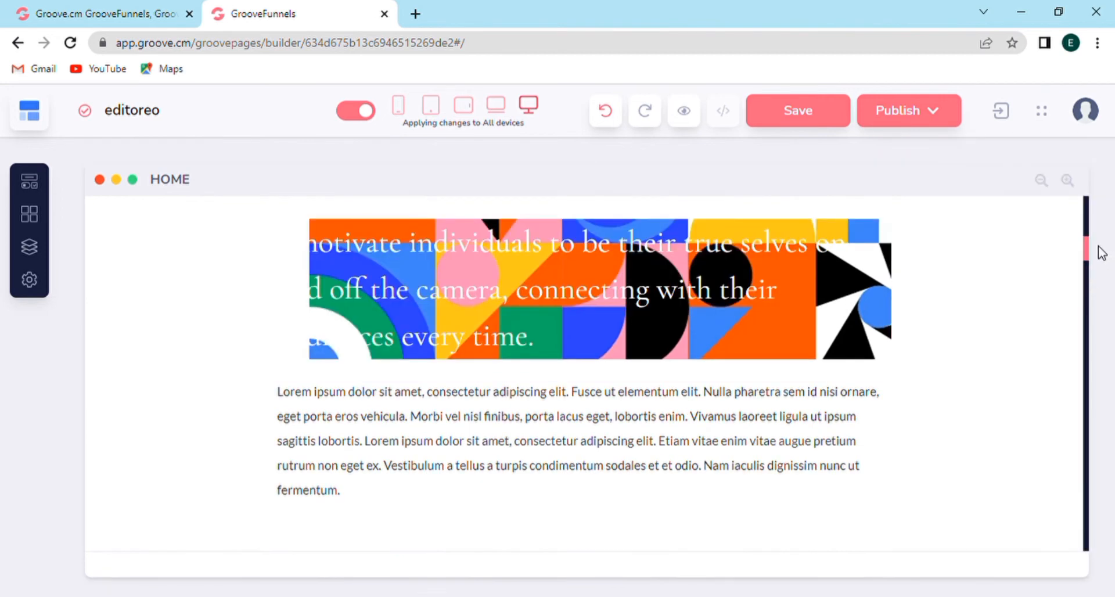
# Select the photo of the woman at the microphone and bring up its image settings.
pyautogui.scroll(-3)
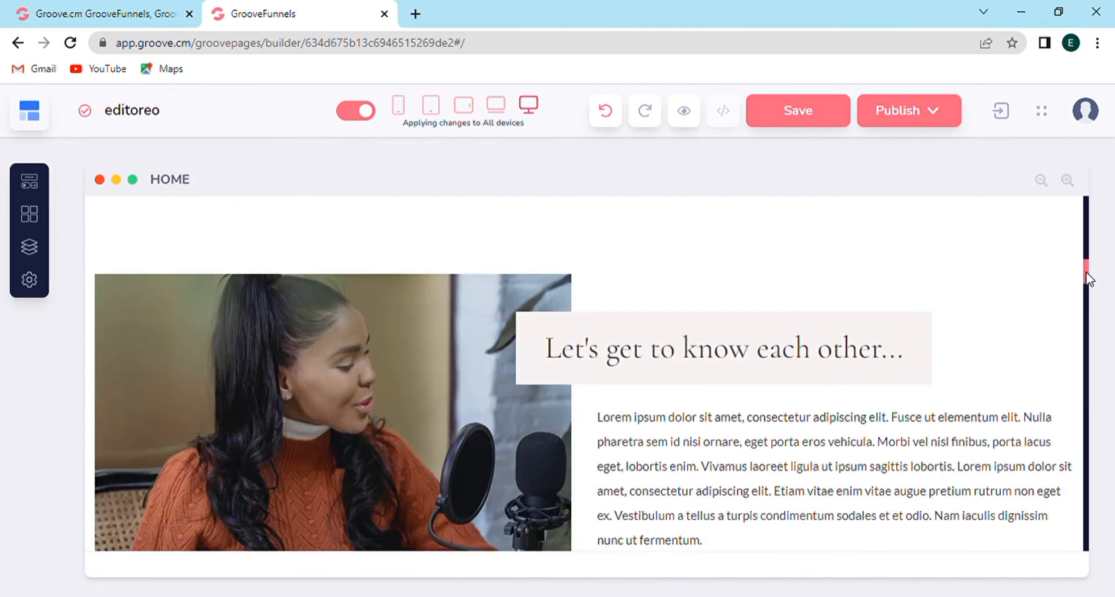
pyautogui.scroll(-3)
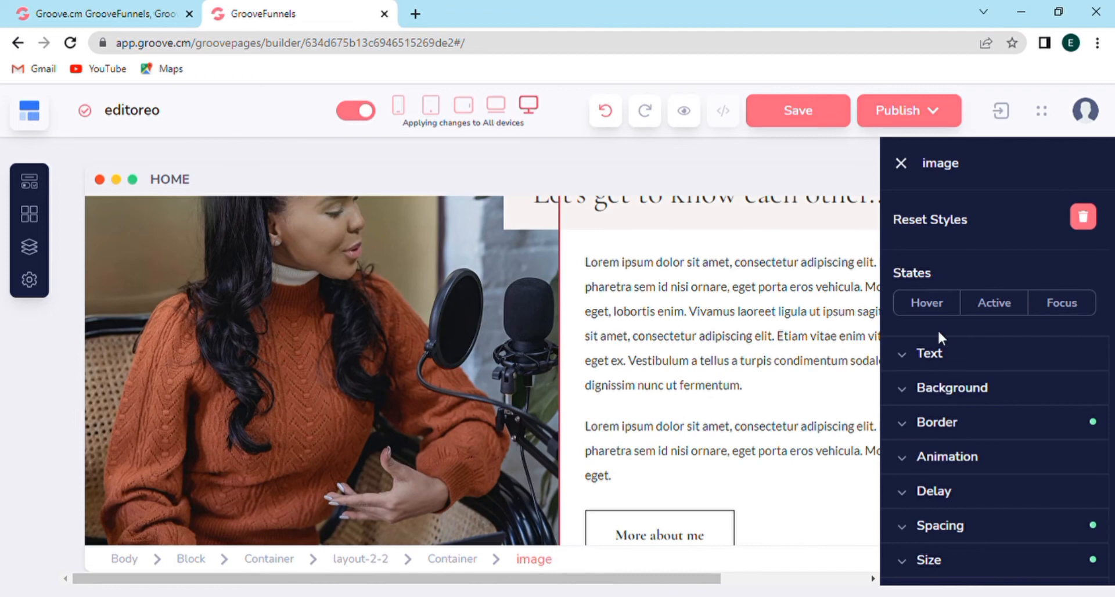
pyautogui.click(899, 163)
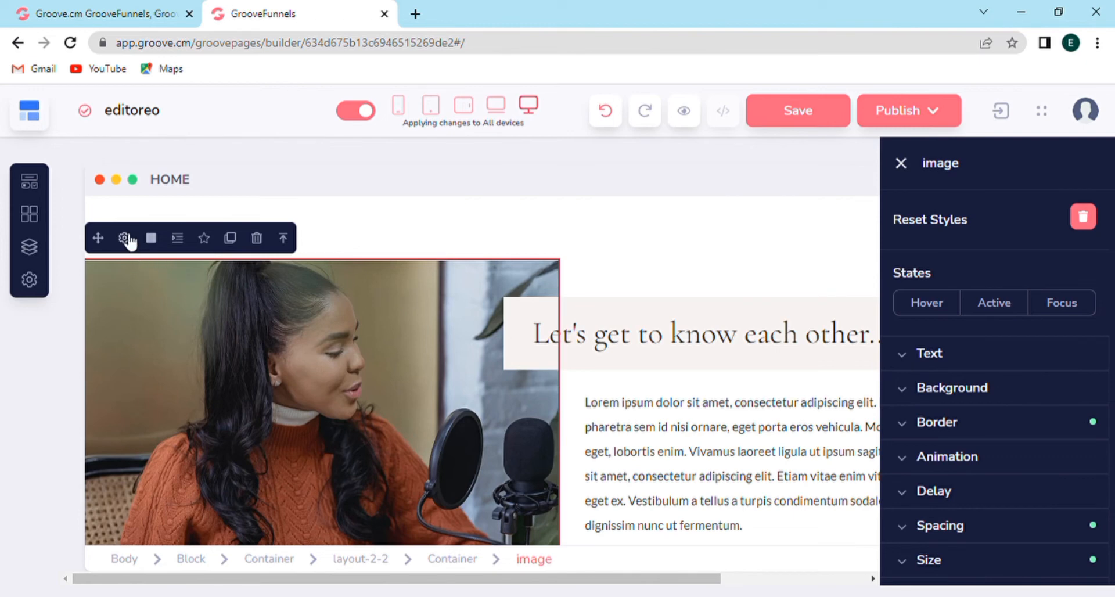
pyautogui.click(123, 238)
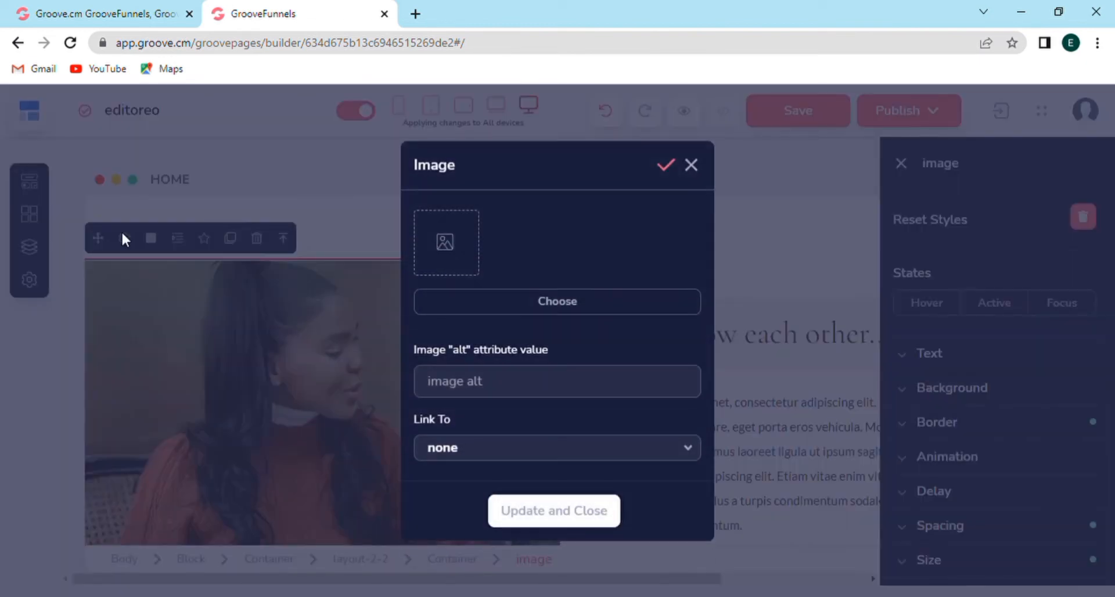
pyautogui.moveTo(448, 245)
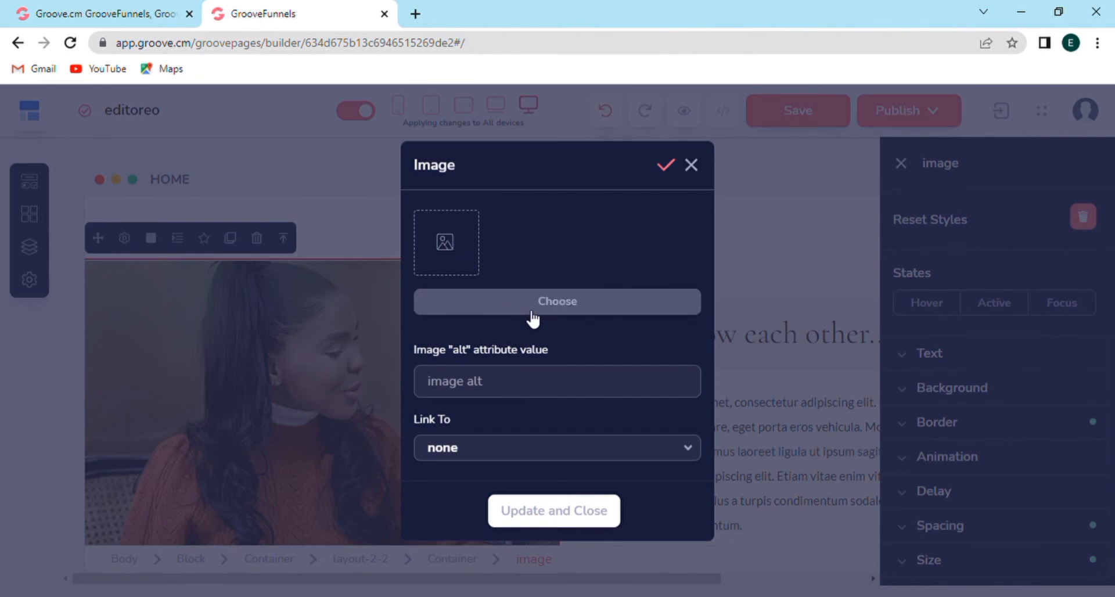
# Swap the photo for the kombucha bottles image from My Files after glancing at Free Stock Photos, then update.
pyautogui.click(556, 301)
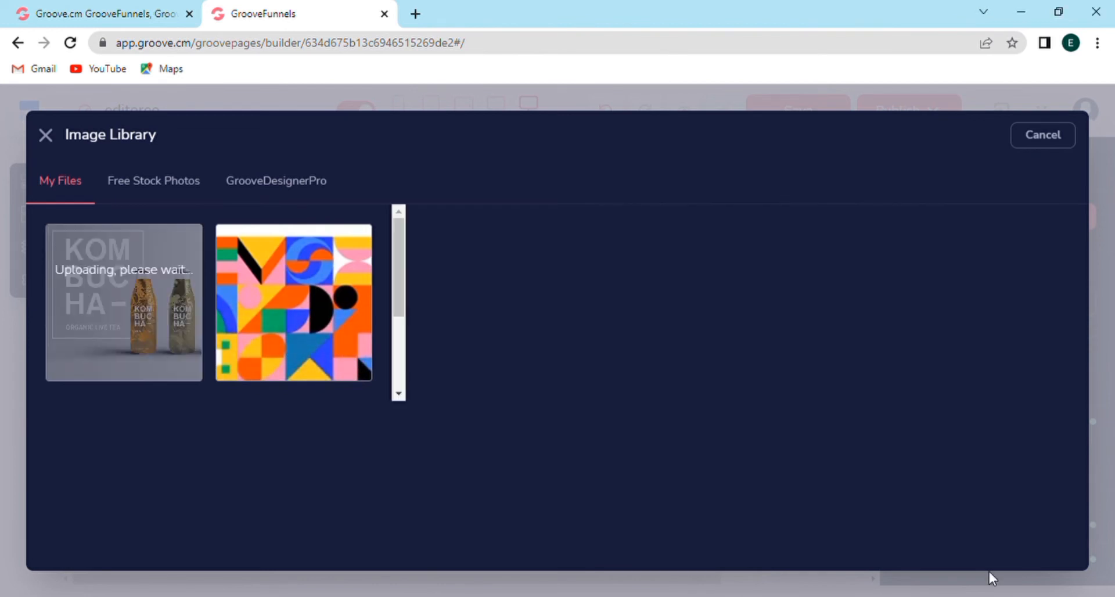
pyautogui.click(293, 301)
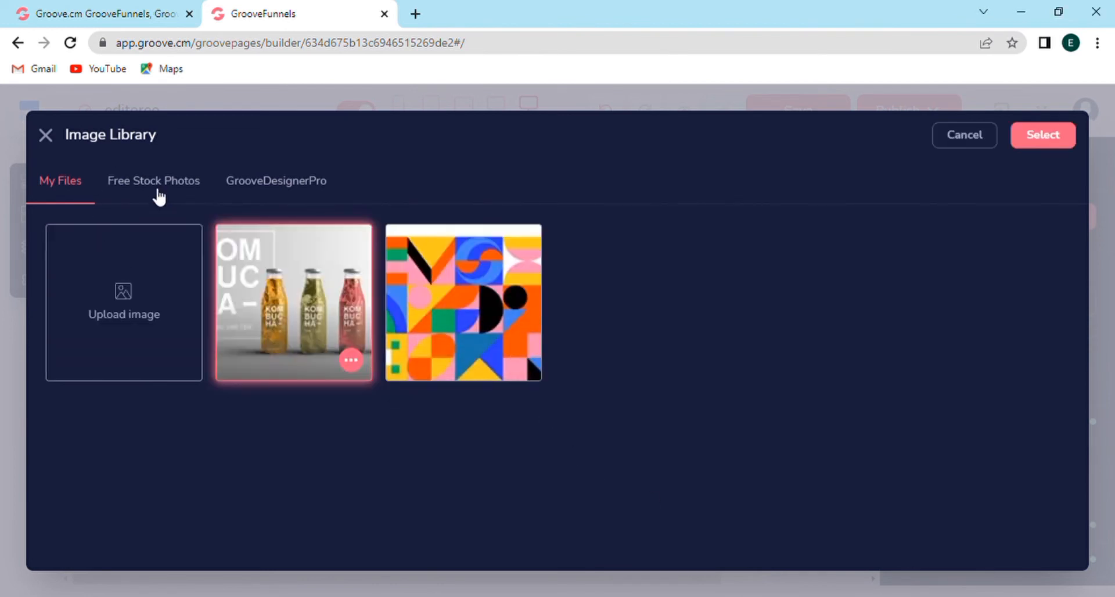
pyautogui.click(153, 180)
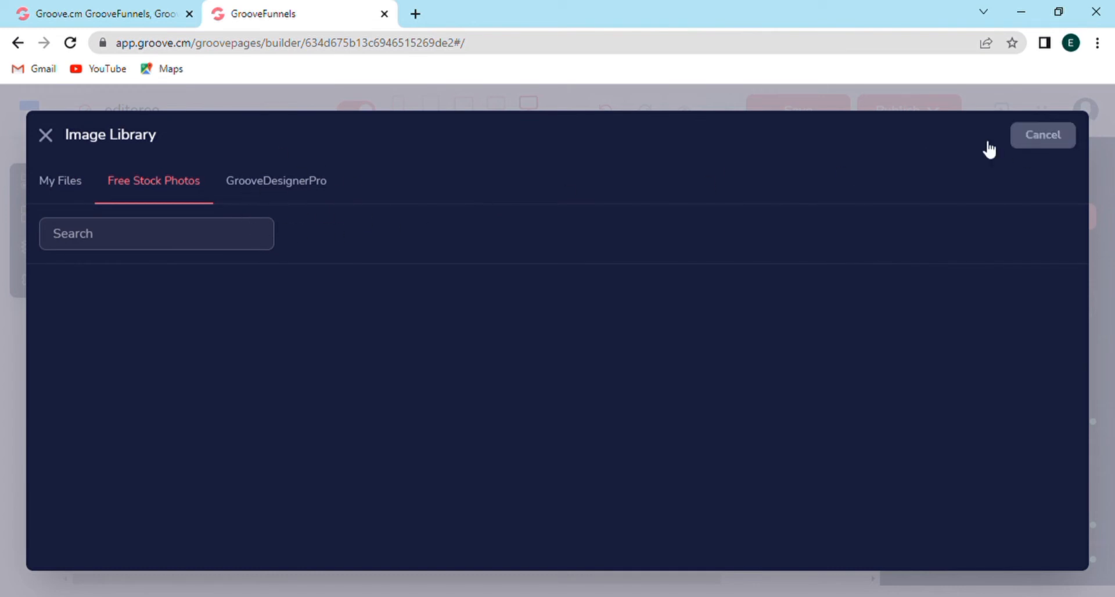
pyautogui.click(60, 180)
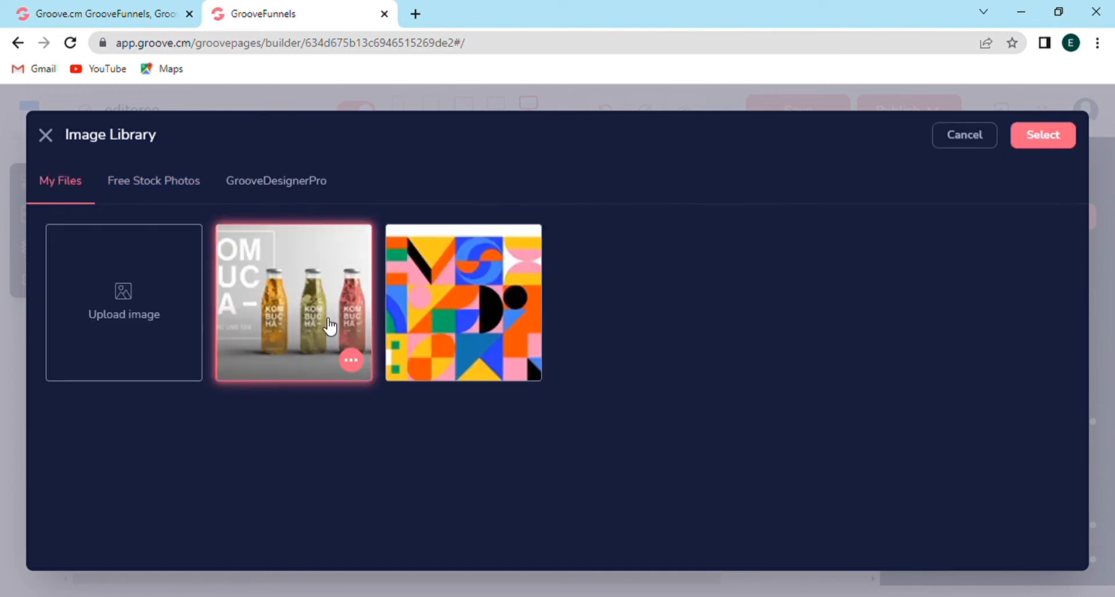
pyautogui.click(1042, 136)
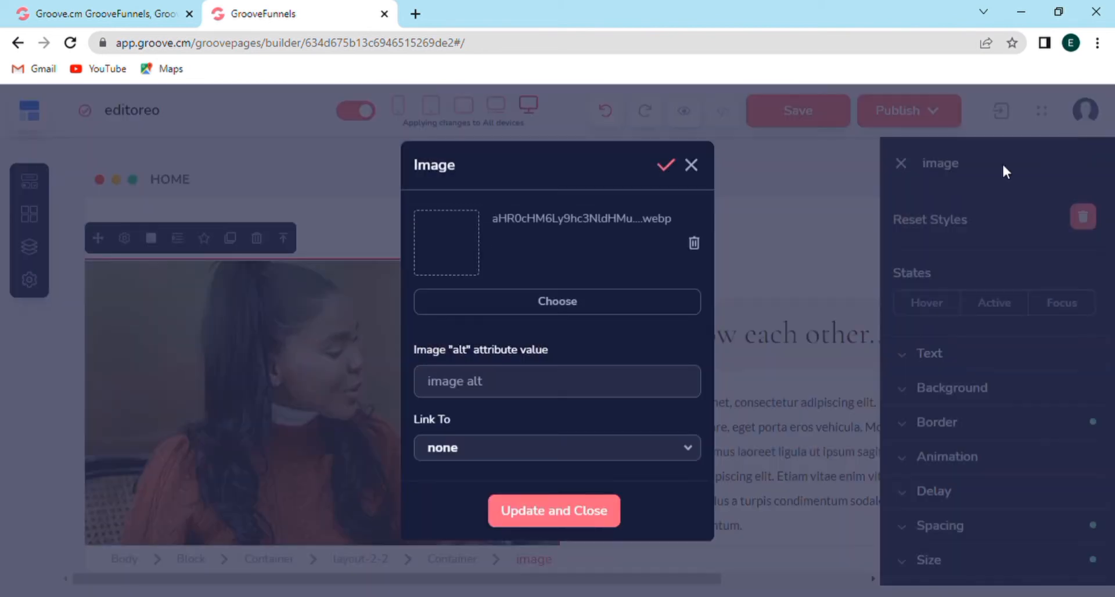
pyautogui.click(553, 510)
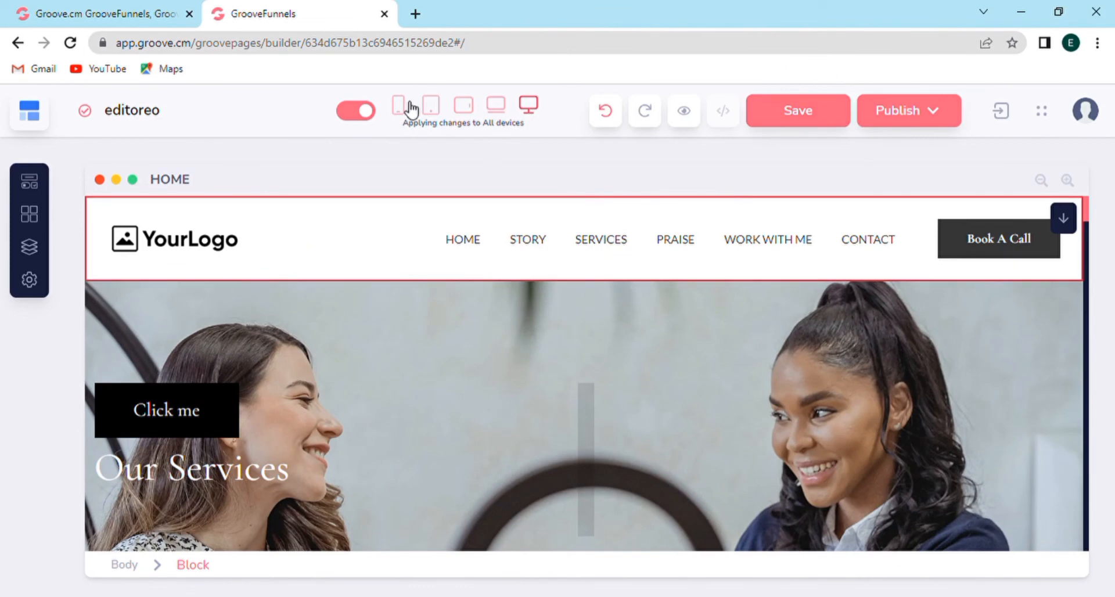
# Preview the page at phone, tablet landscape and laptop widths in turn.
pyautogui.click(398, 105)
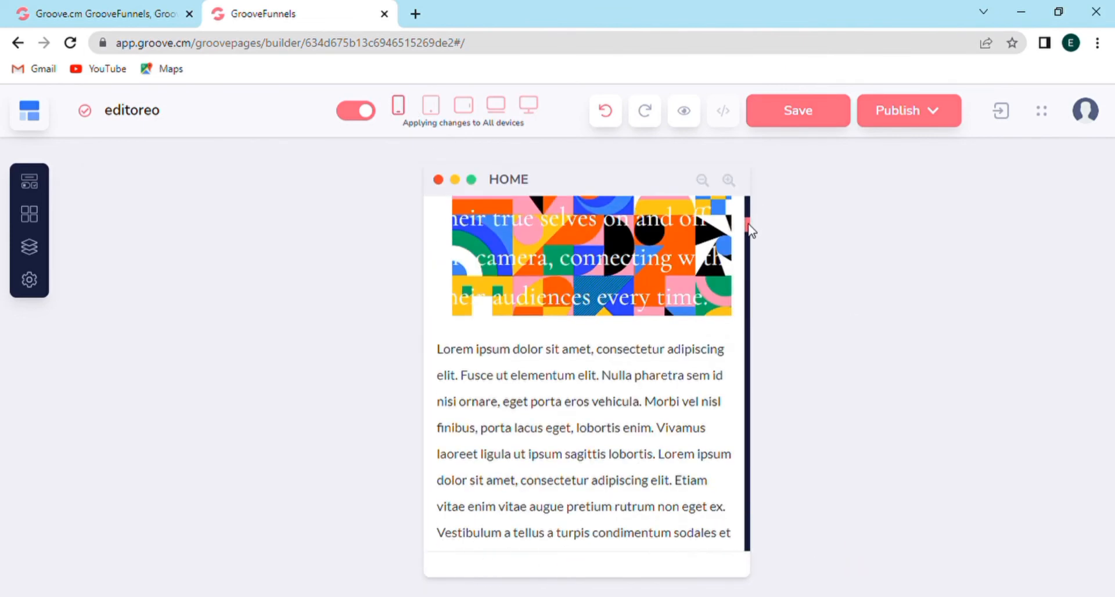
pyautogui.click(398, 105)
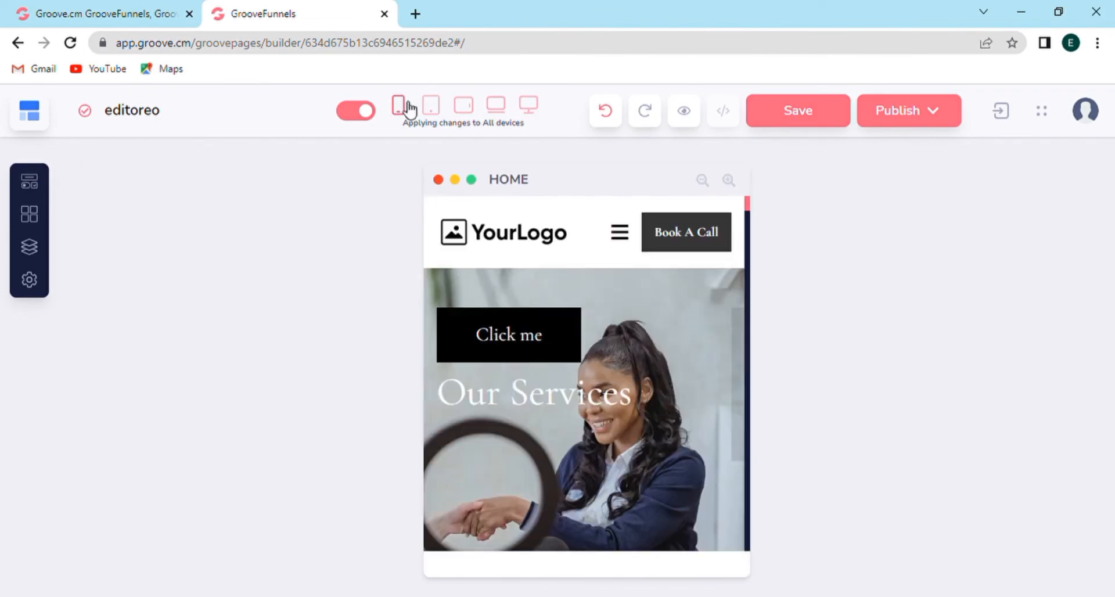
pyautogui.click(430, 105)
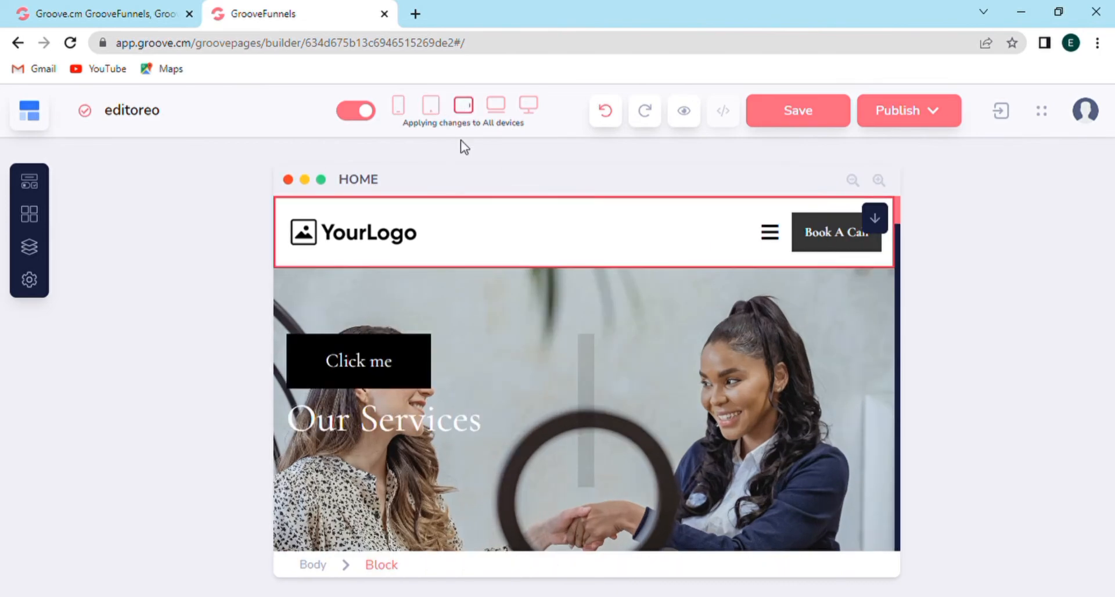
pyautogui.click(495, 105)
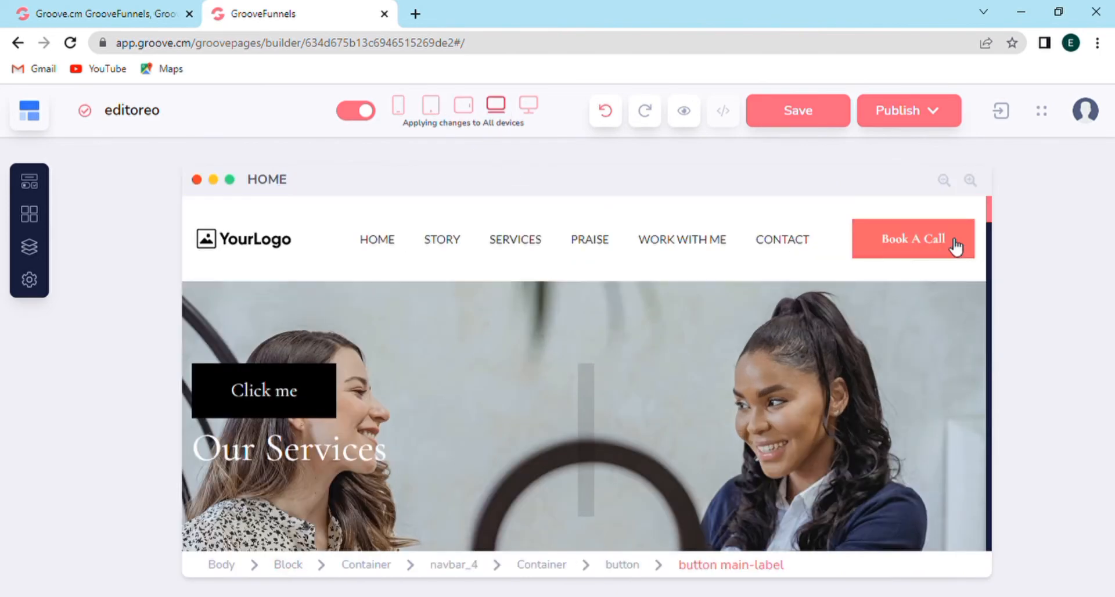
pyautogui.scroll(-3)
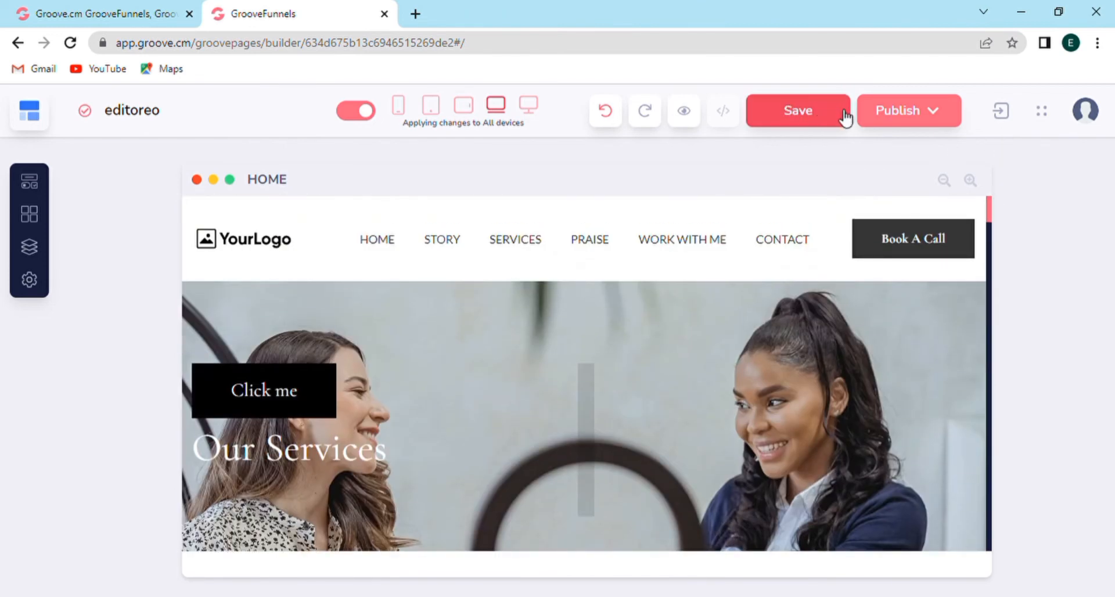
pyautogui.moveTo(946, 117)
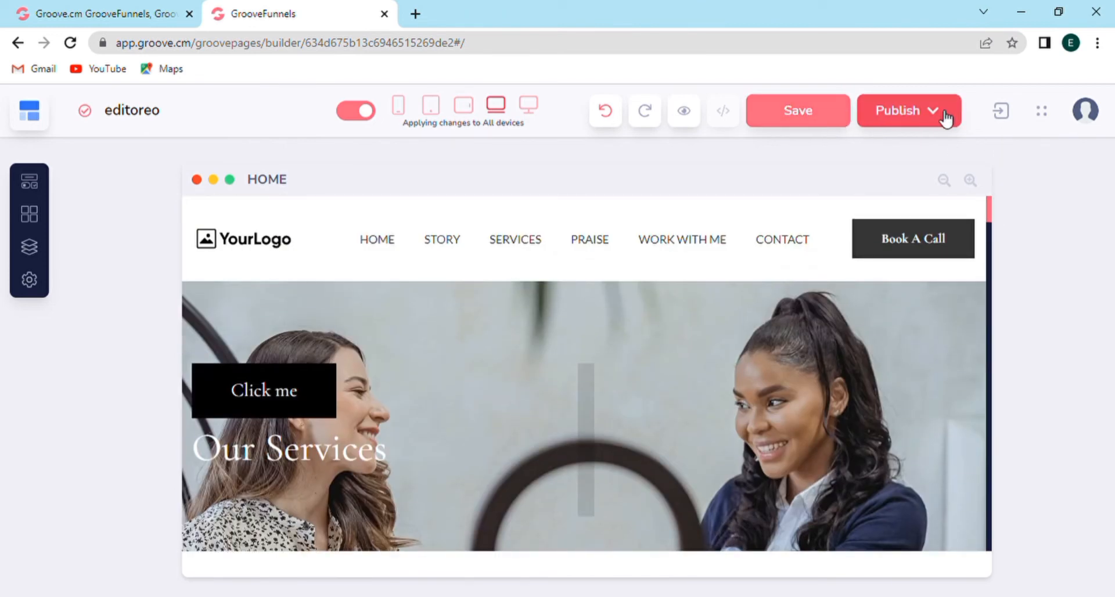
# View the Publish Settings for domains, hosting and website, then close them.
pyautogui.click(908, 110)
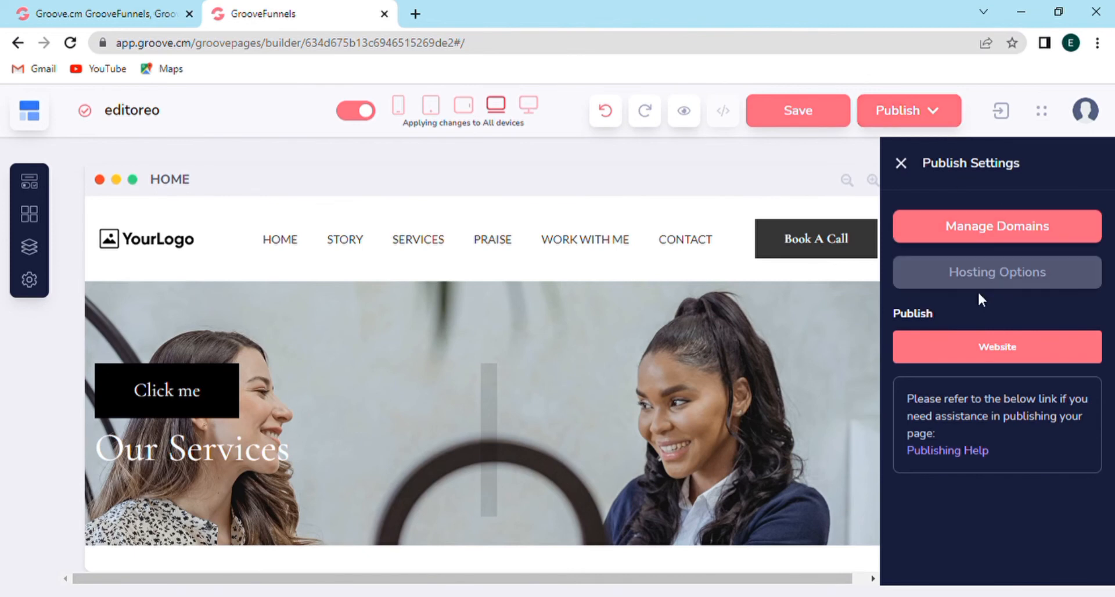
pyautogui.click(900, 162)
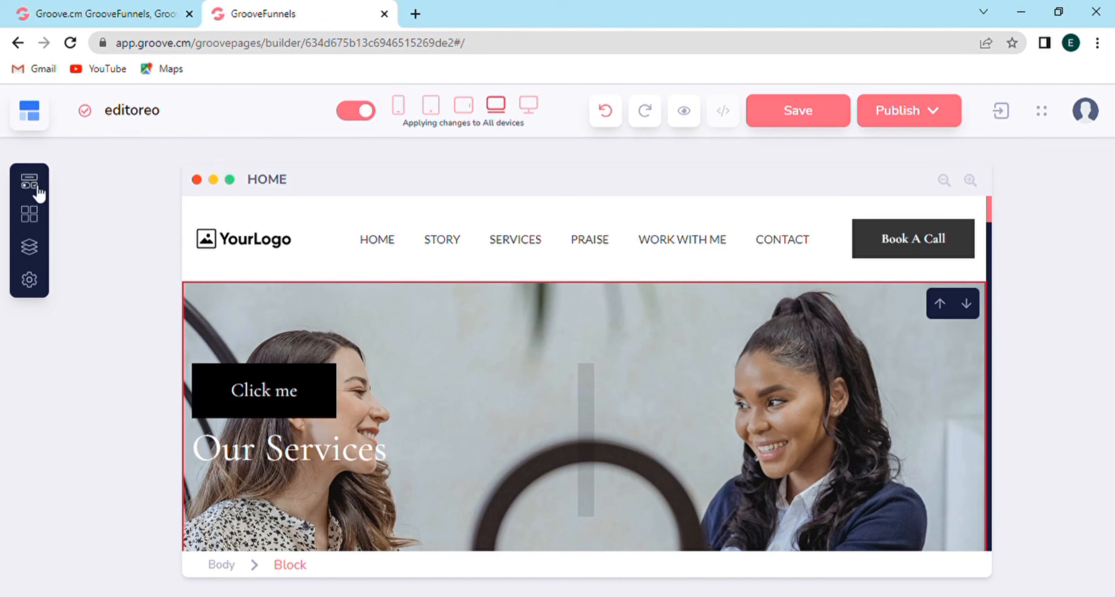
# Scroll the All Elements list from layouts through media and forms down to device mockups.
pyautogui.click(29, 180)
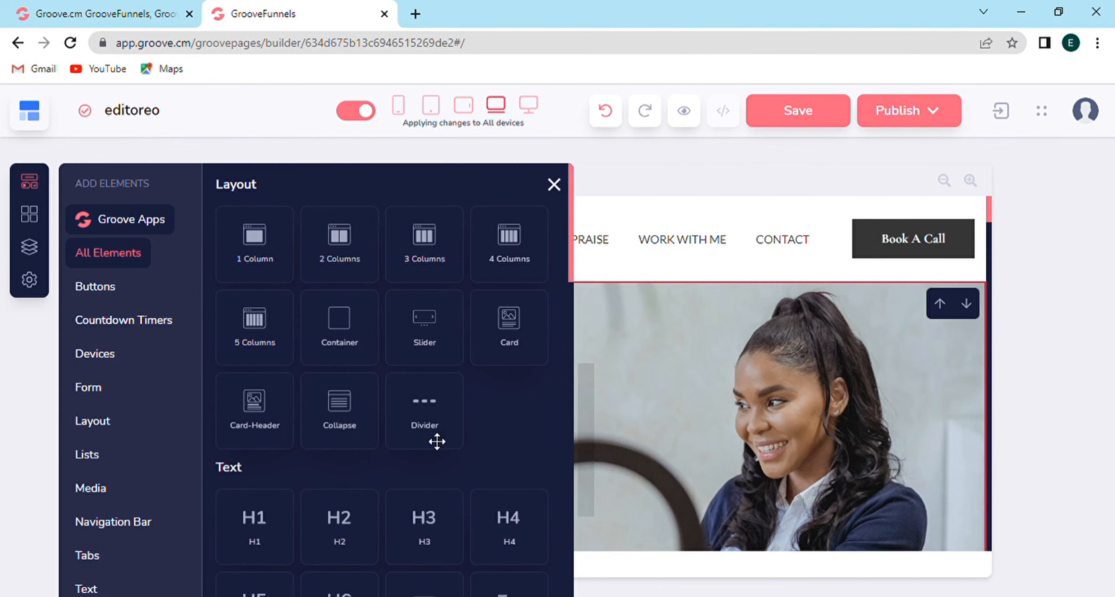
pyautogui.moveTo(574, 282)
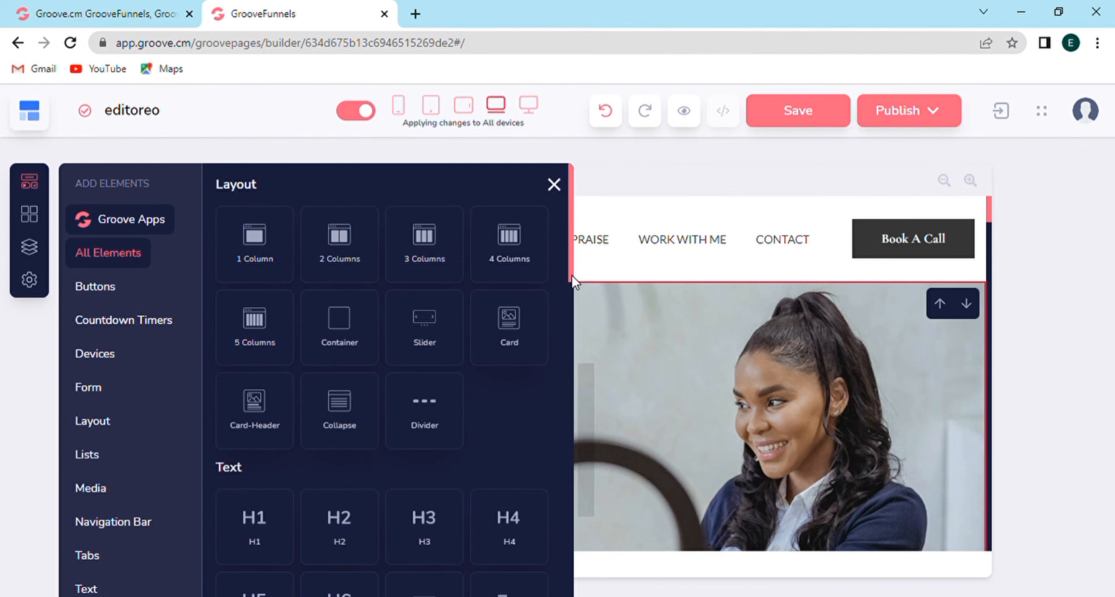
pyautogui.scroll(-3)
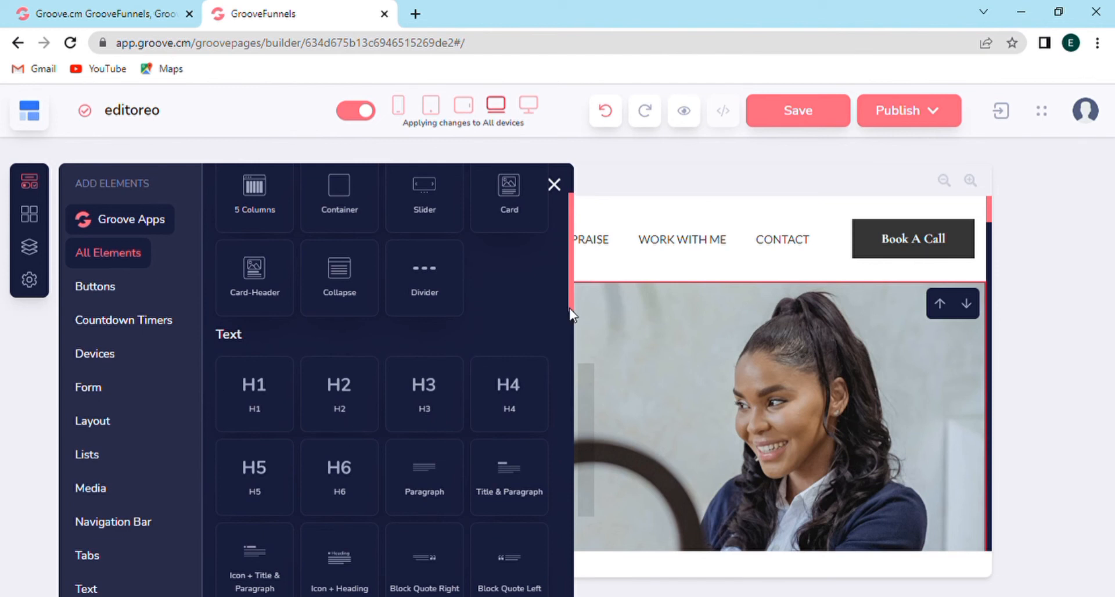
pyautogui.scroll(-3)
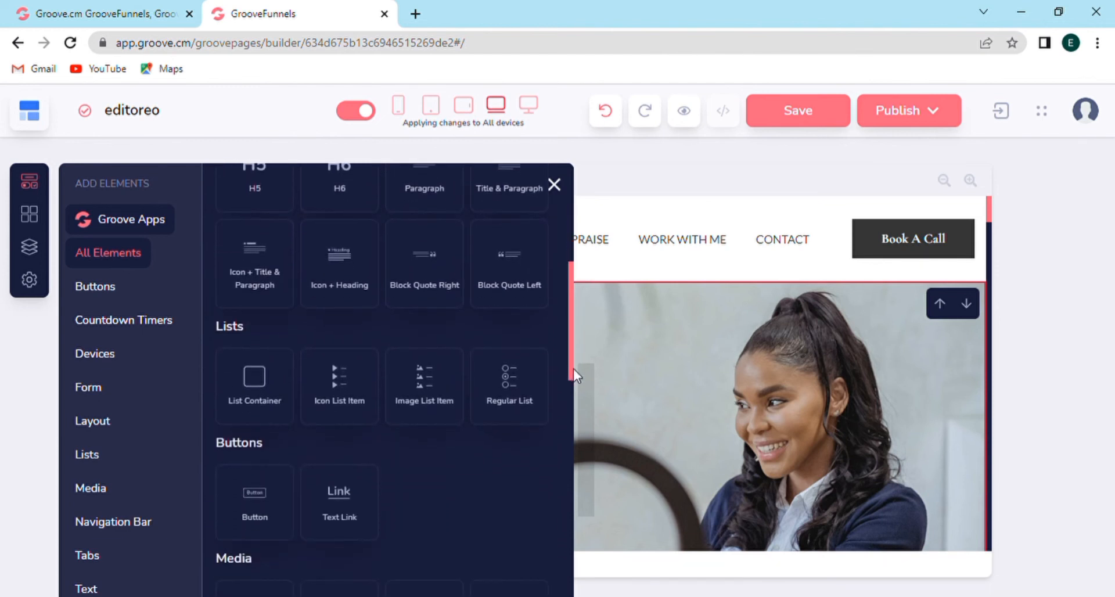
pyautogui.scroll(-3)
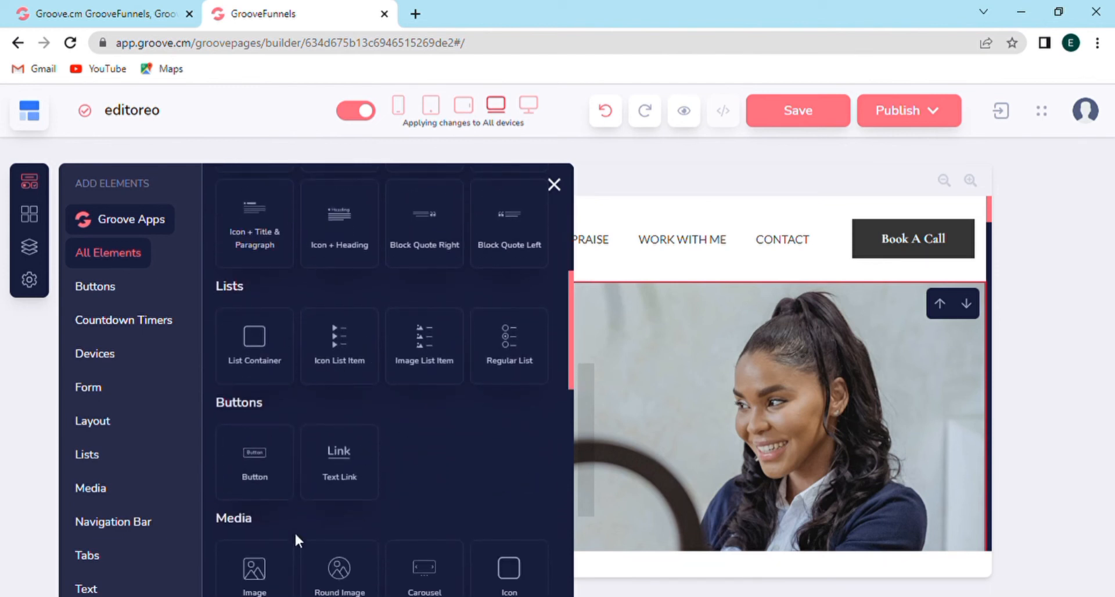
pyautogui.scroll(-3)
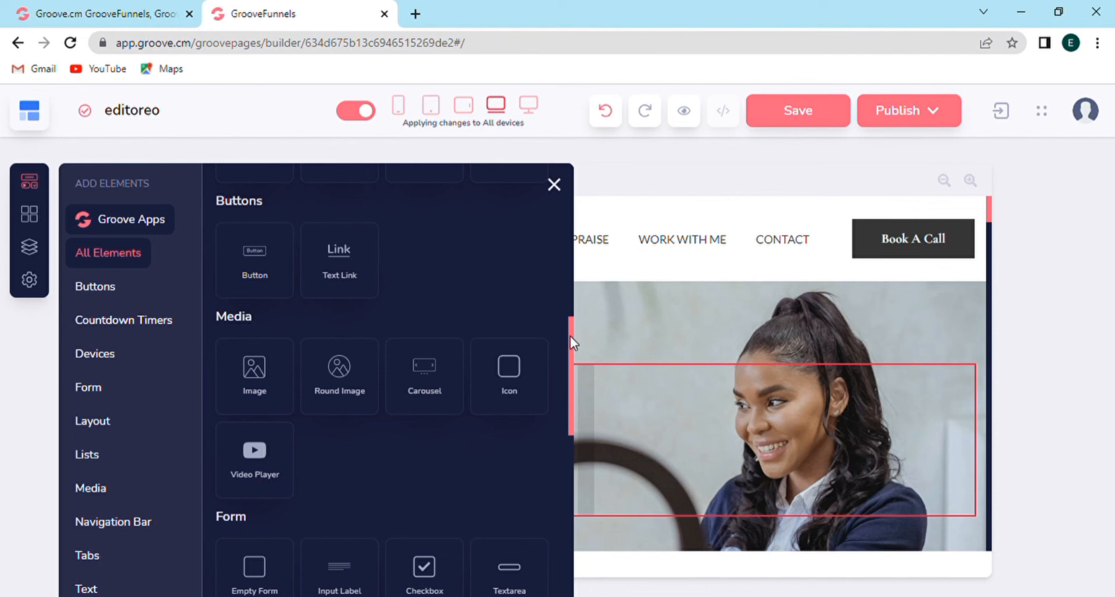
pyautogui.scroll(-3)
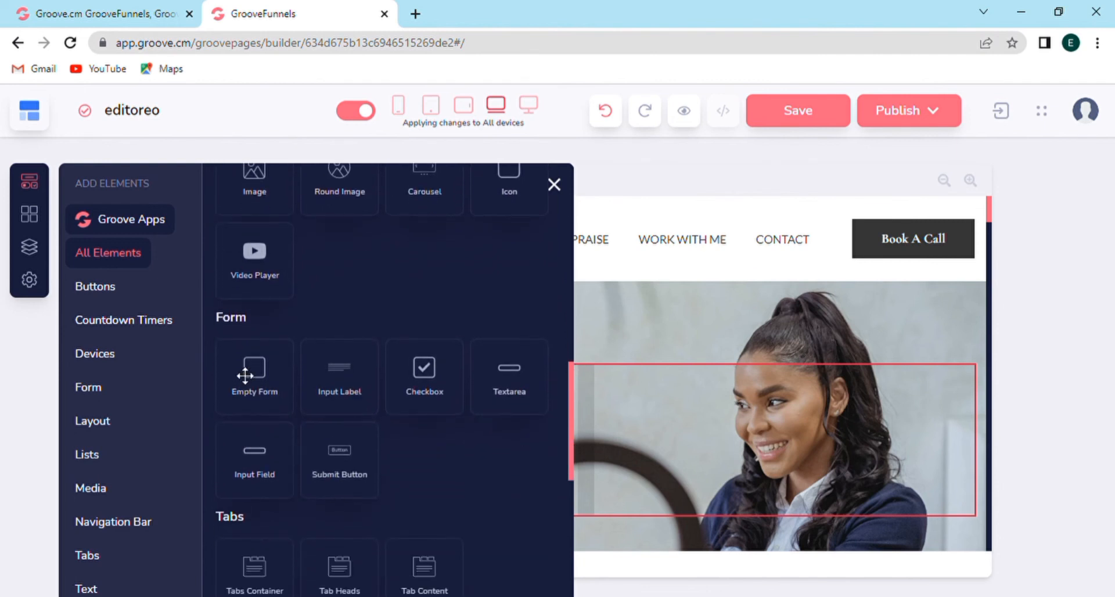
pyautogui.click(797, 110)
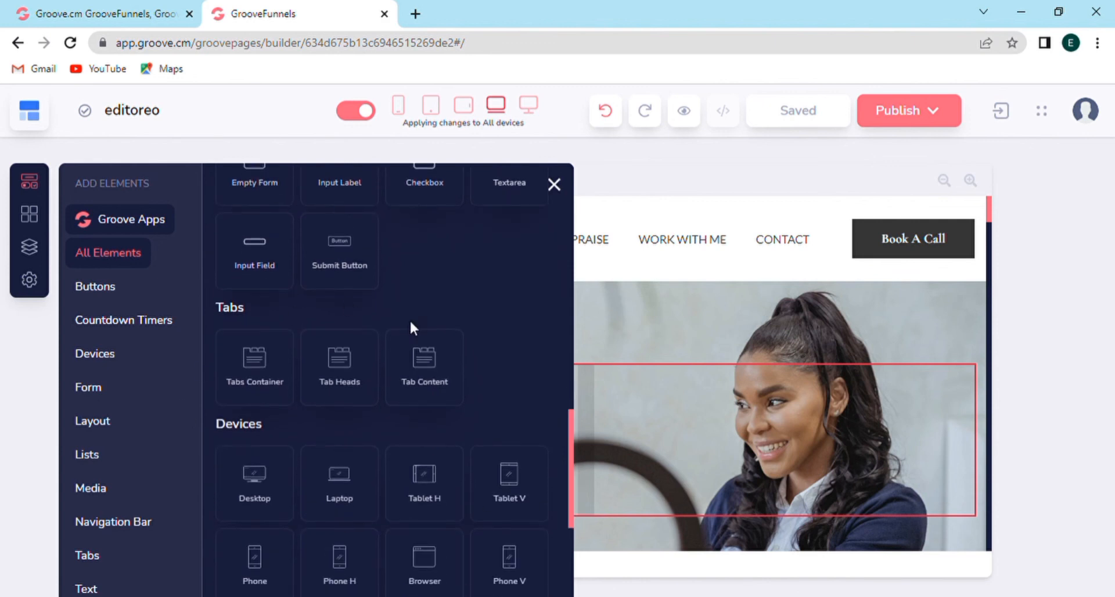
# Browse the Buttons (Standard), Countdown Timers, Devices and Form categories, ending in the Global Blocks panel.
pyautogui.click(95, 286)
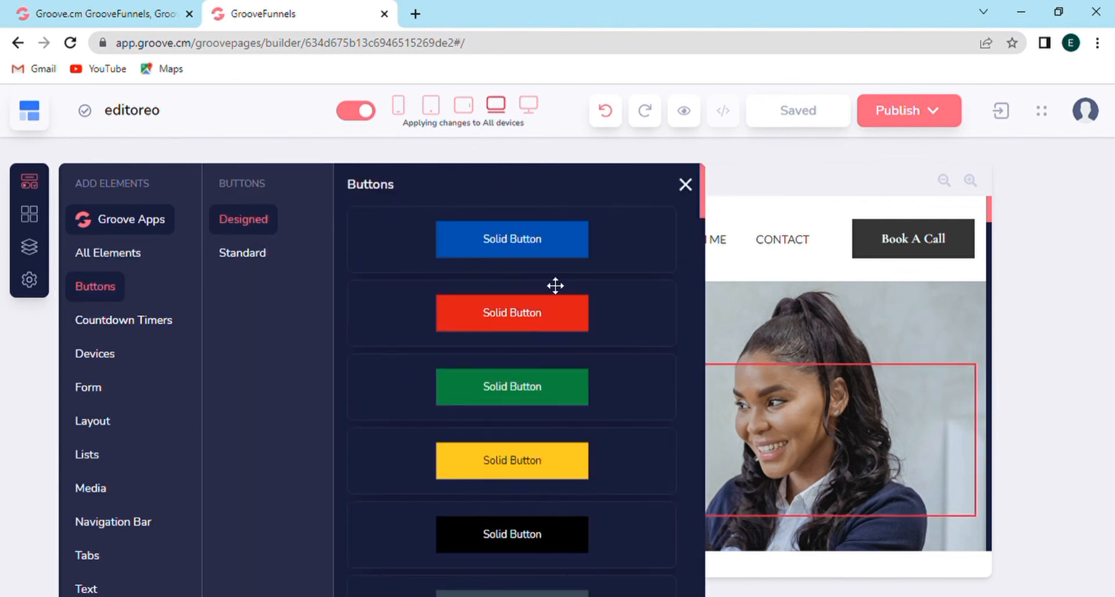
pyautogui.click(242, 252)
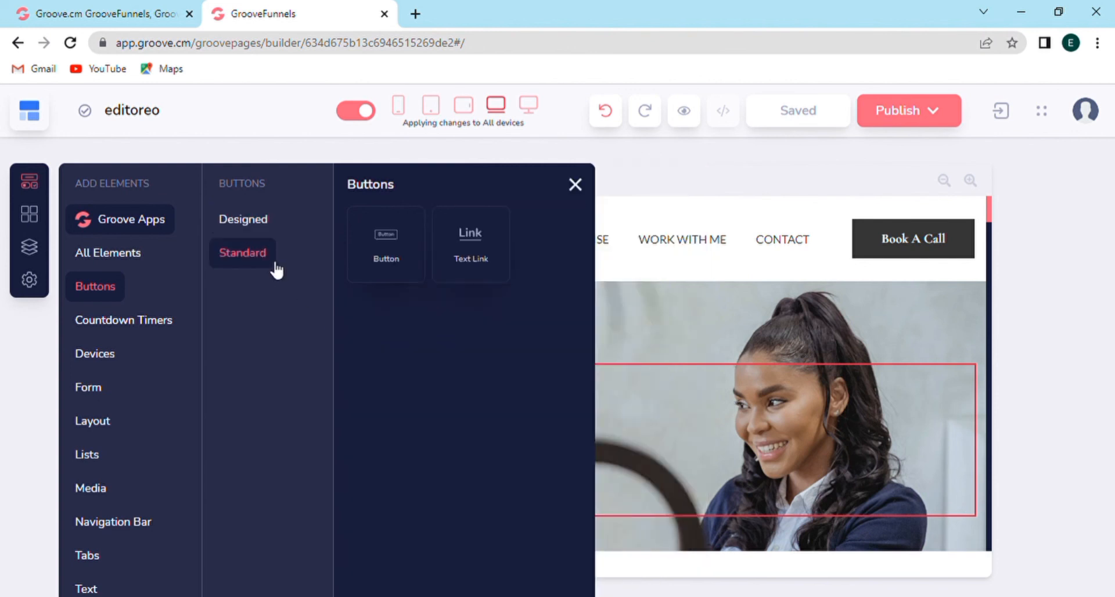
pyautogui.click(123, 319)
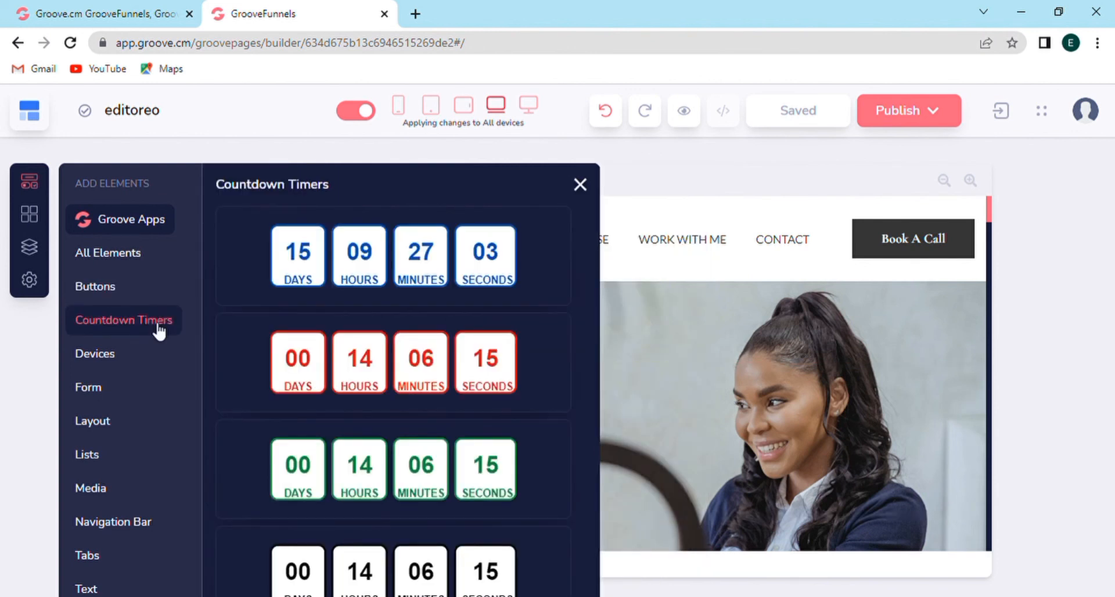
pyautogui.click(94, 353)
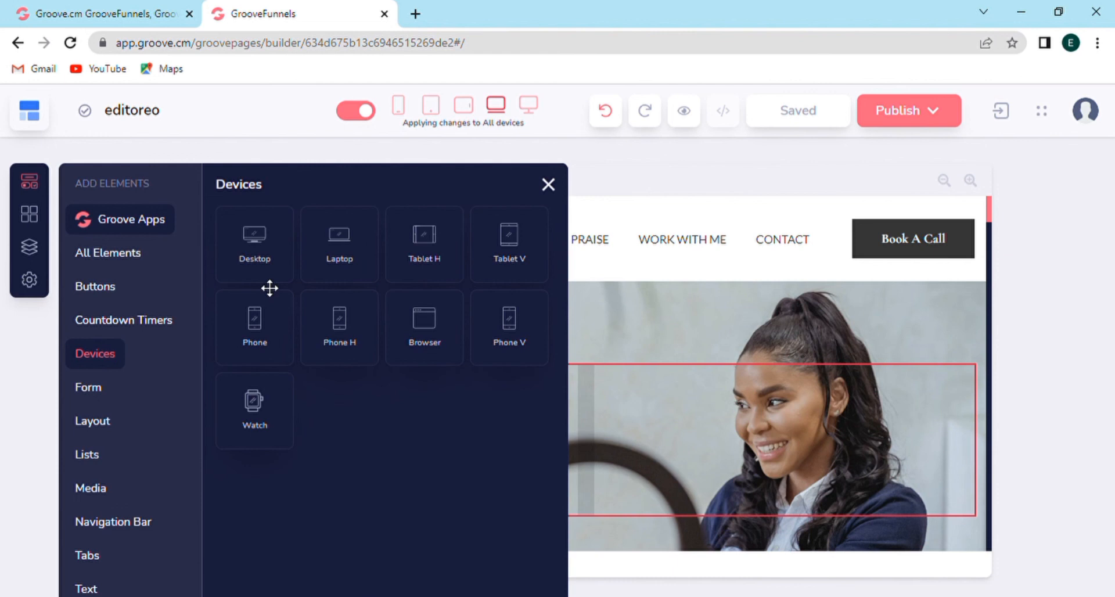
pyautogui.moveTo(348, 376)
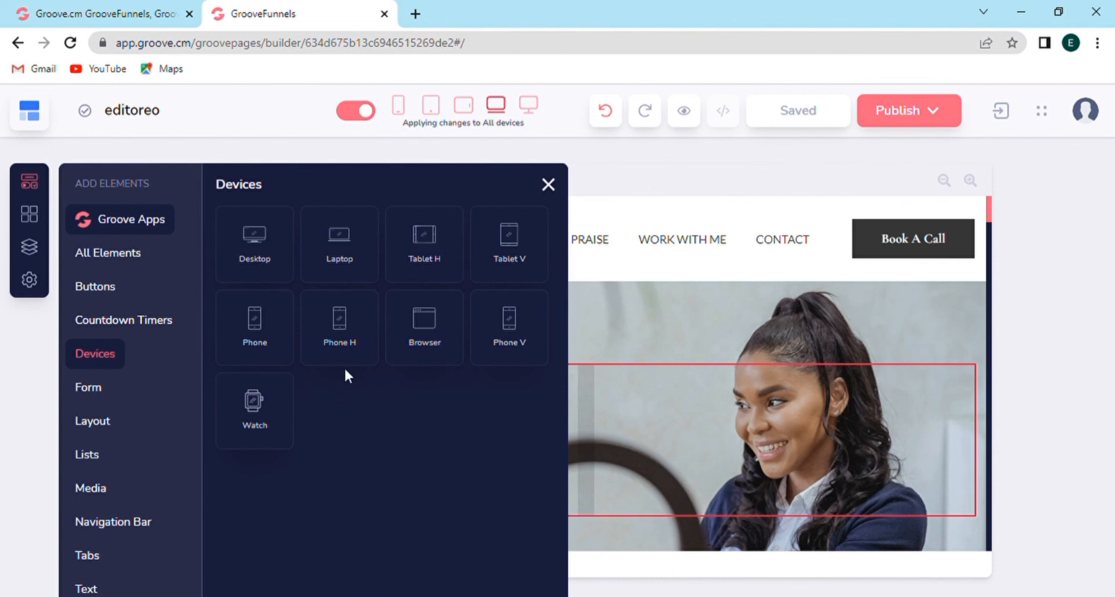
pyautogui.click(88, 387)
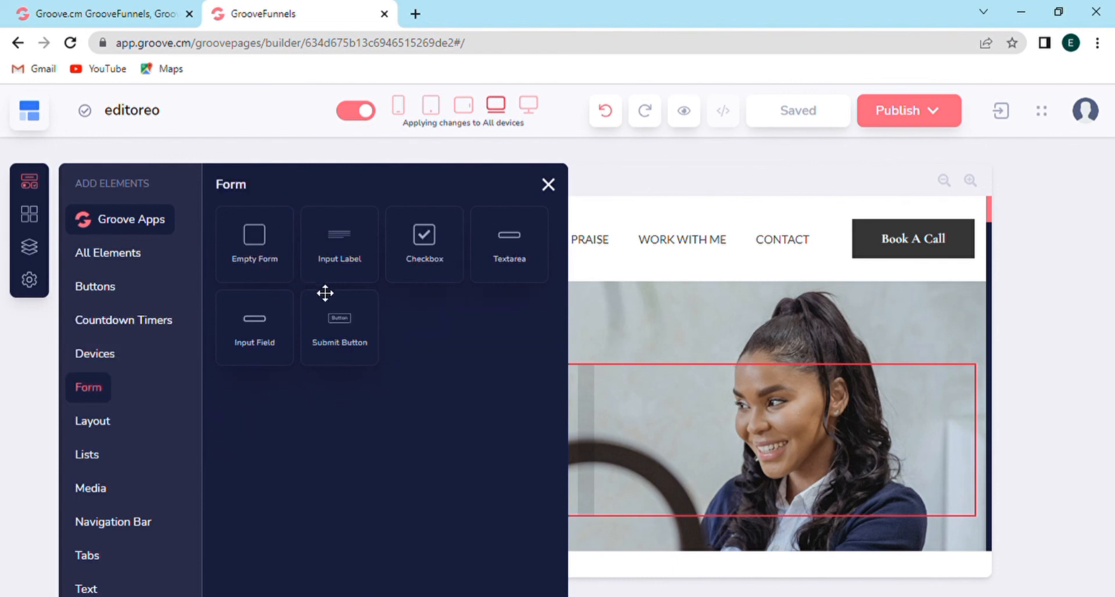
pyautogui.moveTo(430, 256)
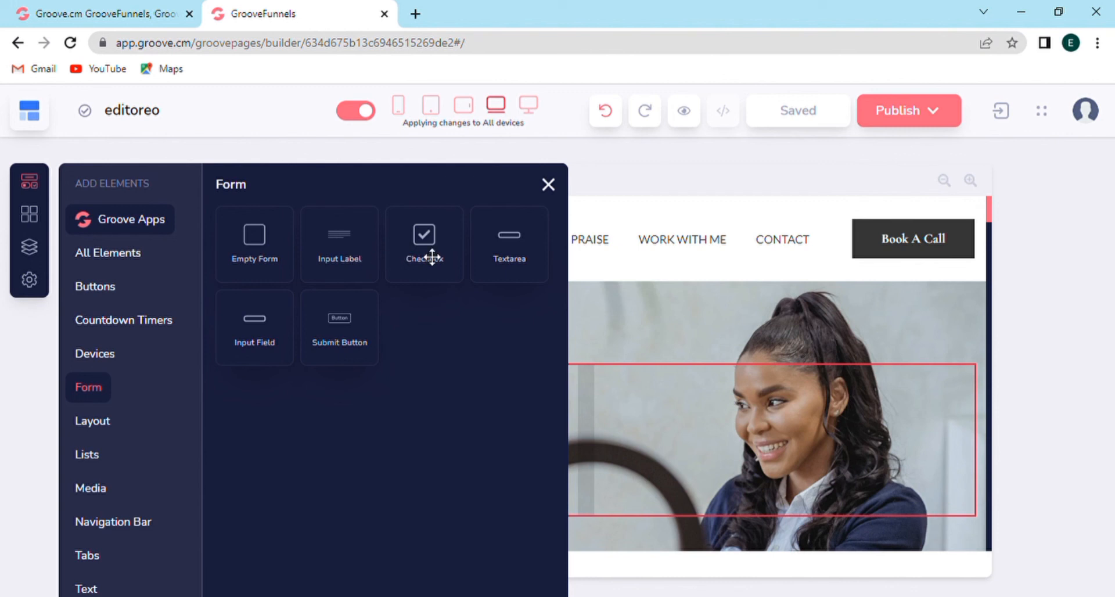
pyautogui.click(29, 215)
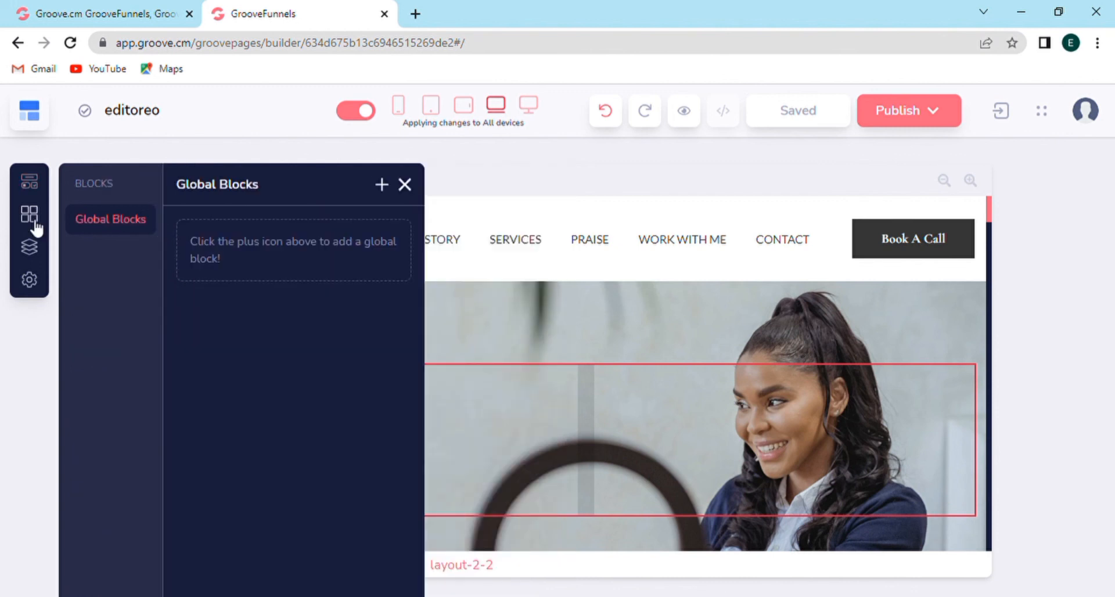
pyautogui.moveTo(139, 235)
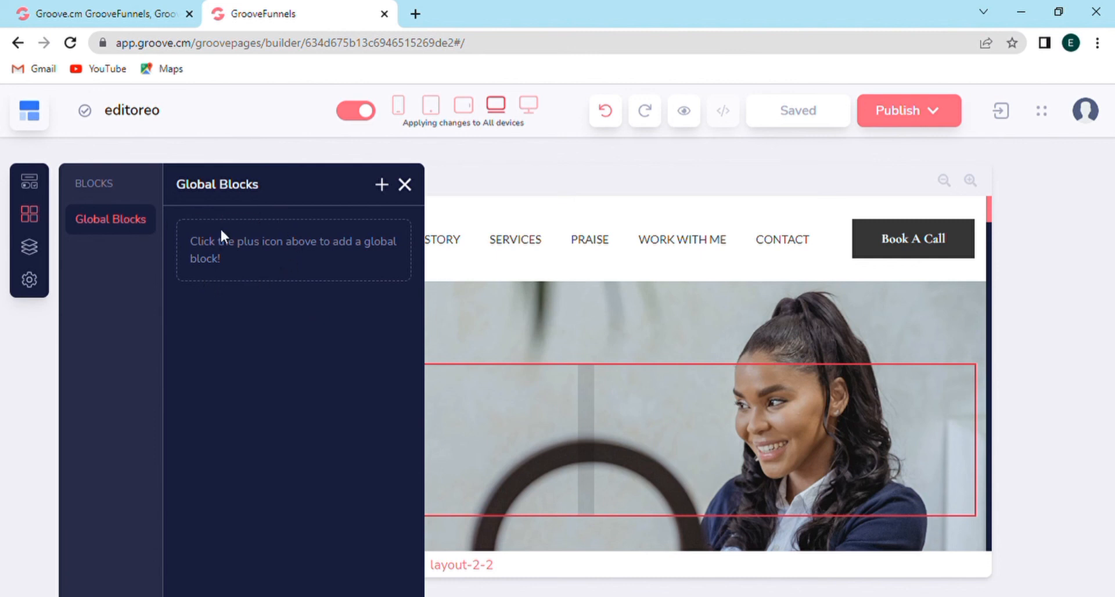
pyautogui.moveTo(116, 242)
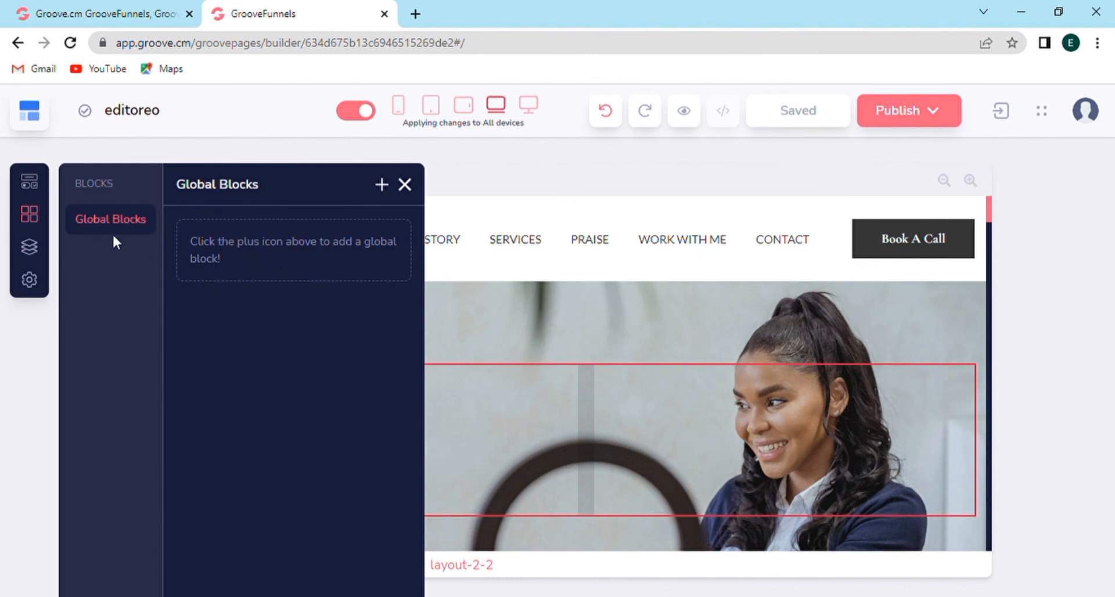
# Review the site's pages, empty funnels and HOME page settings, then close the settings panel.
pyautogui.click(29, 248)
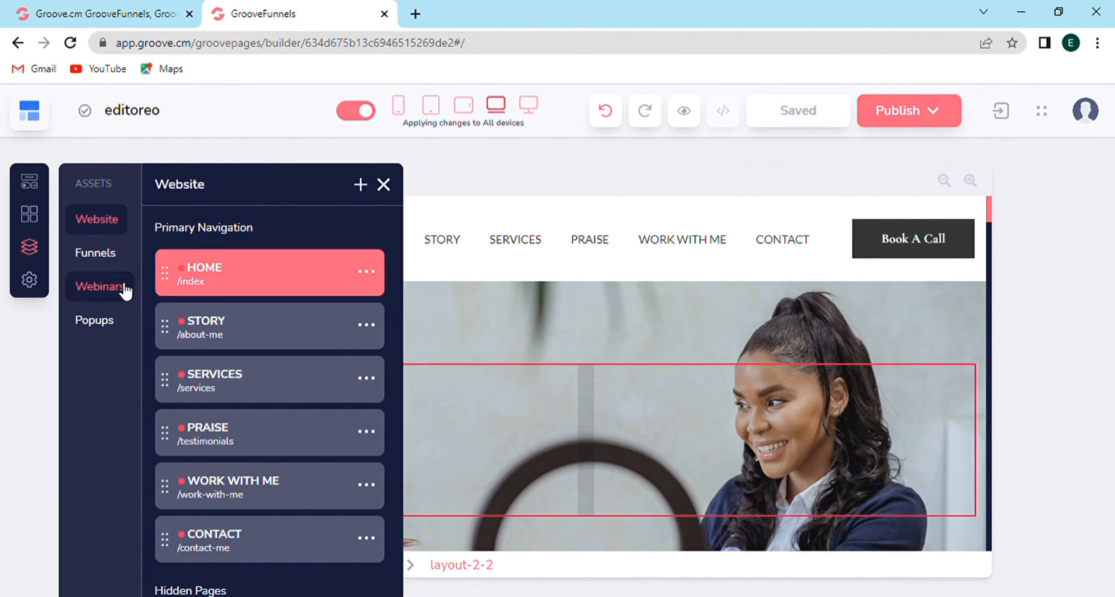
pyautogui.click(95, 252)
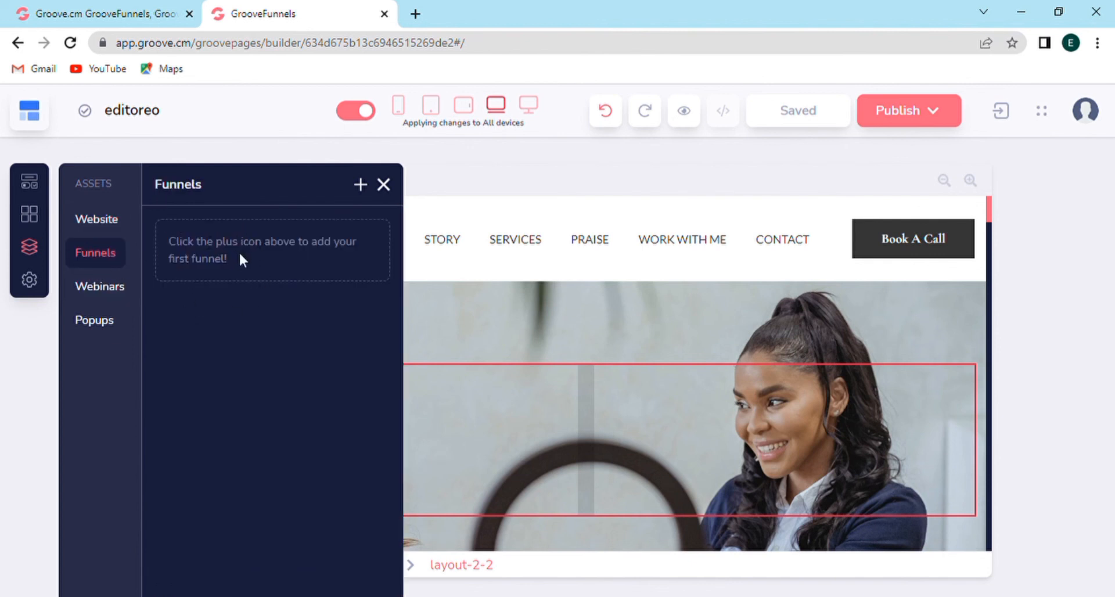
pyautogui.moveTo(235, 273)
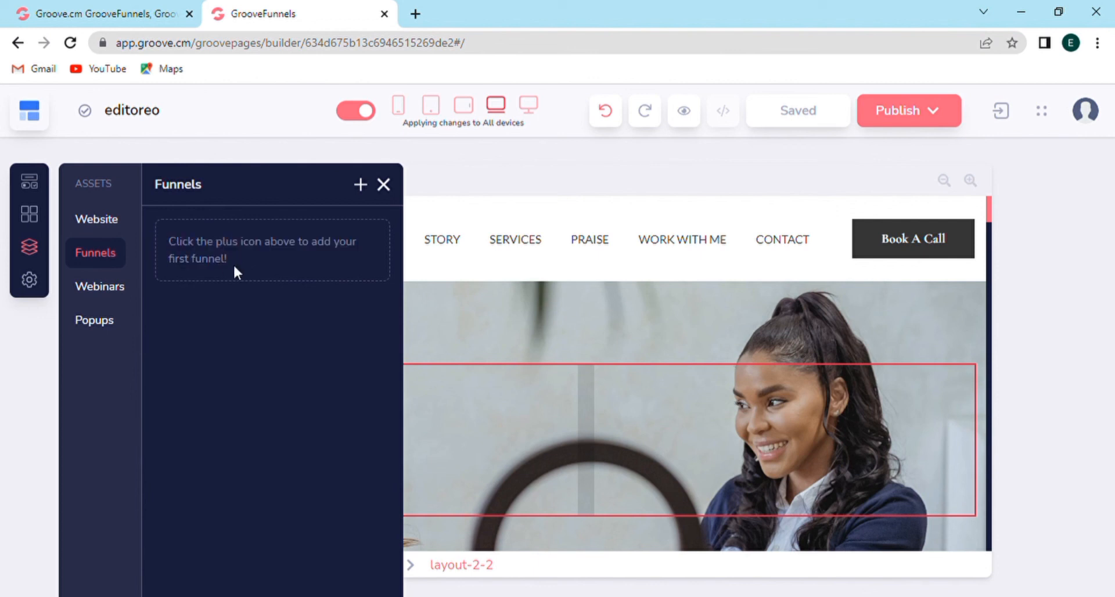
pyautogui.click(28, 279)
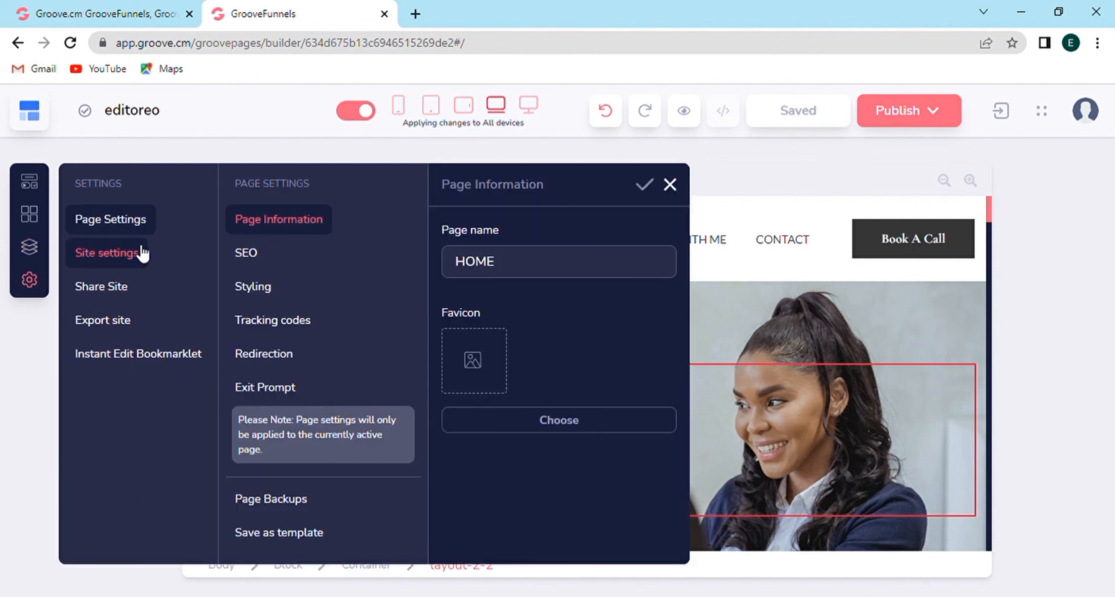
pyautogui.moveTo(177, 288)
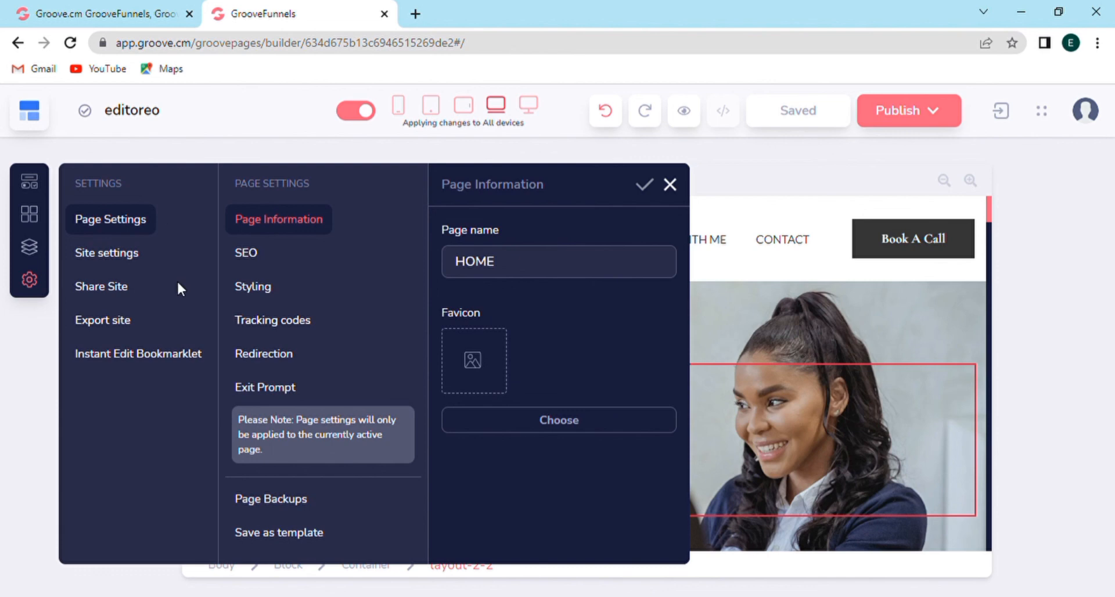
pyautogui.moveTo(661, 181)
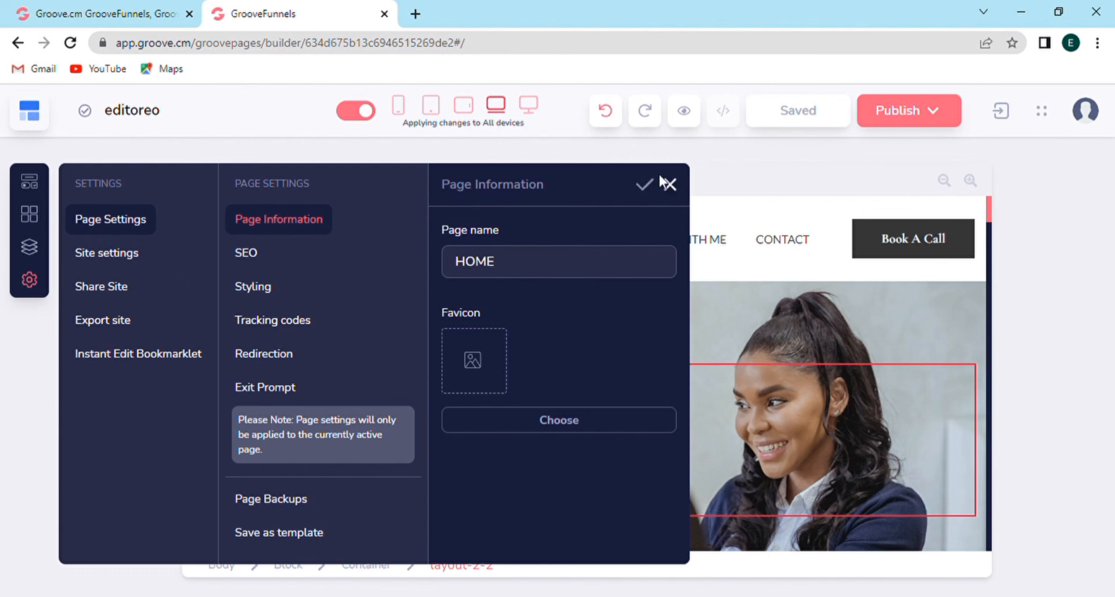
pyautogui.click(669, 184)
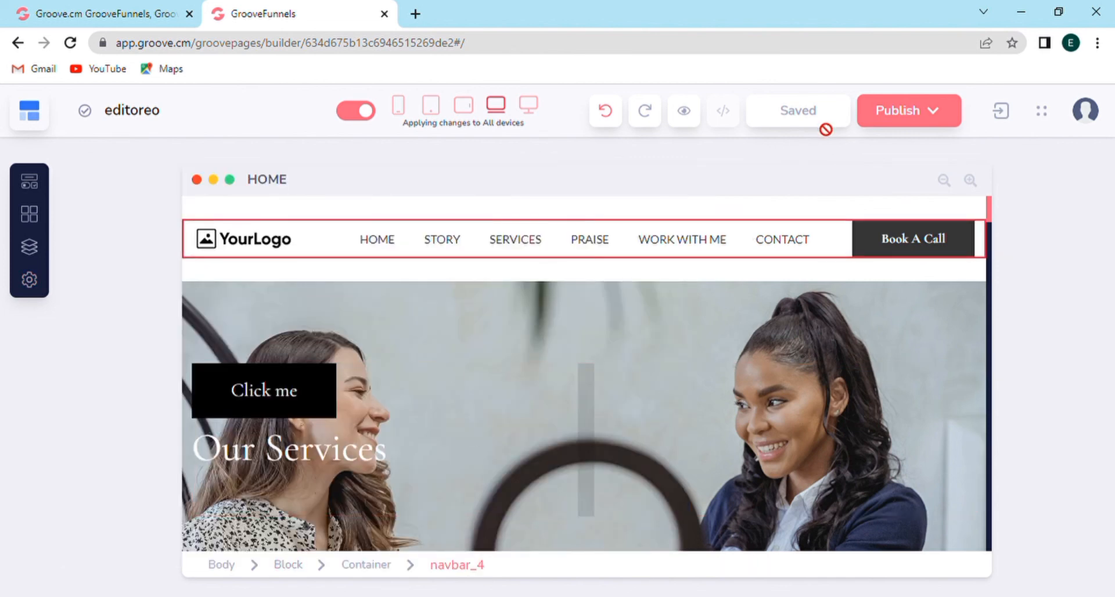
pyautogui.click(907, 111)
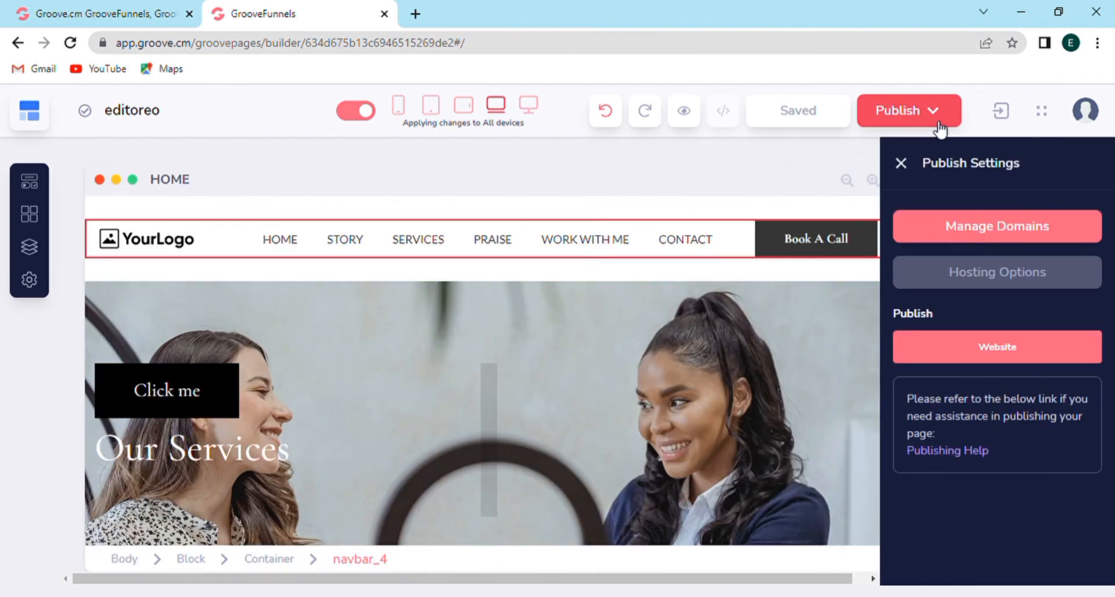
pyautogui.click(900, 163)
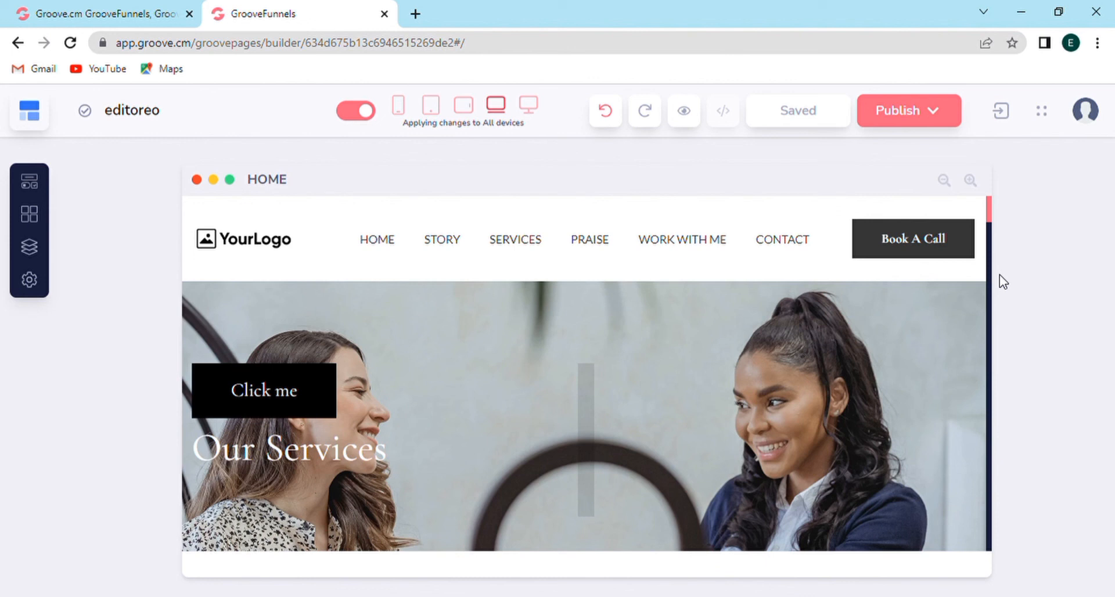
pyautogui.moveTo(999, 476)
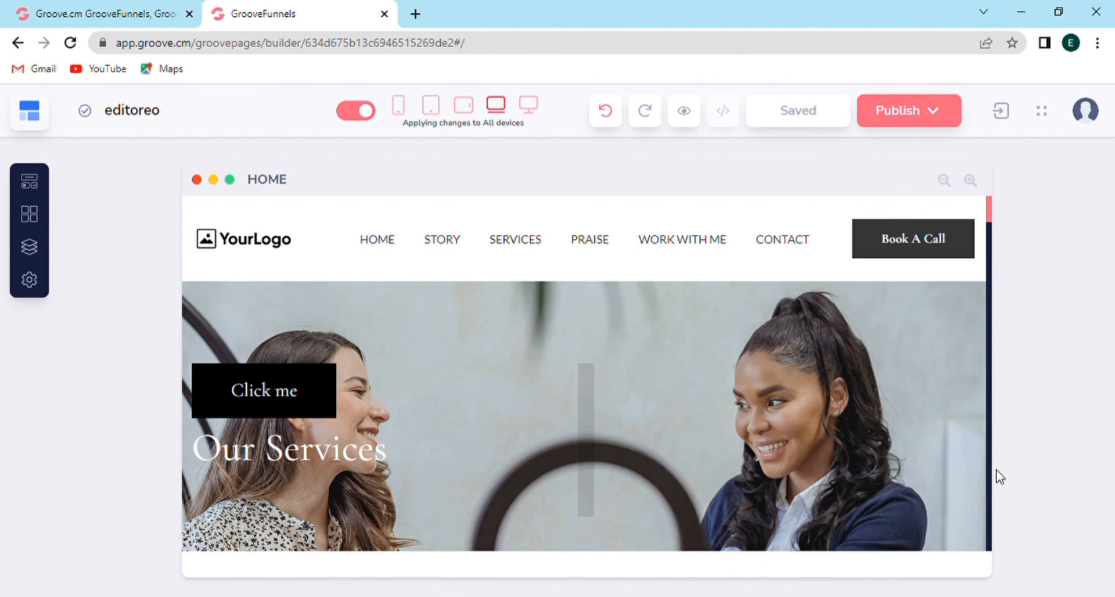